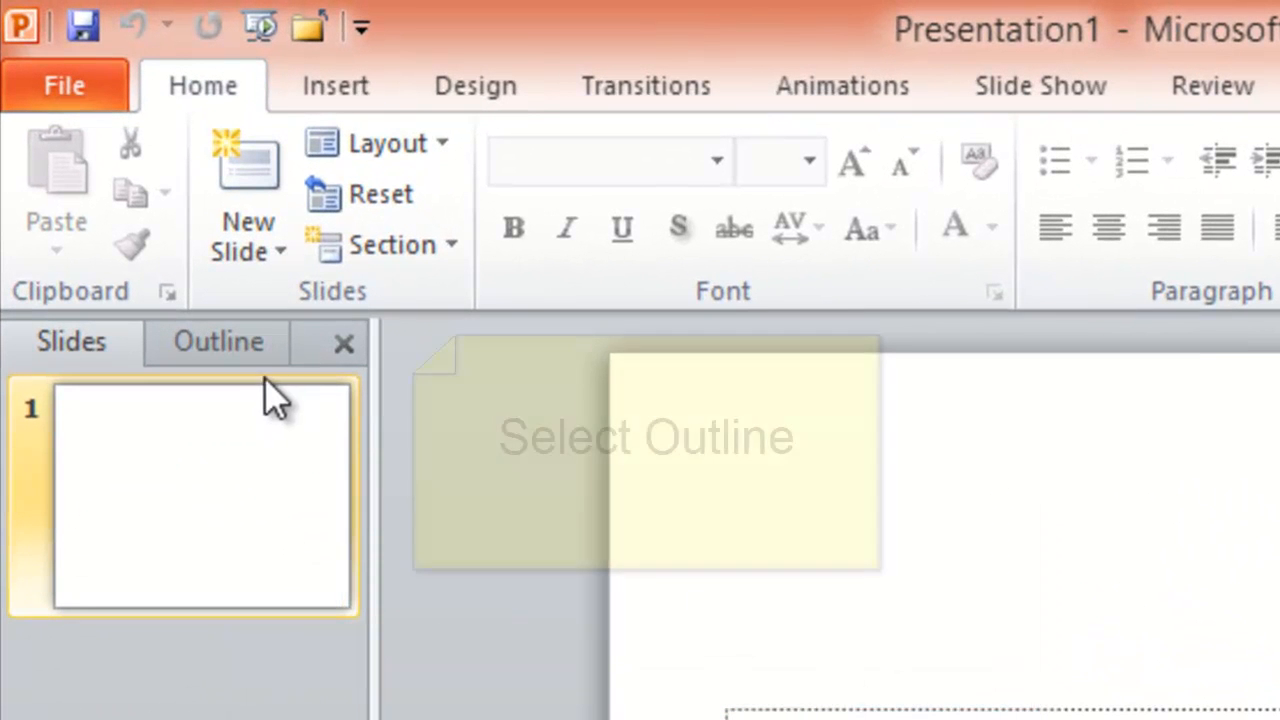
Start a blank presentation and show the slides as an outline in the left pane
left_click(218, 340)
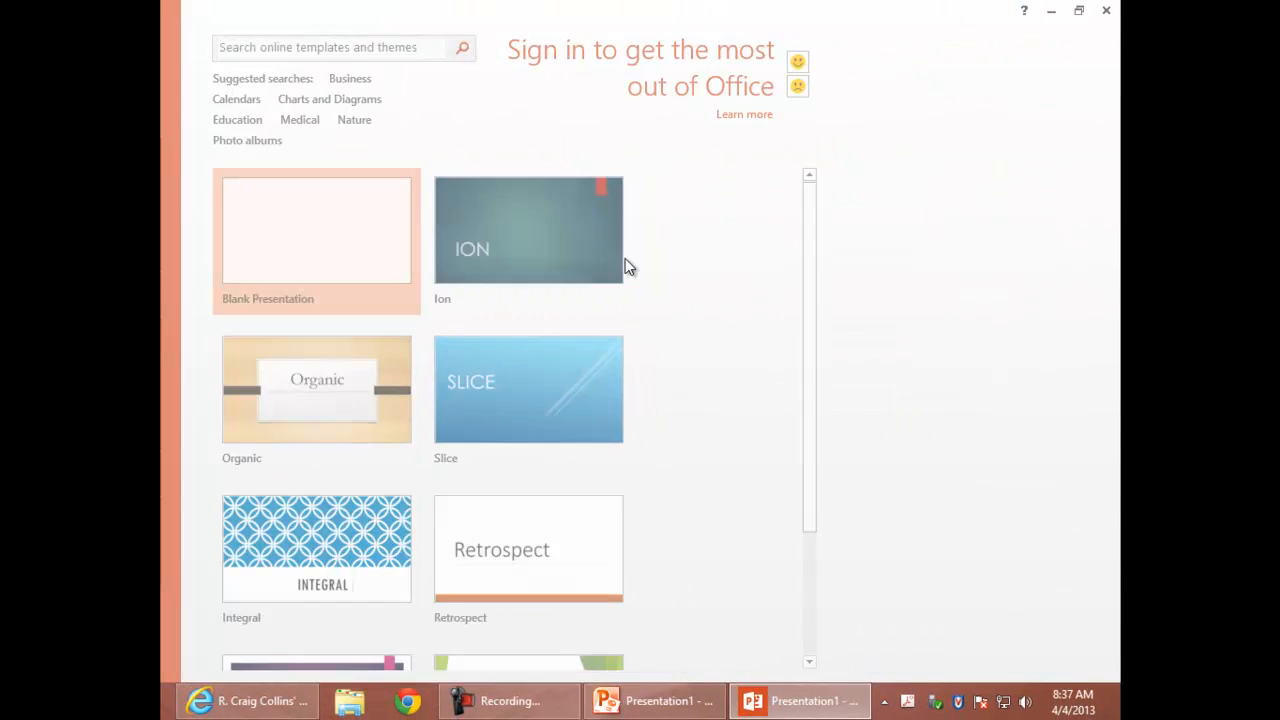
double_click(316, 230)
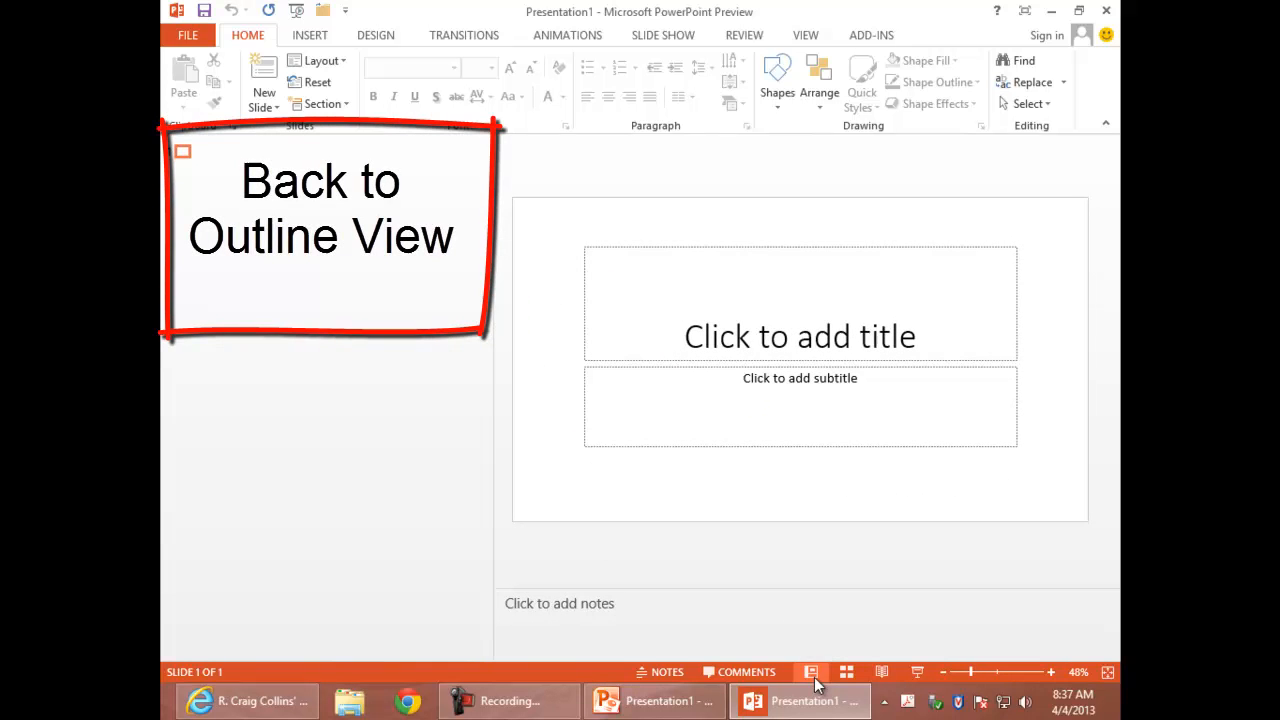
Enter the title 'Making Burgers' with the subtitle 'By Craig Collins' in the outline
left_click(812, 672)
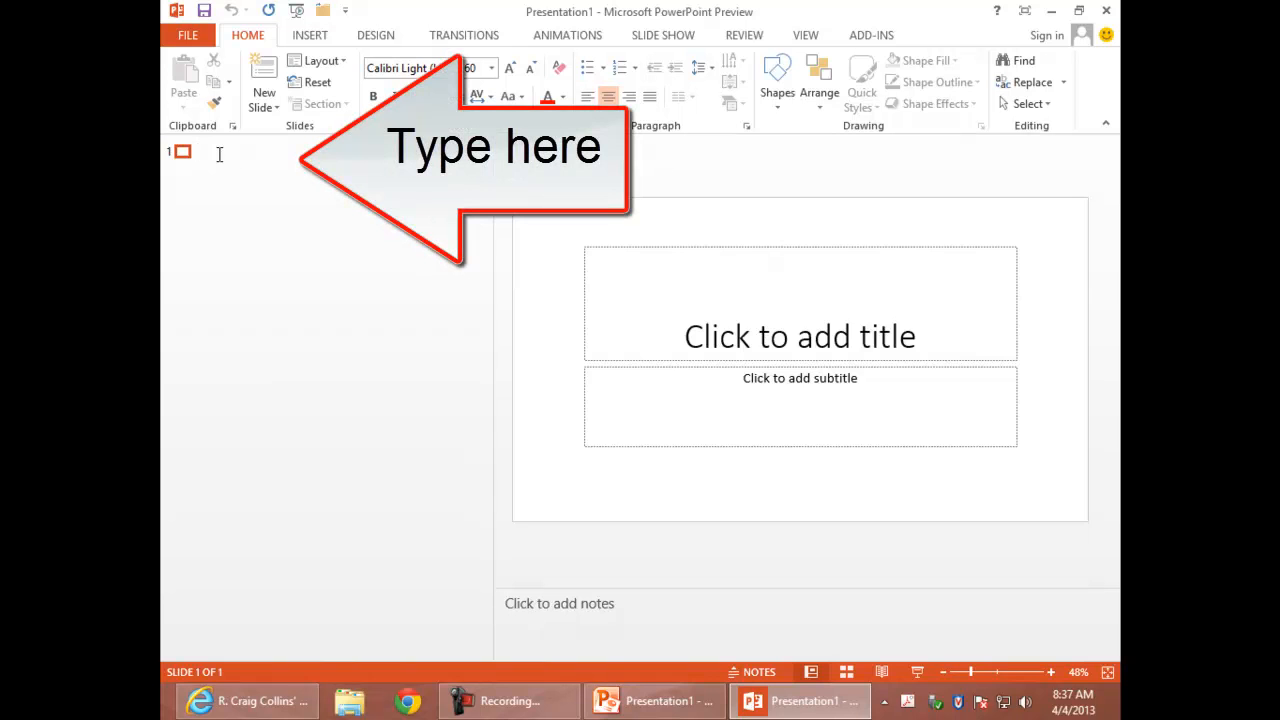
type("Making Bur")
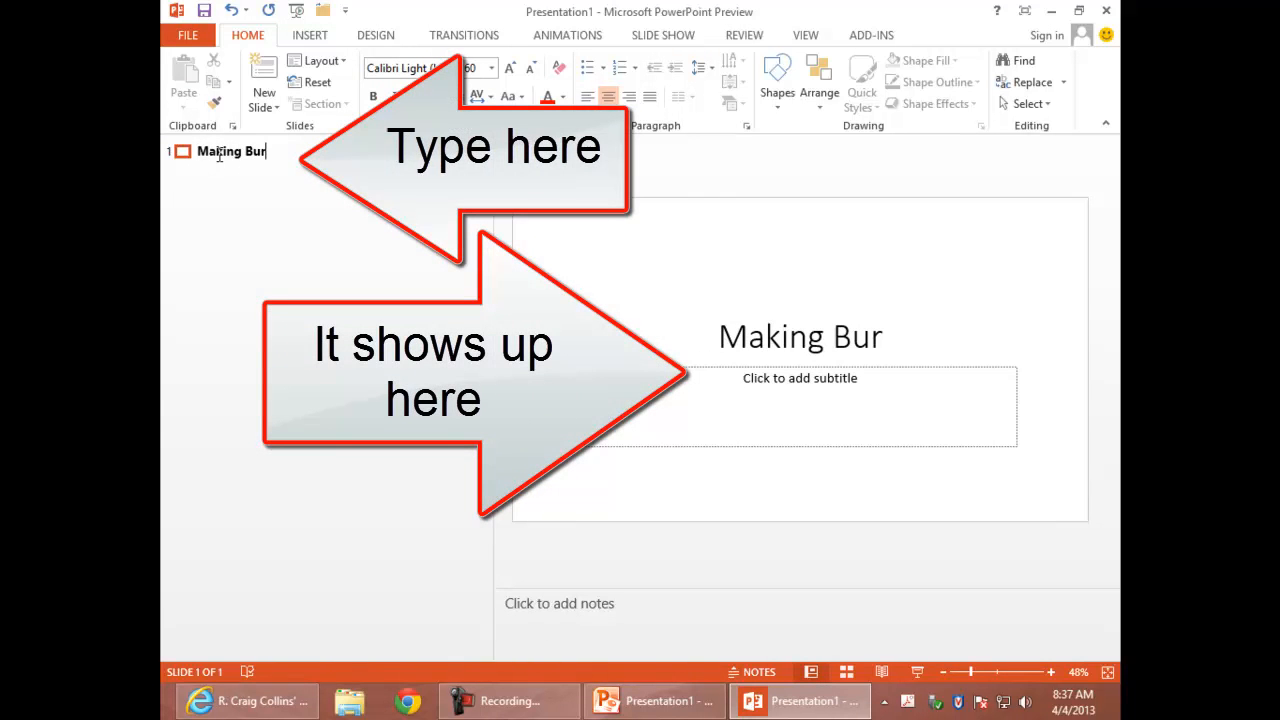
type("gers")
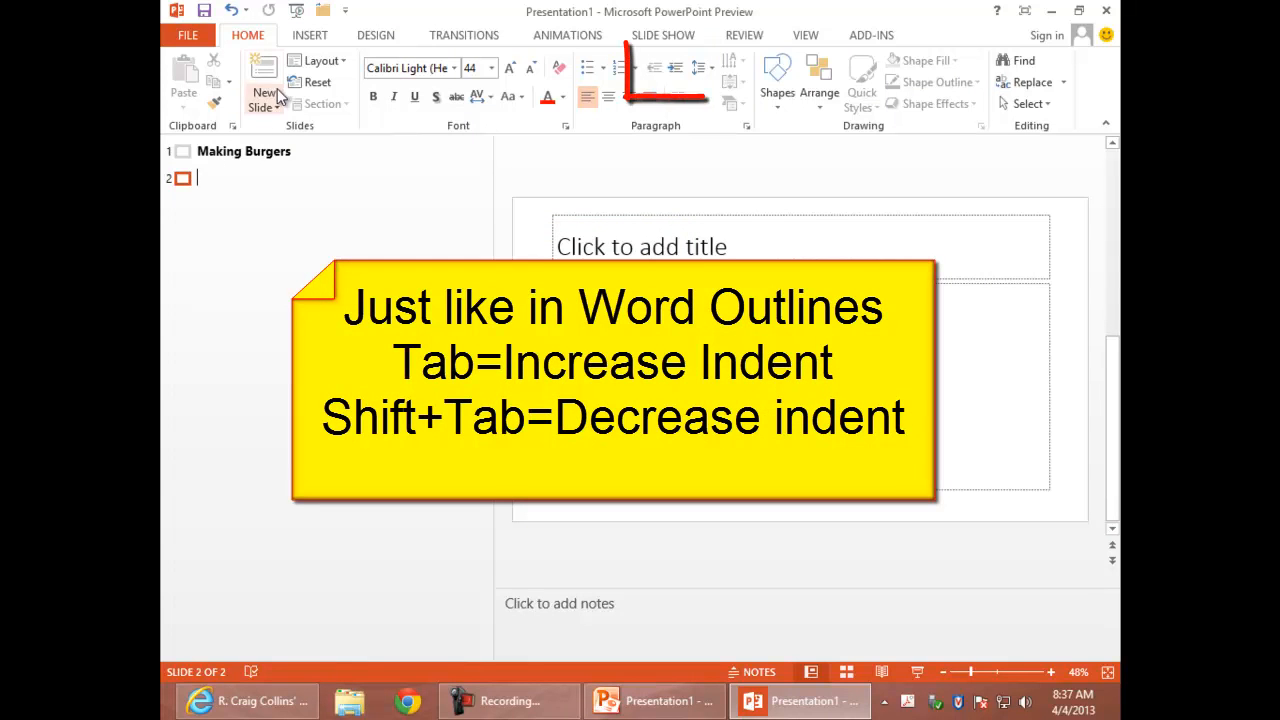
mouse_move(684, 68)
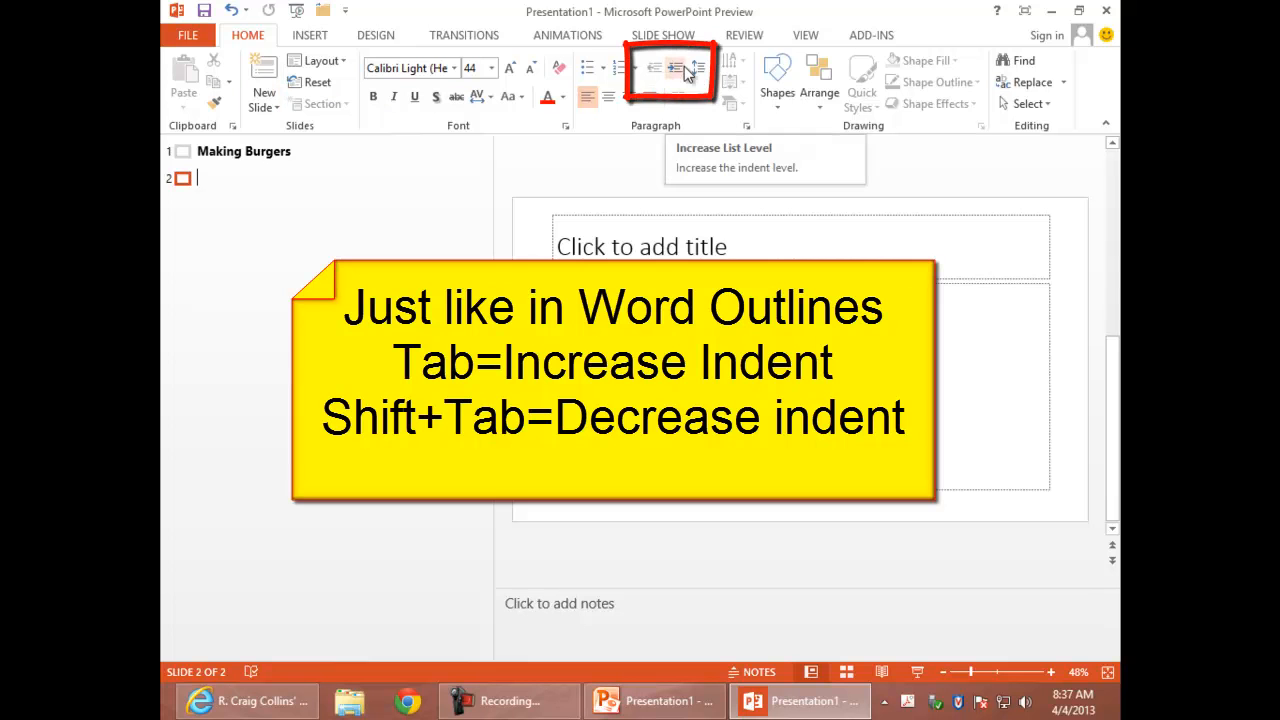
key("tab")
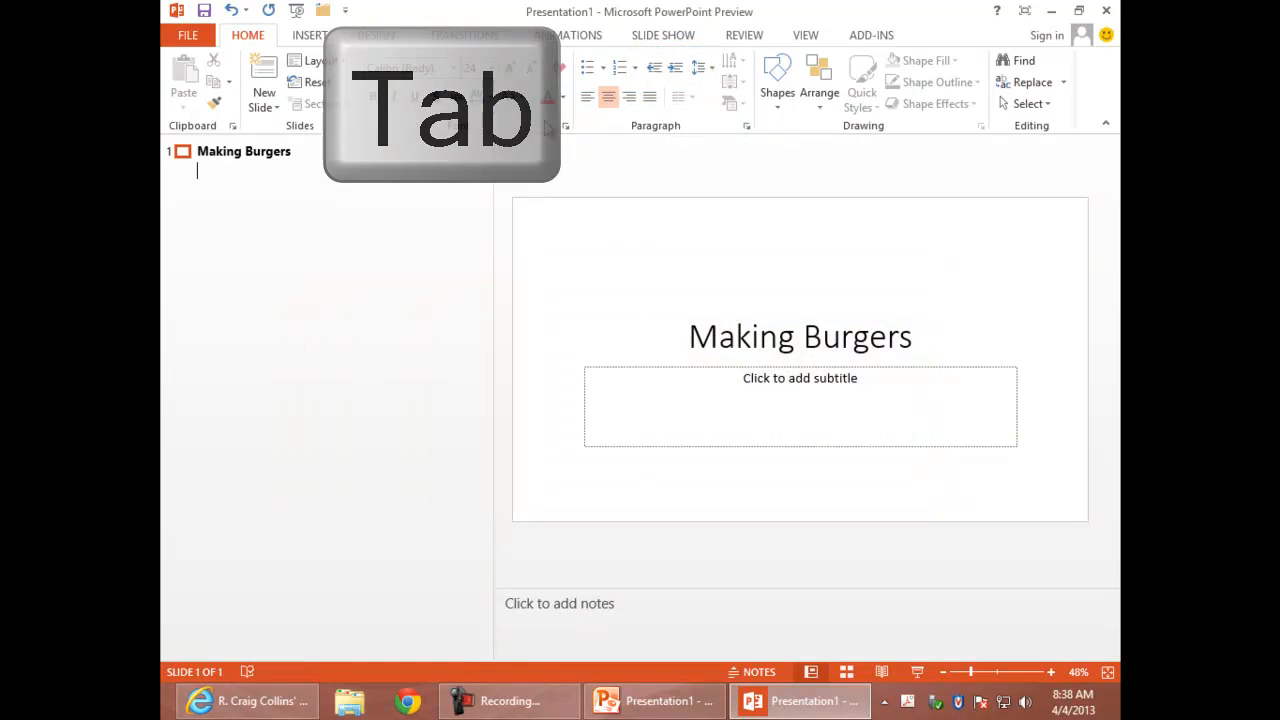
key("Tab")
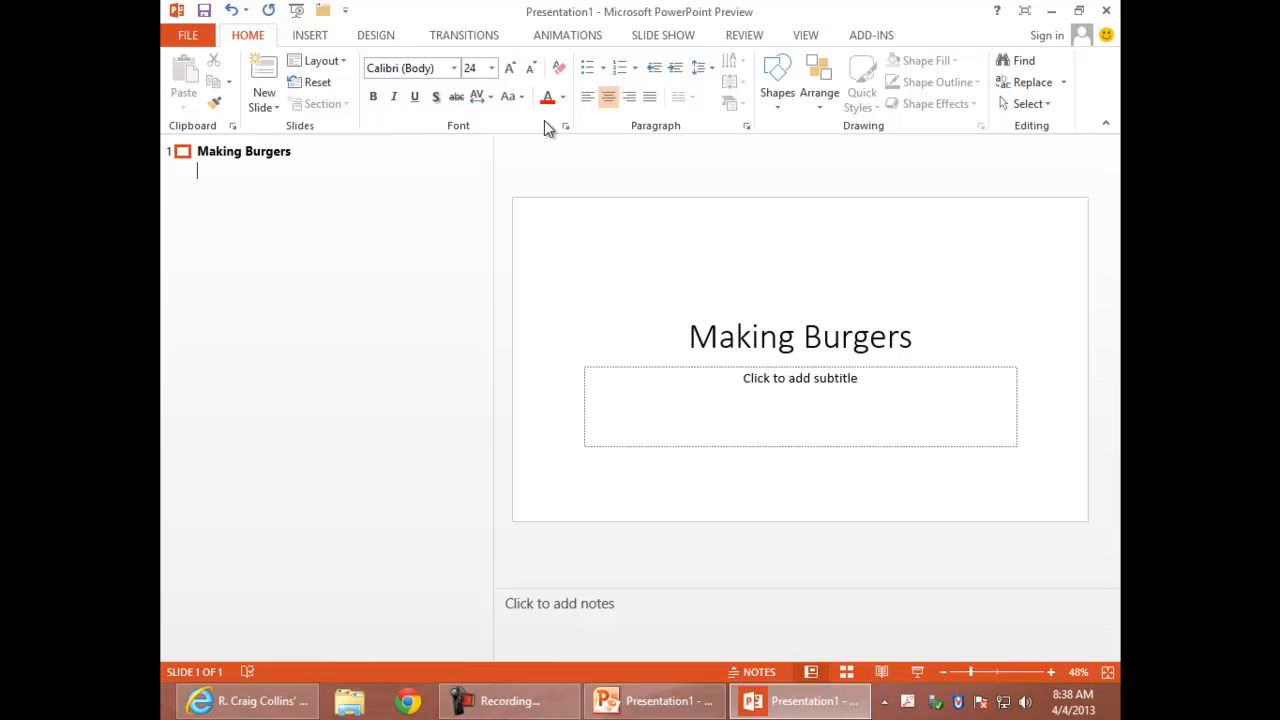
type("By Craig")
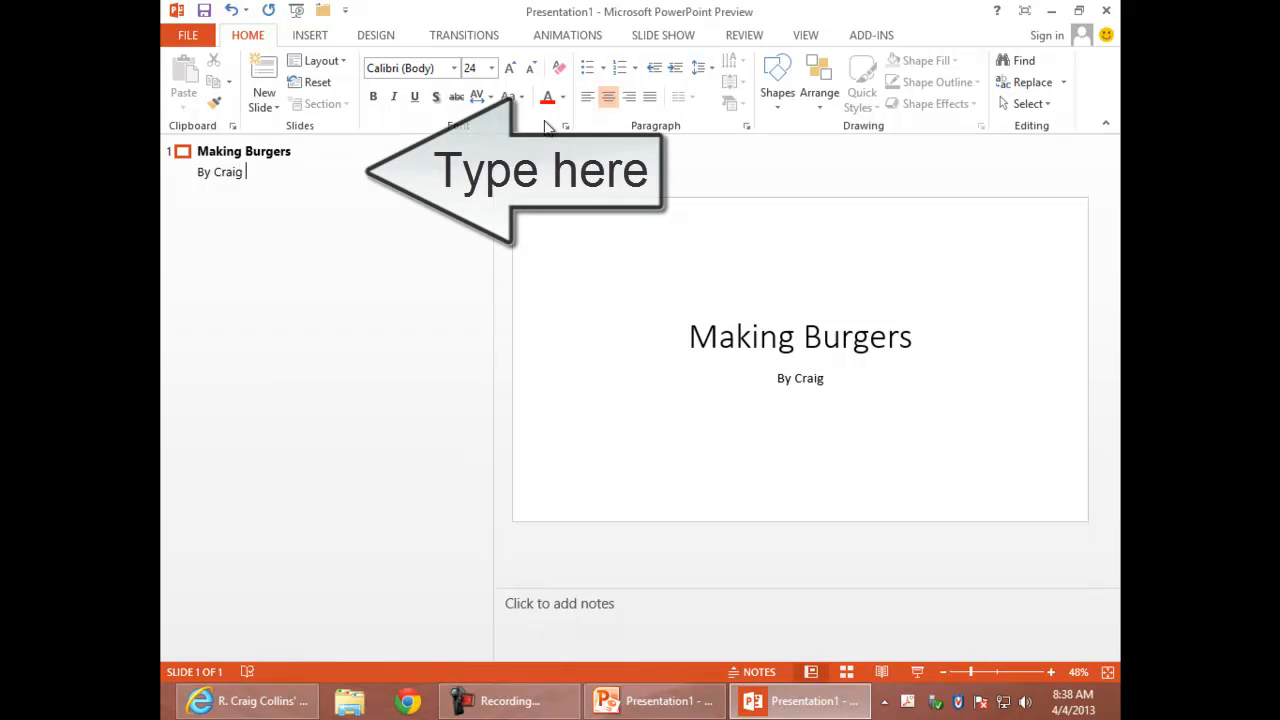
type("Collins")
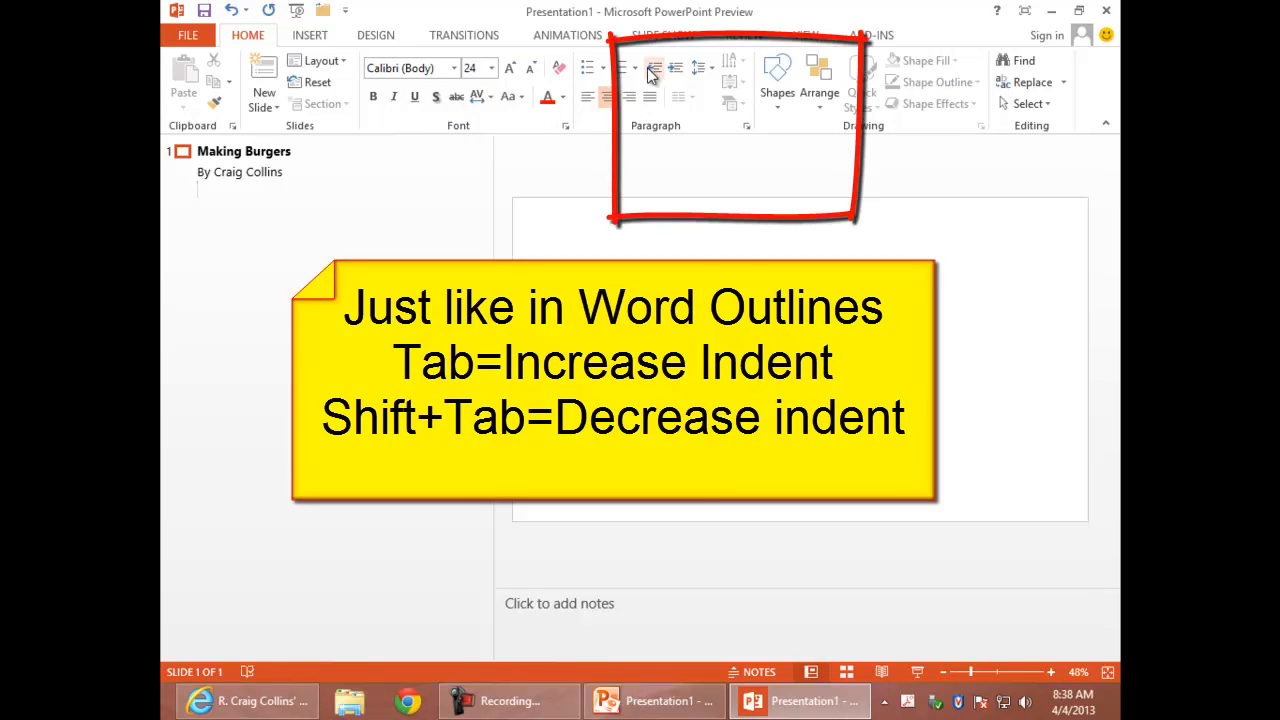
mouse_move(652, 68)
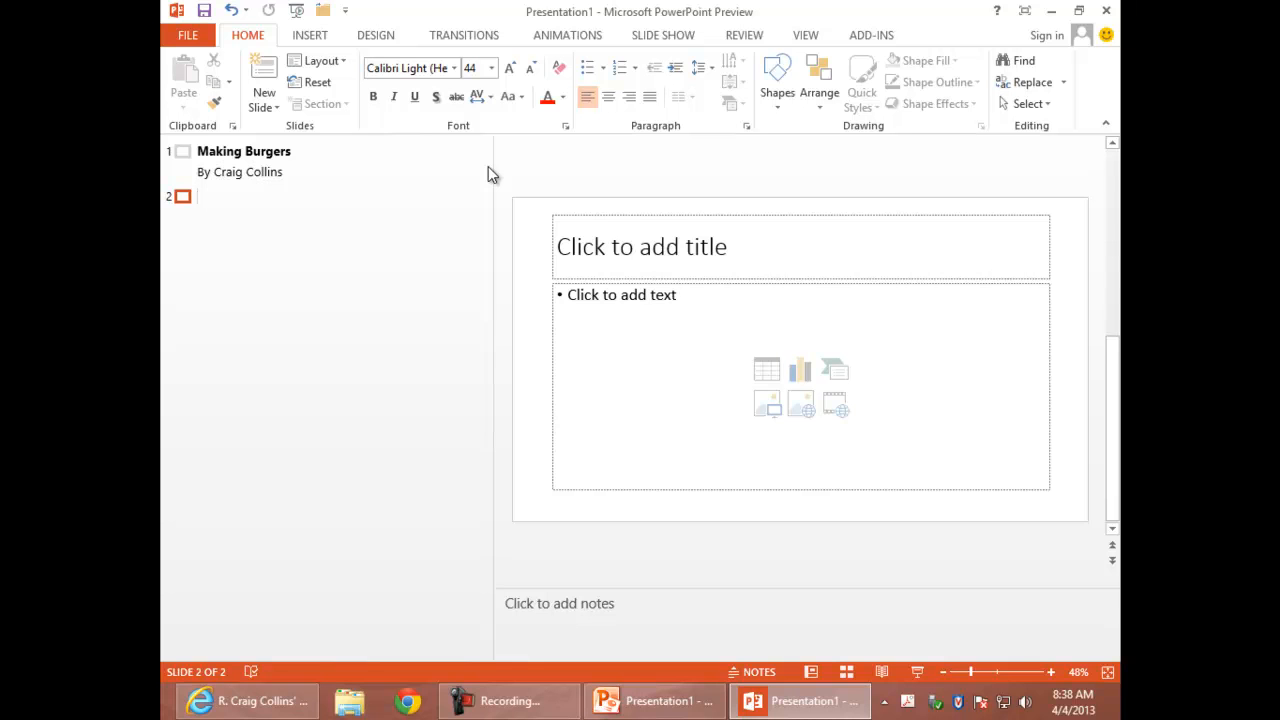
Title the second slide 'Overview' and start a bulleted list beneath it
type("Over")
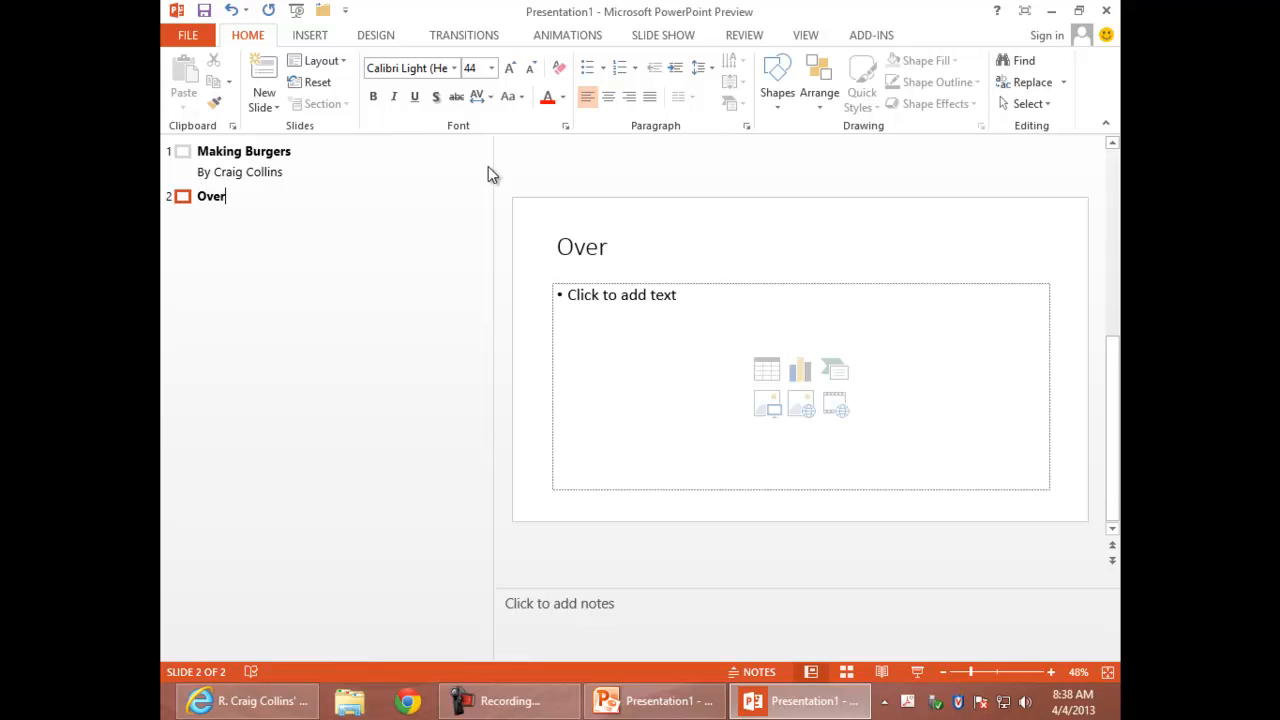
type("view")
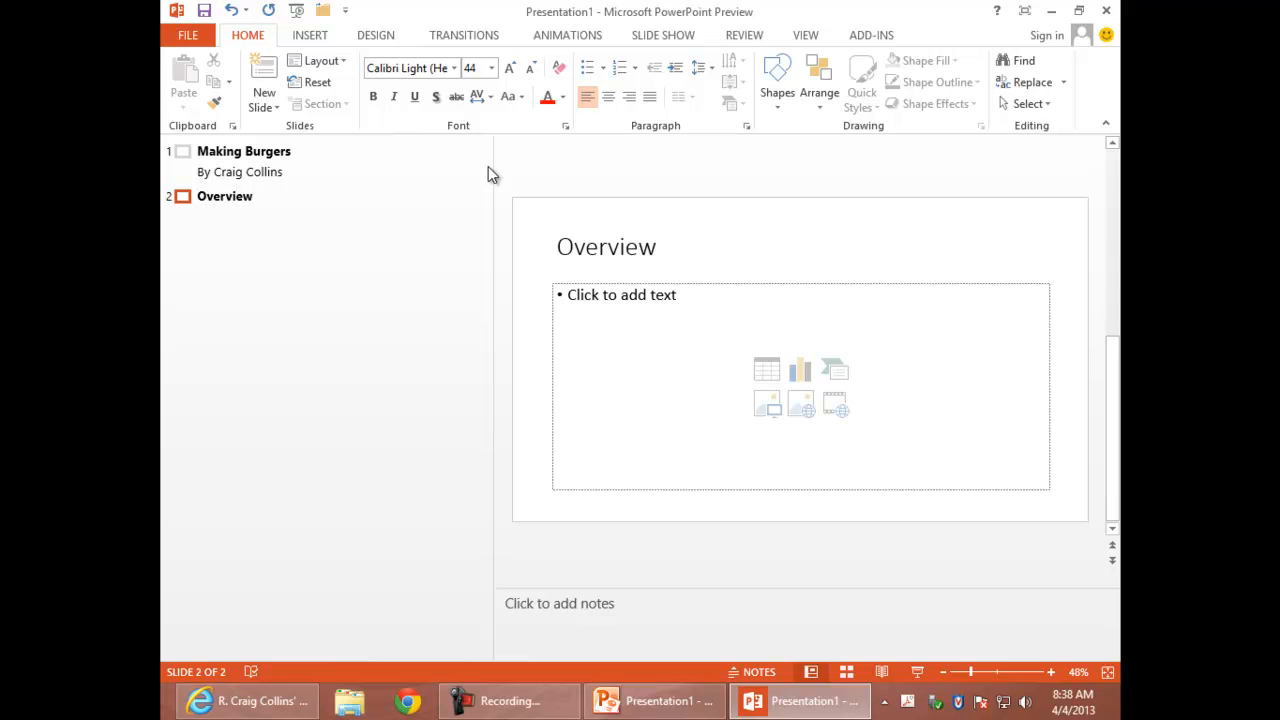
key("Enter")
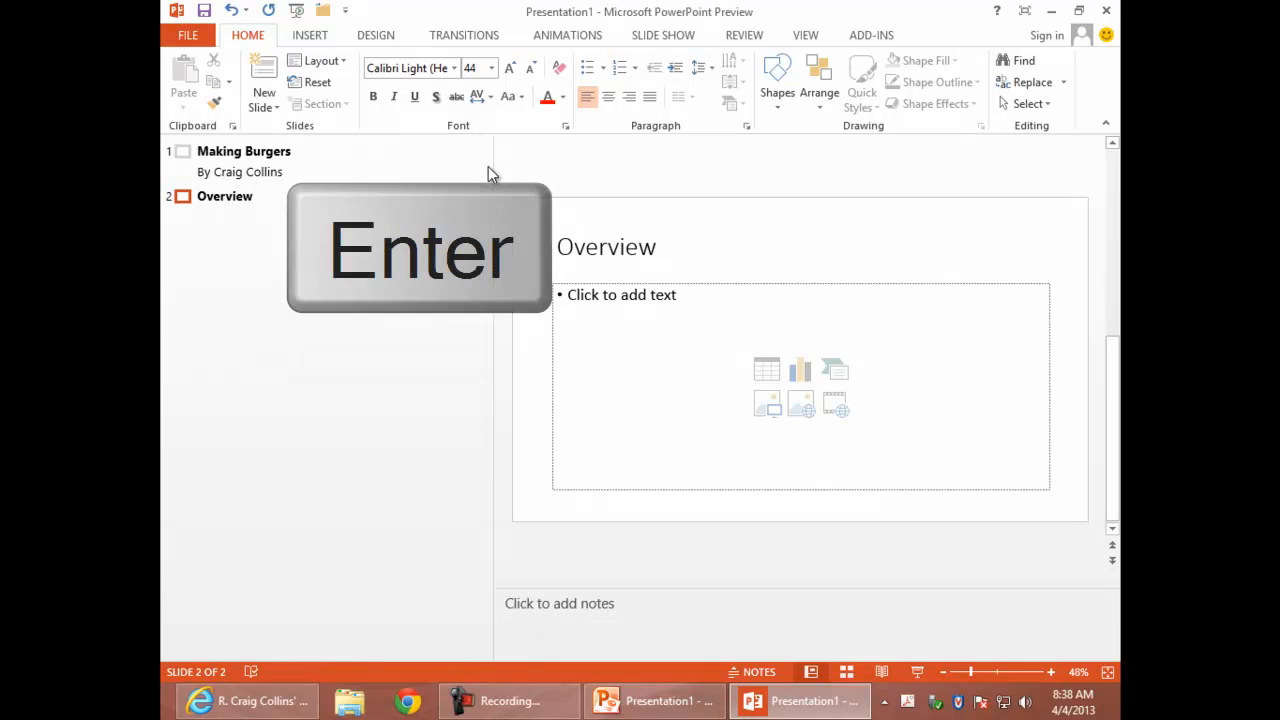
key("enter")
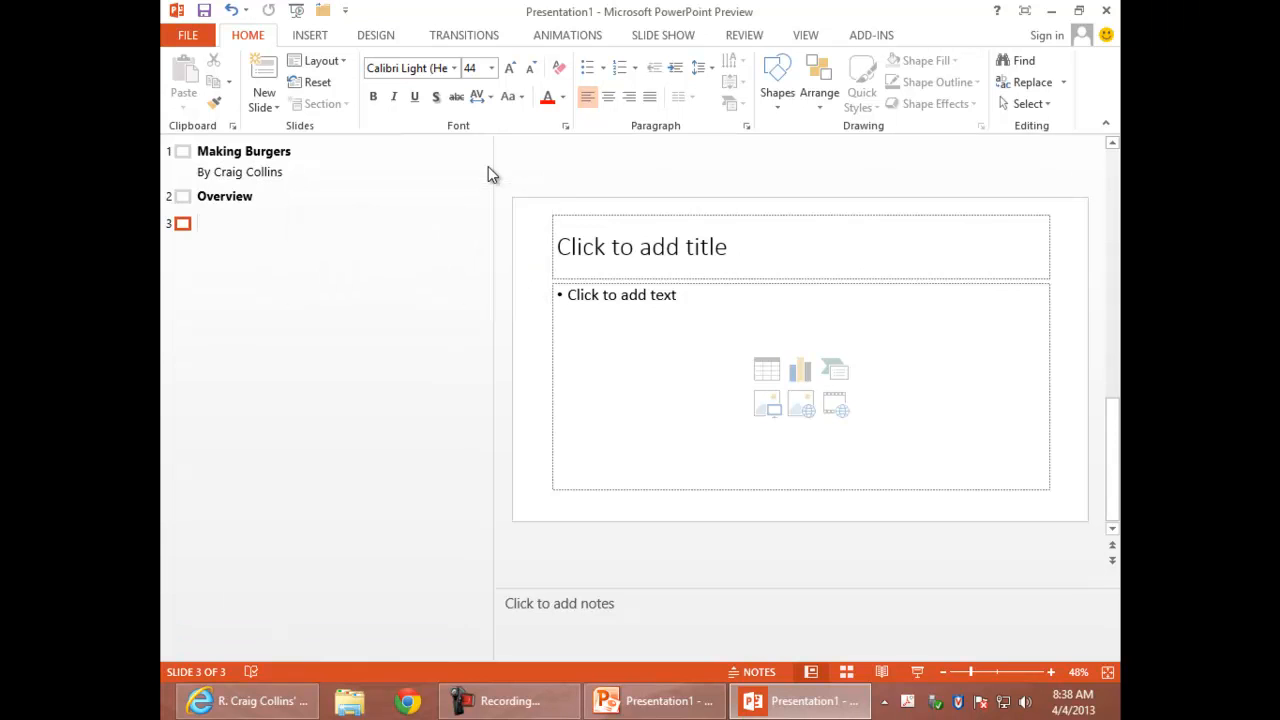
key("Tab")
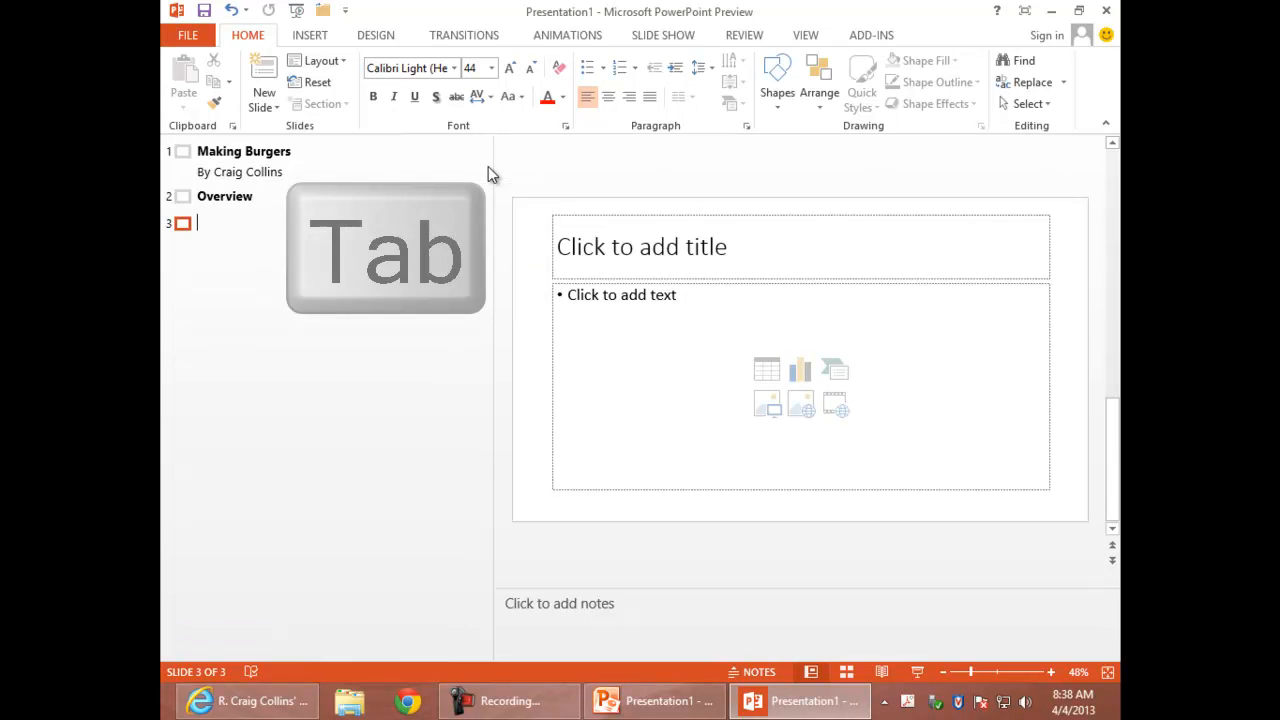
key("Tab")
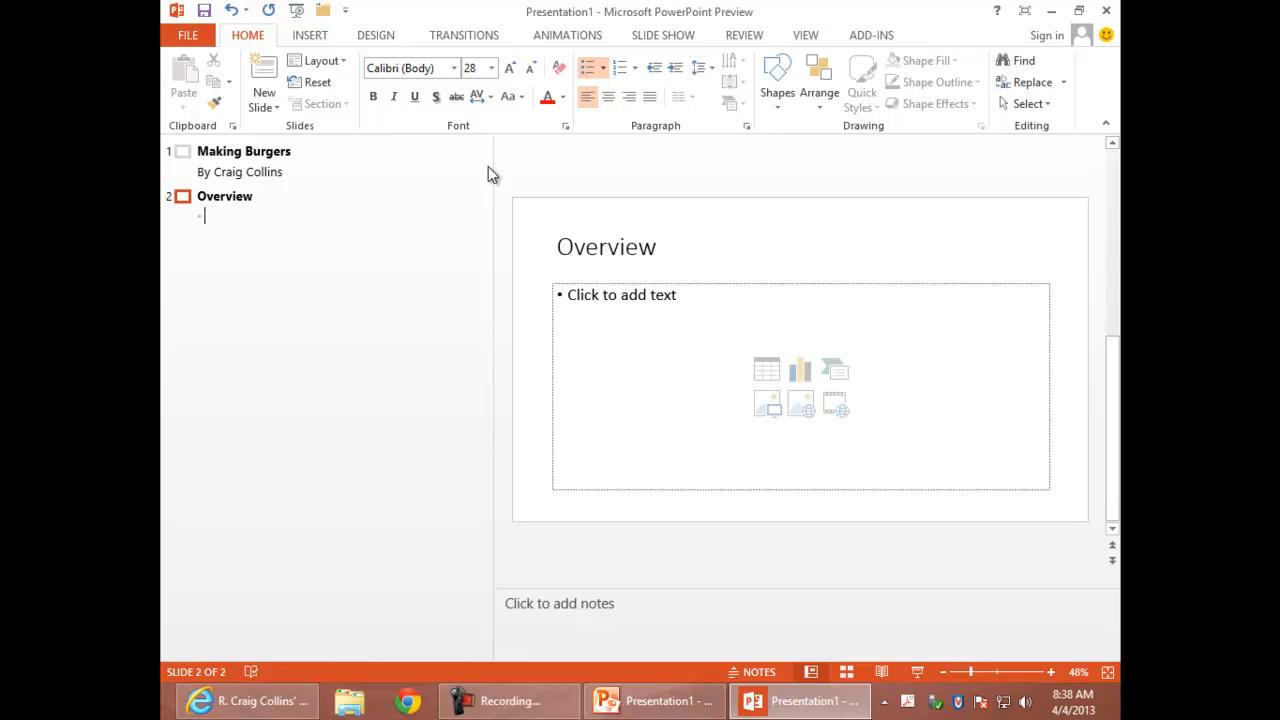
List 'Get a bun', 'Cook Patty' and 'Put patty on bun', then promote a new line to slide 3
type("Get a bun")
type("C")
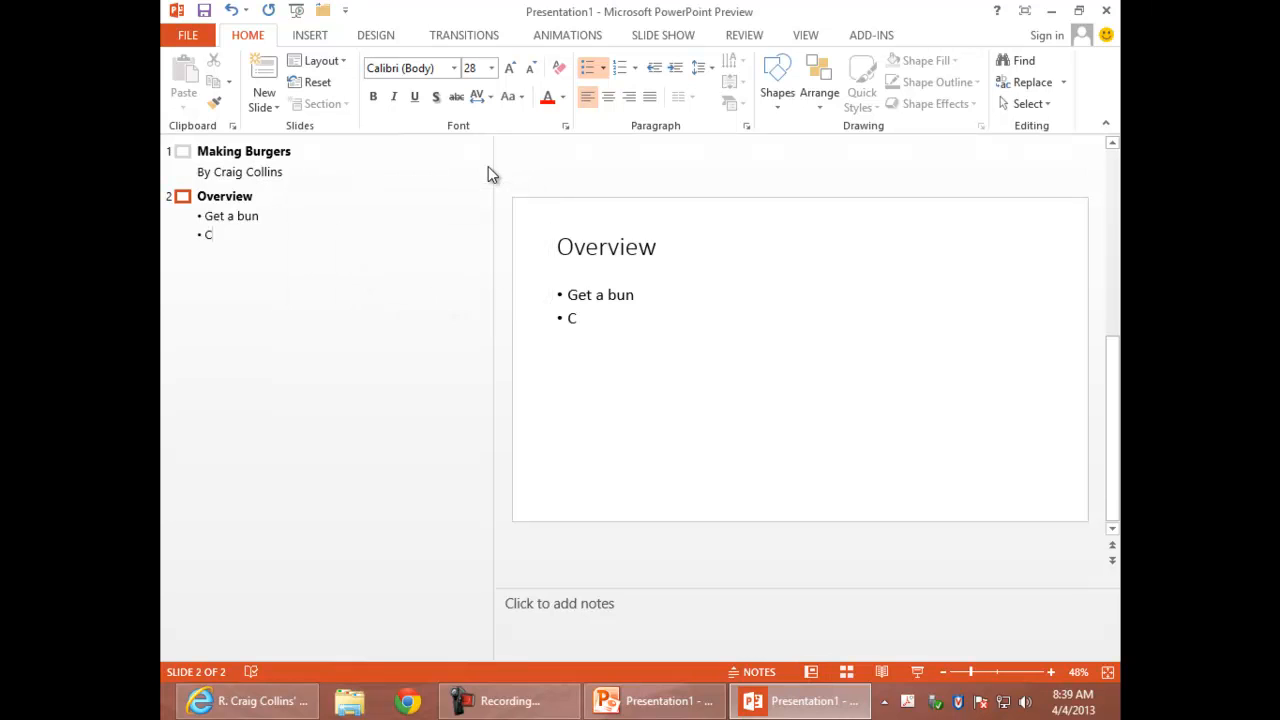
type("ook Patty")
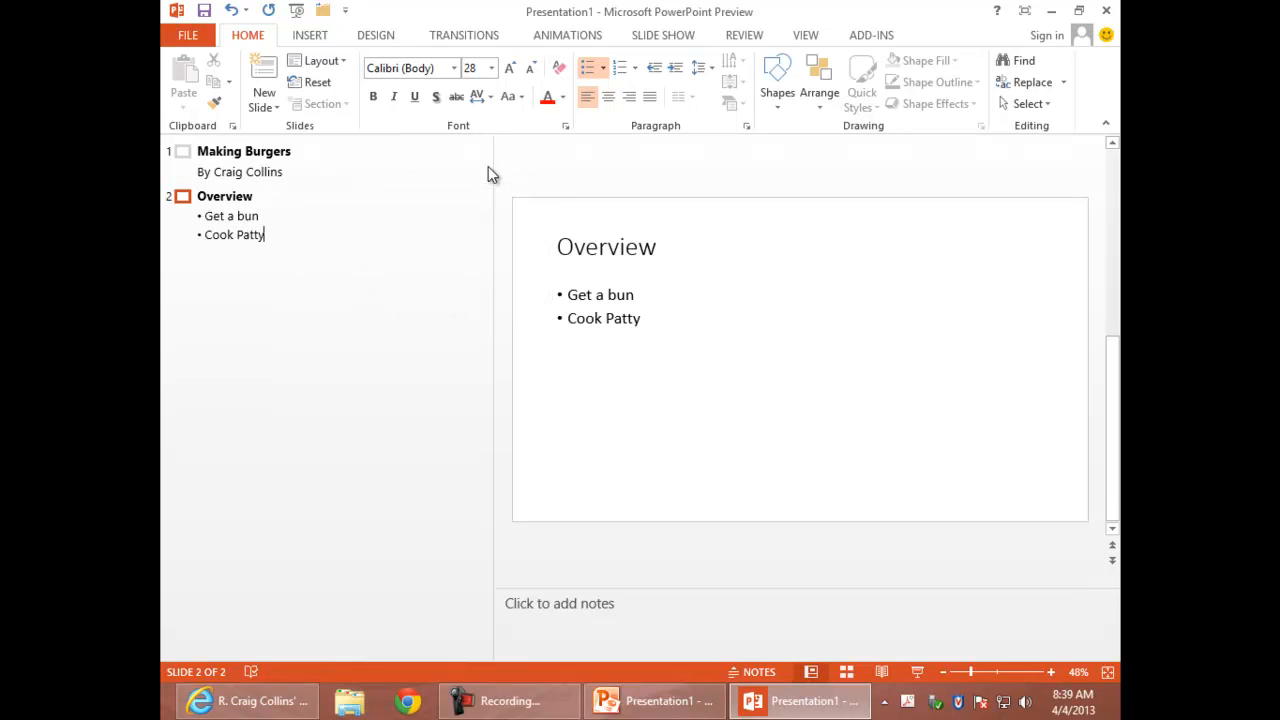
key("enter")
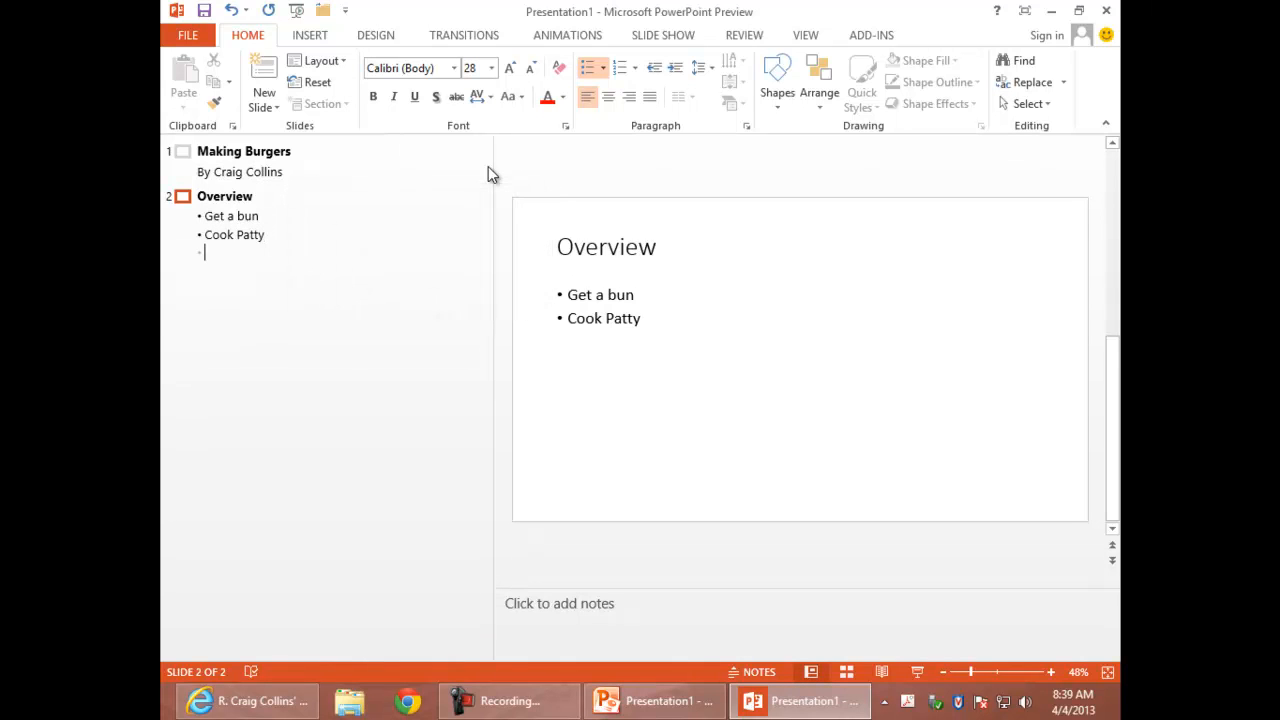
type("Put patty on bun")
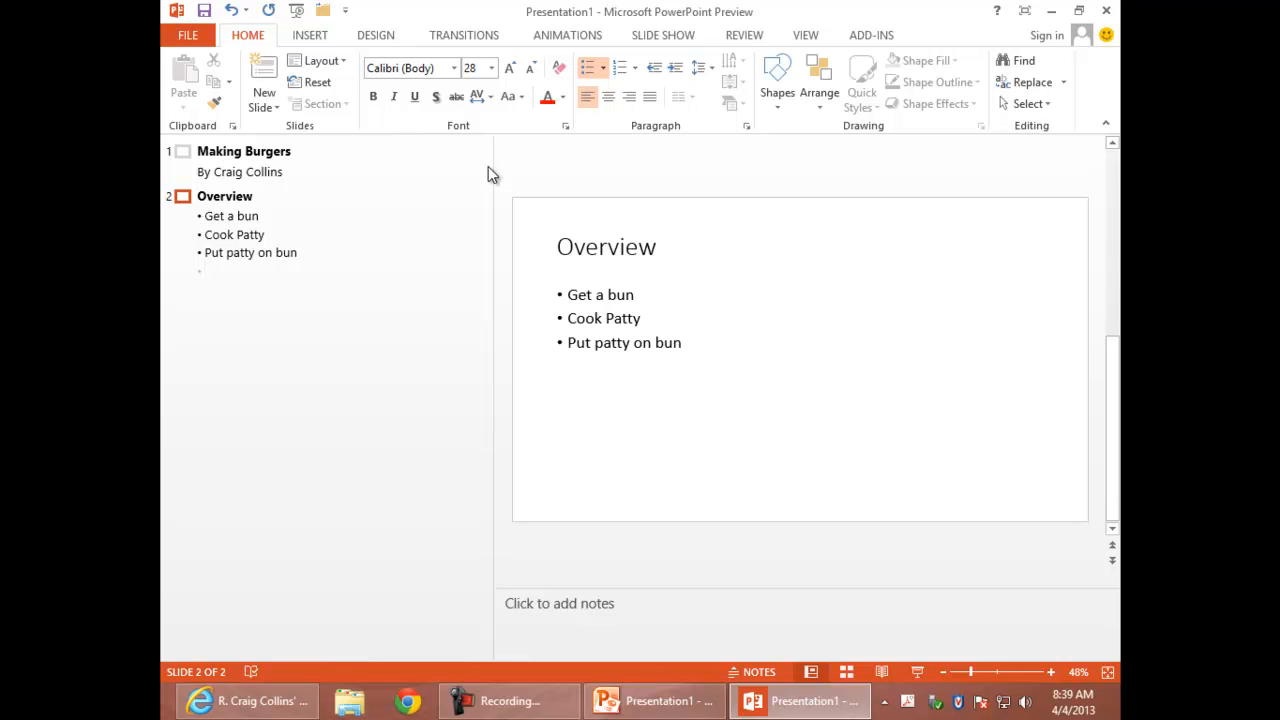
key("shift+tab")
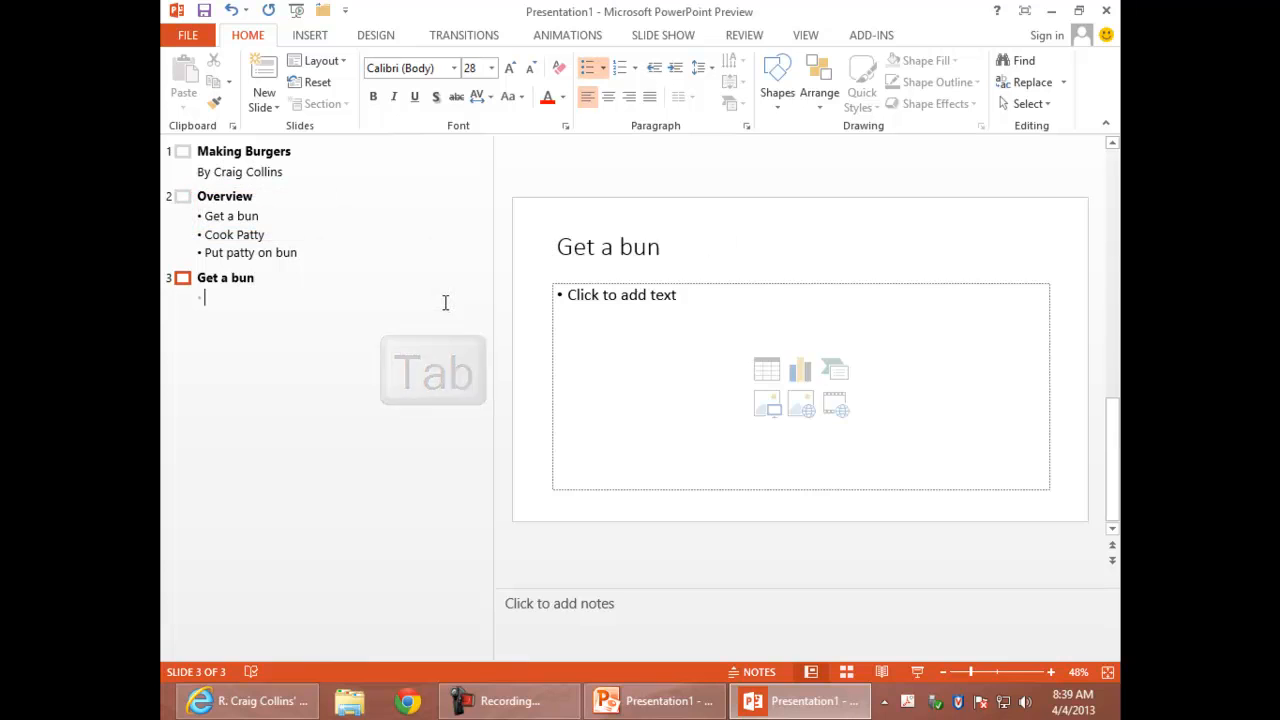
List 'Open package', 'Take out bun' and 'Put bun on plate' under Get a bun, then start slide 4
type("Open package")
type("T")
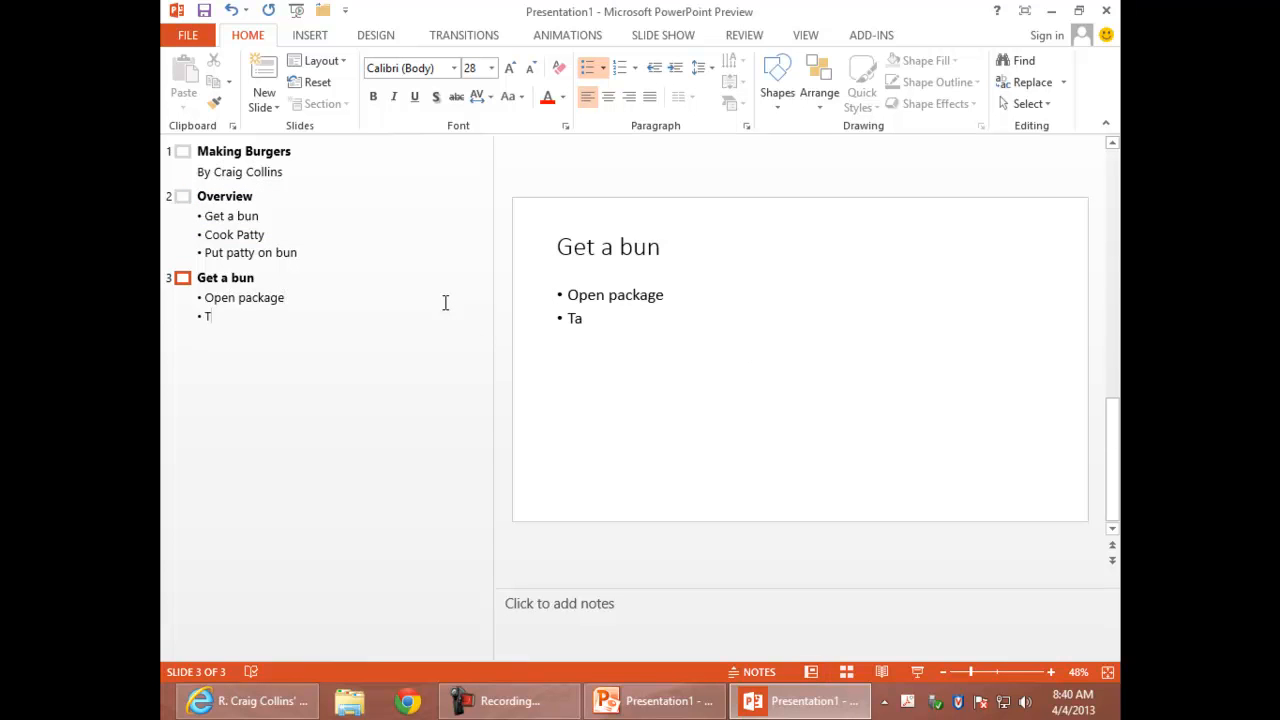
type("ke out bun")
type("Put bun on pla")
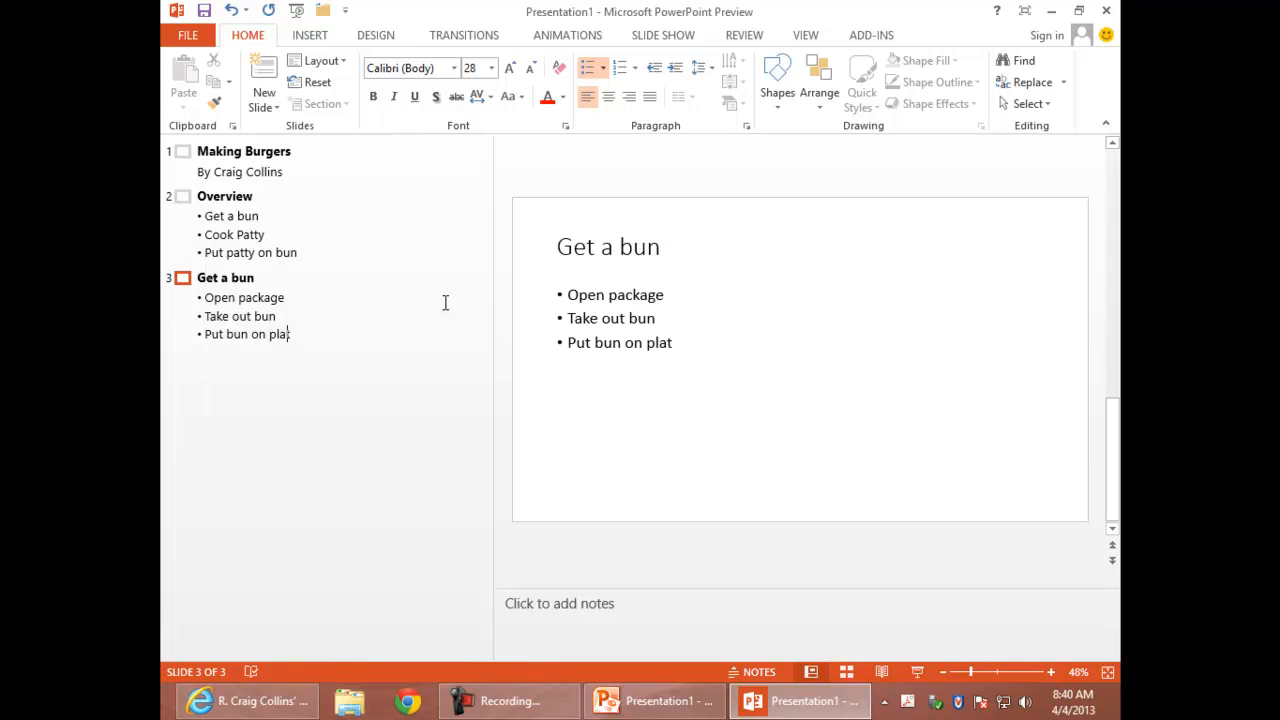
type("e")
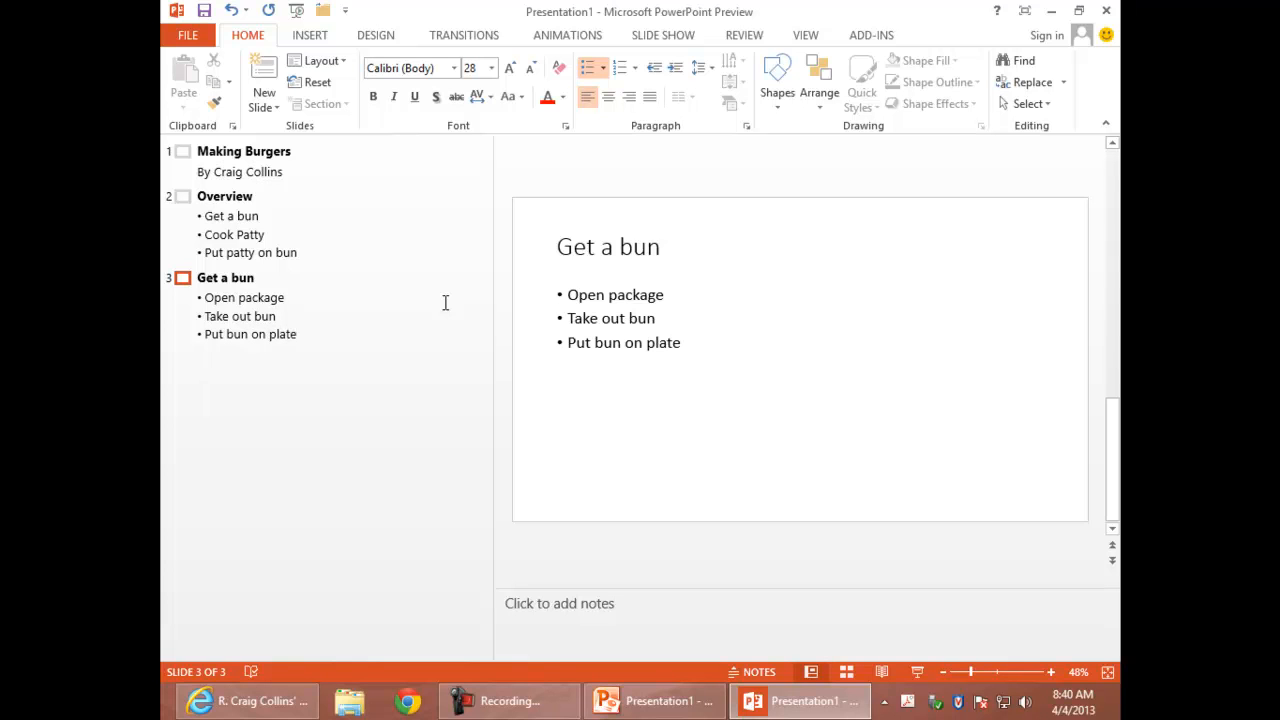
key("shift+tab")
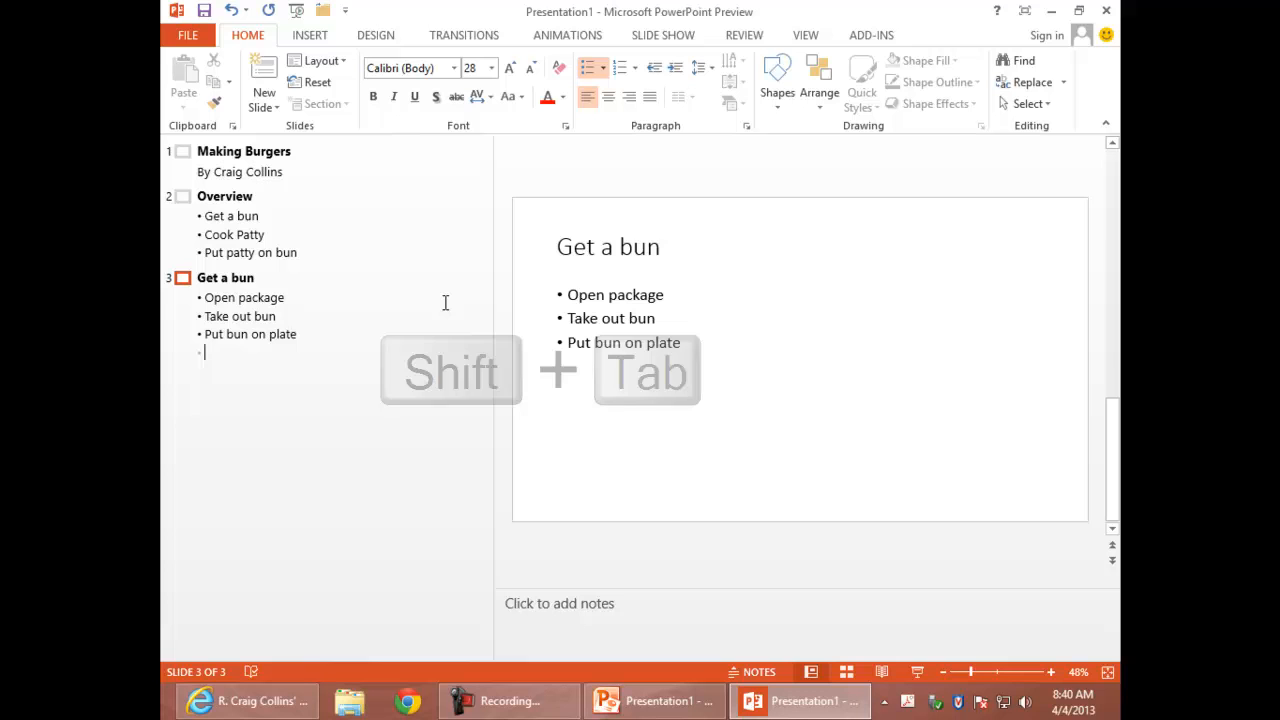
key("shift+Tab")
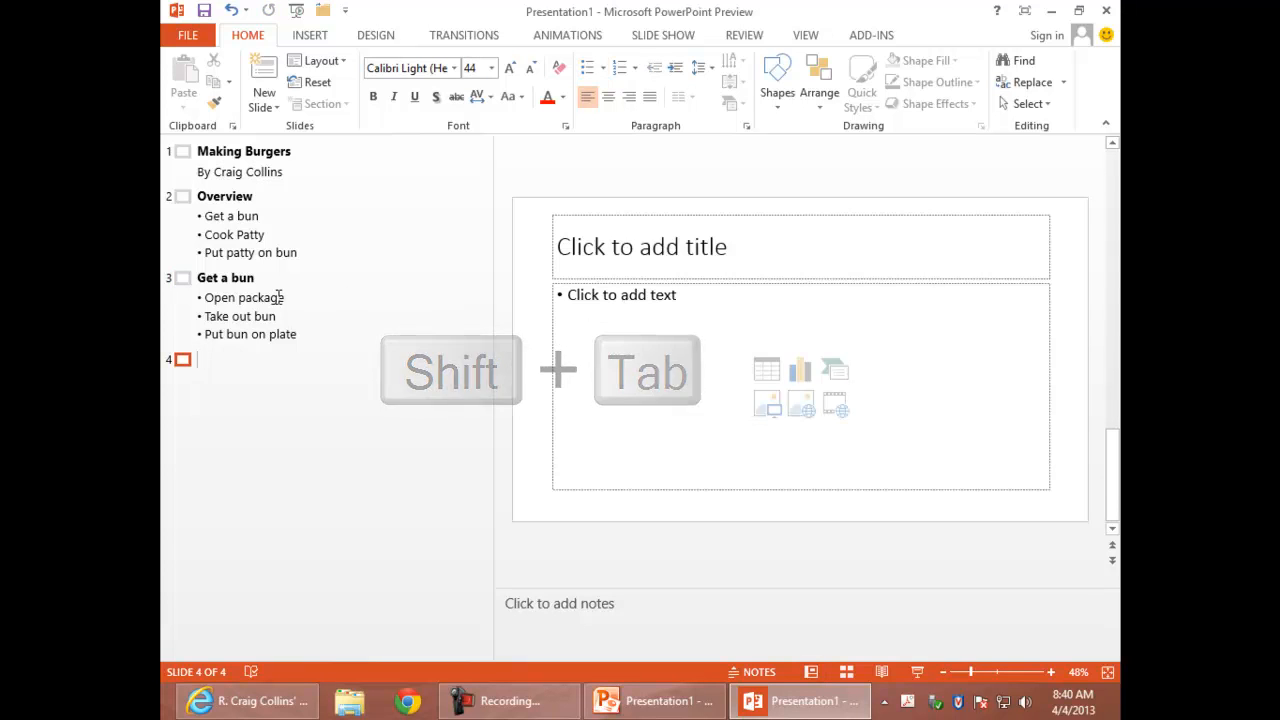
Title slide 4 'Cook Patty' with Open package, Take out Patty, Put in microwave and indented 'Follow cooking instructions'
key("shift+tab")
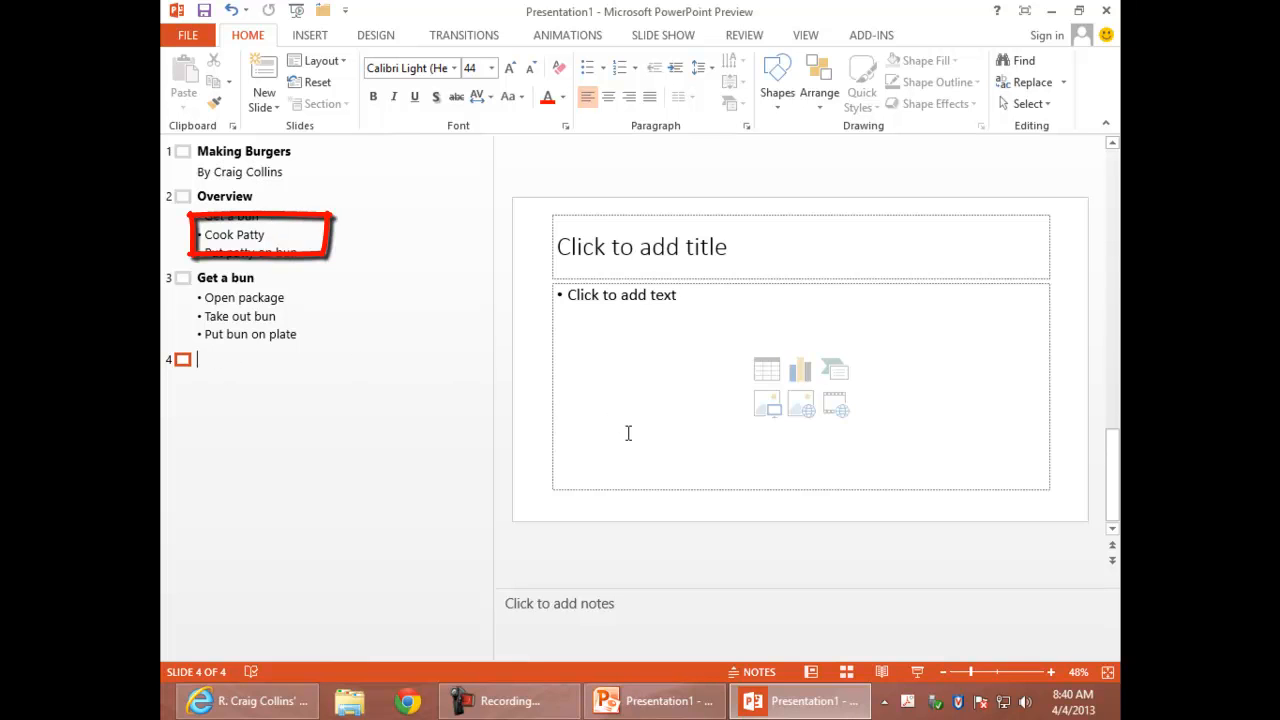
type("Cook Patty")
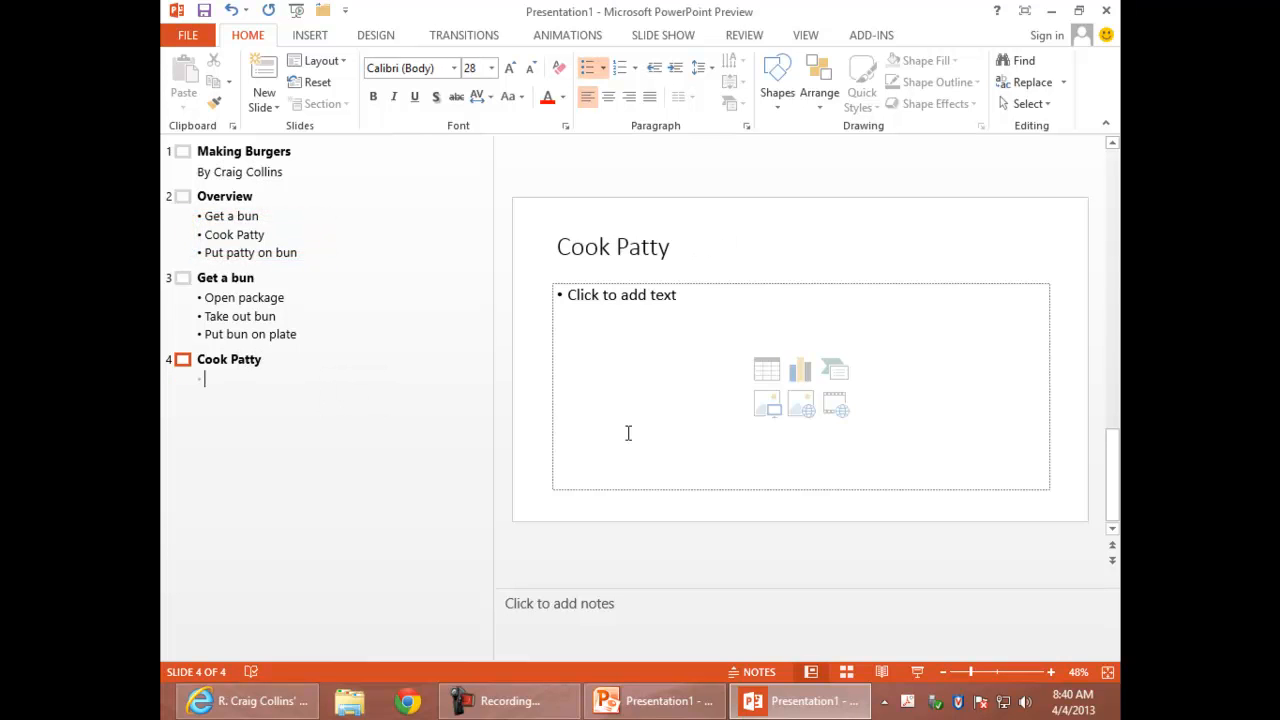
type("Open package")
type("• Take out Patty")
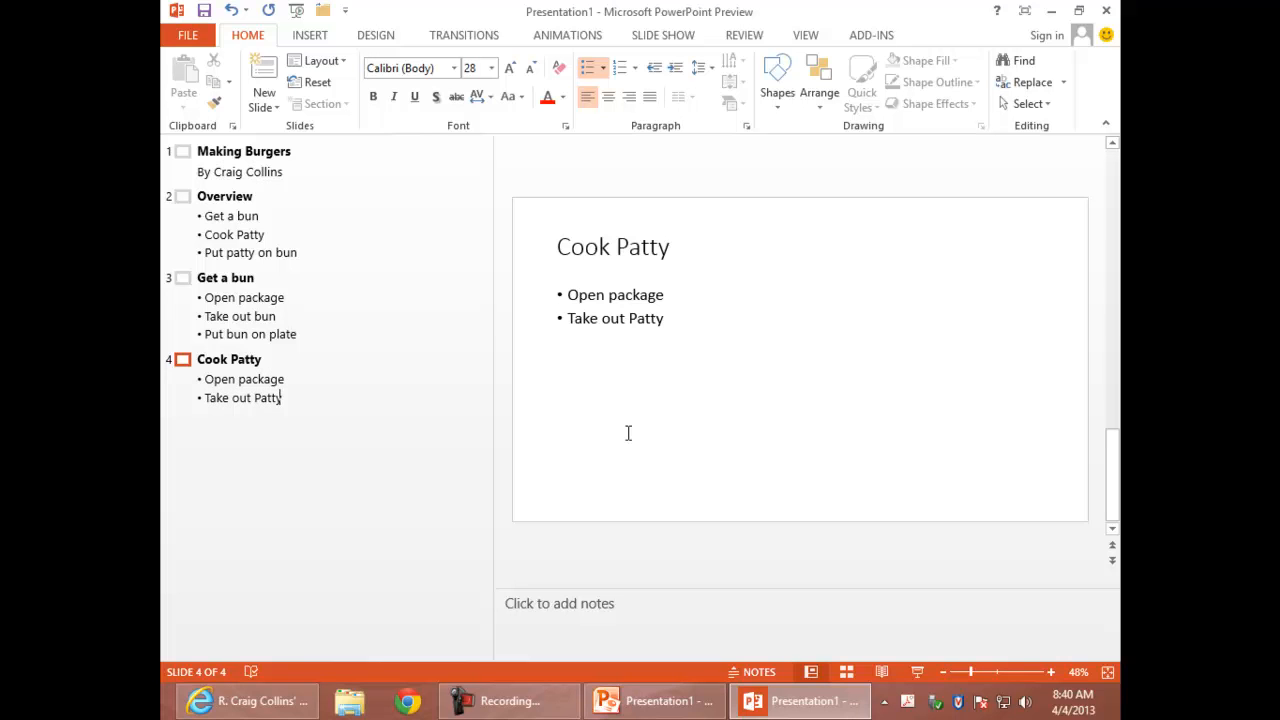
type("Put in")
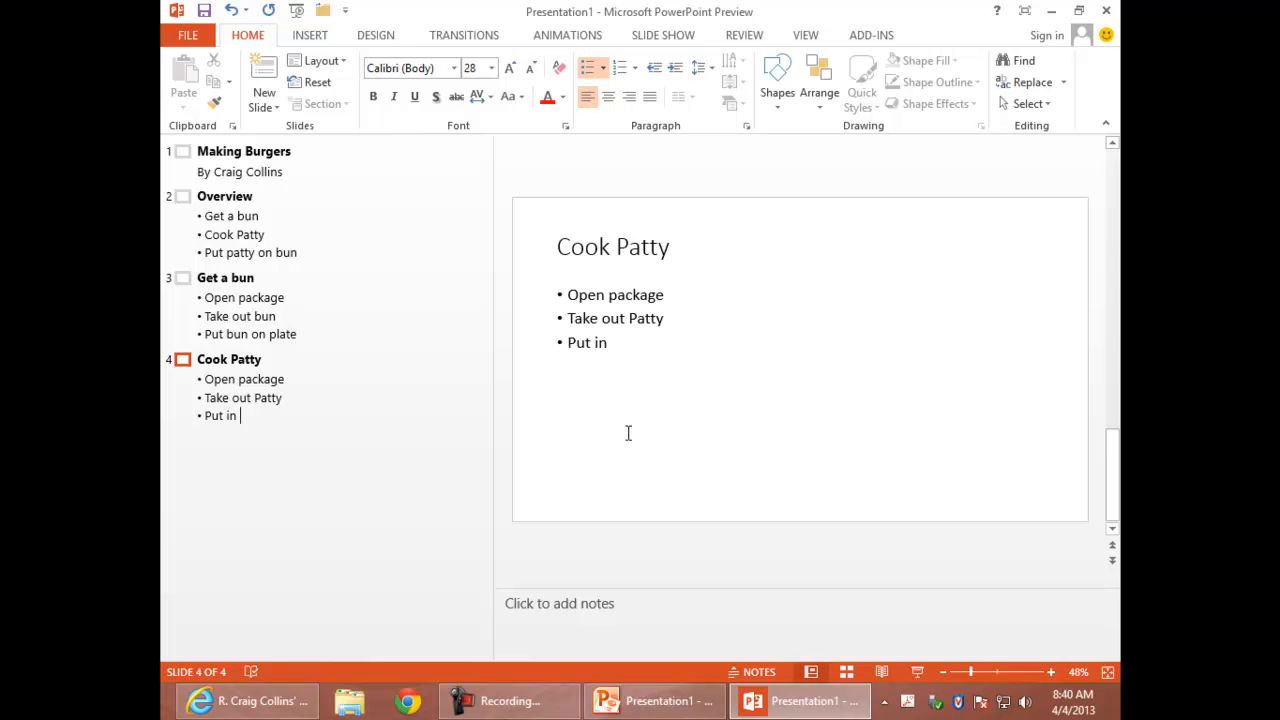
type("microwave")
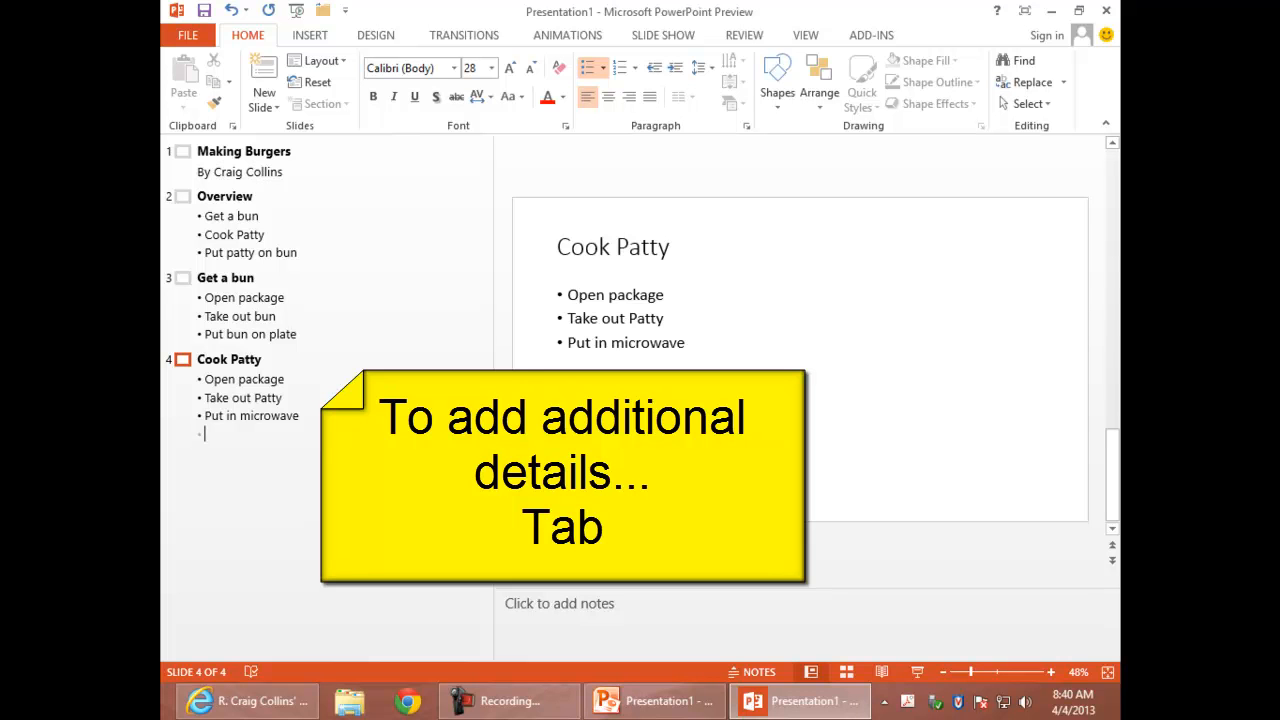
type("fol")
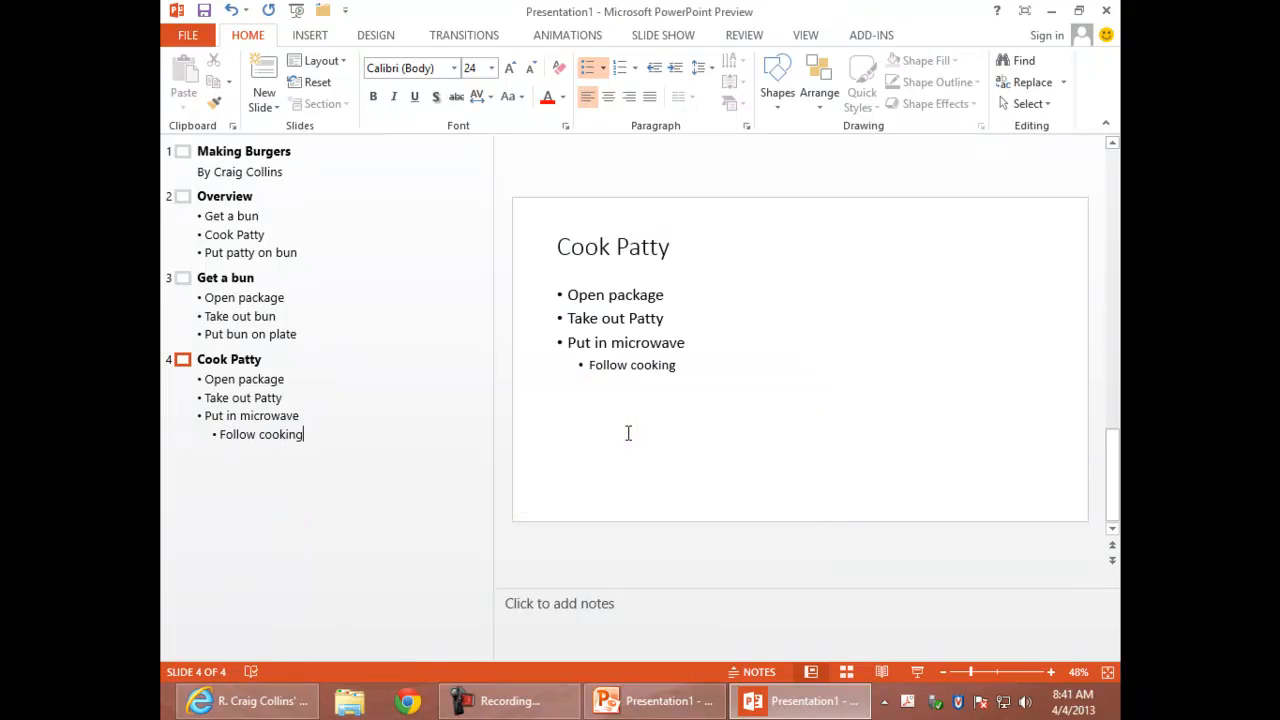
type("instructions")
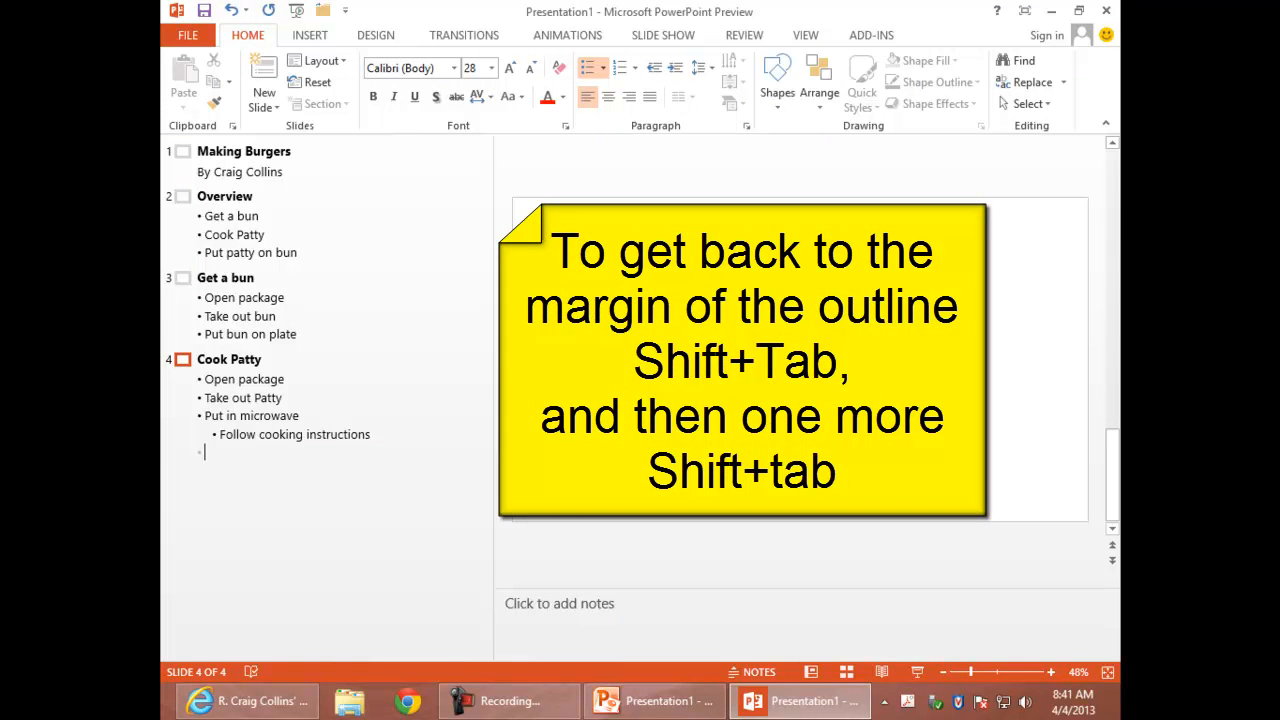
Start the 'Put patty on bun' slide with the bullet 'Using a spatula, remove patty'
key("shift+tab")
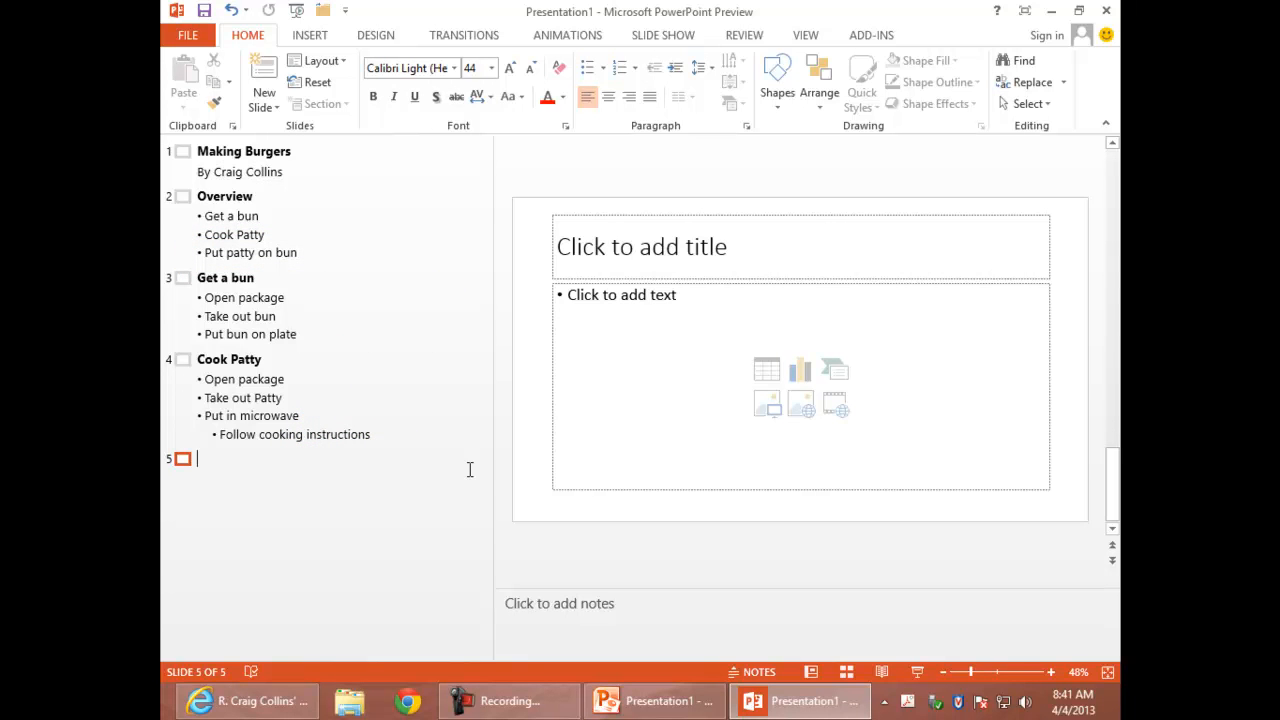
type("Put patty on bun")
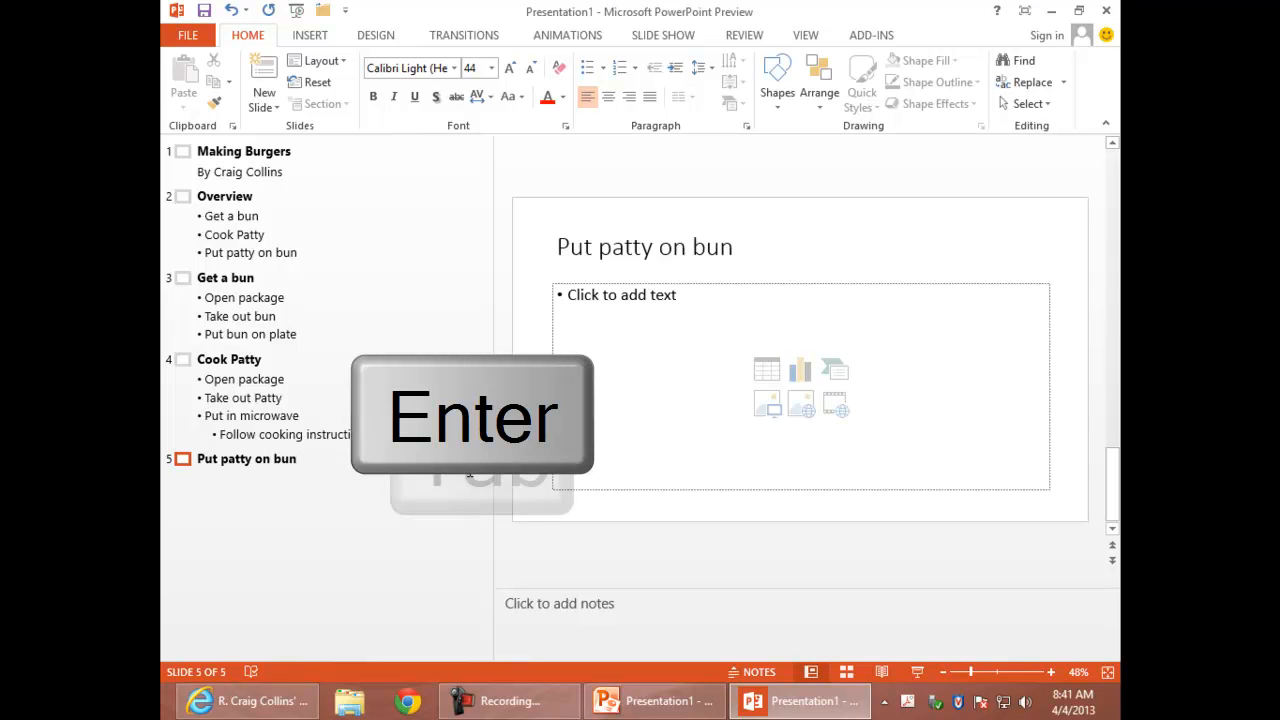
key("Tab")
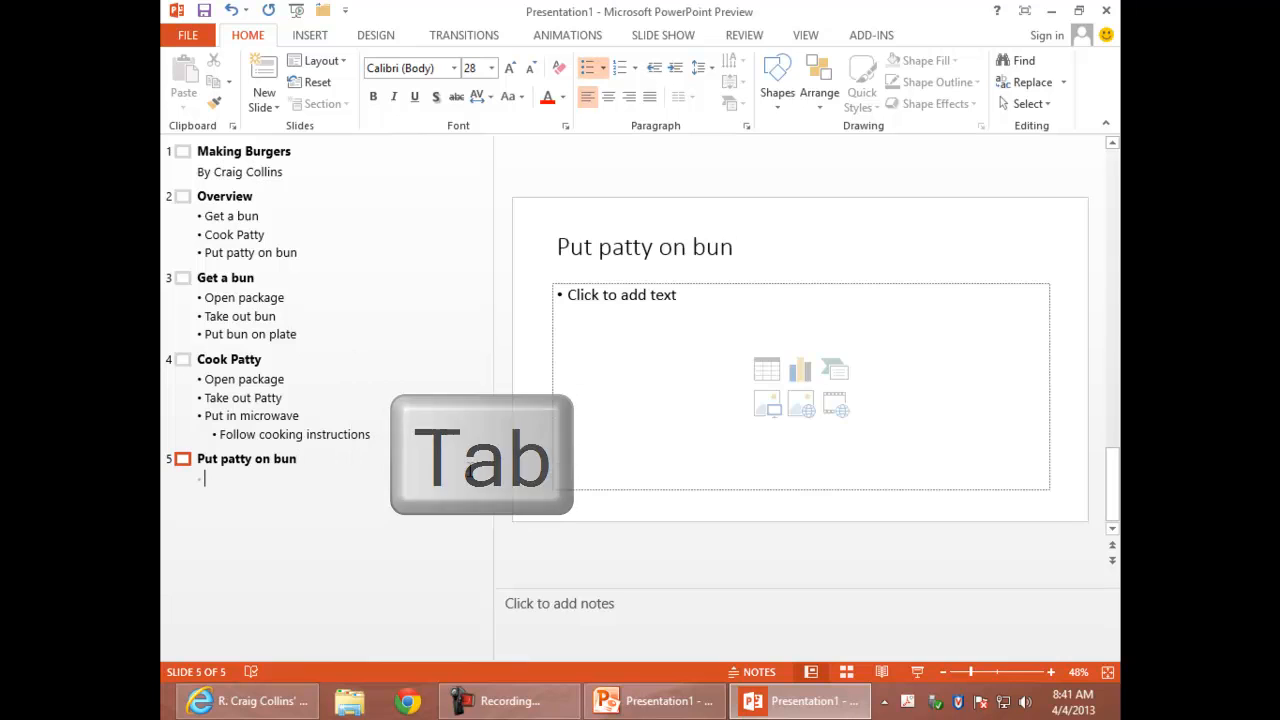
type("Usin")
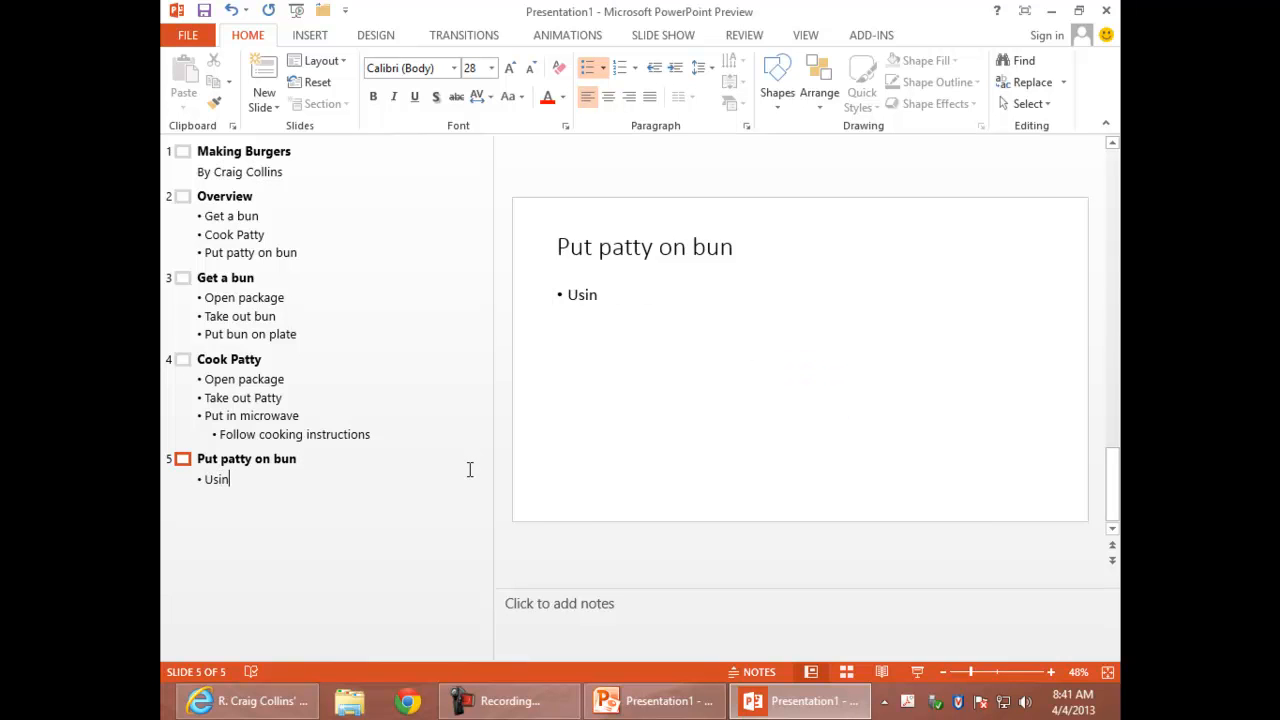
type("g a spa")
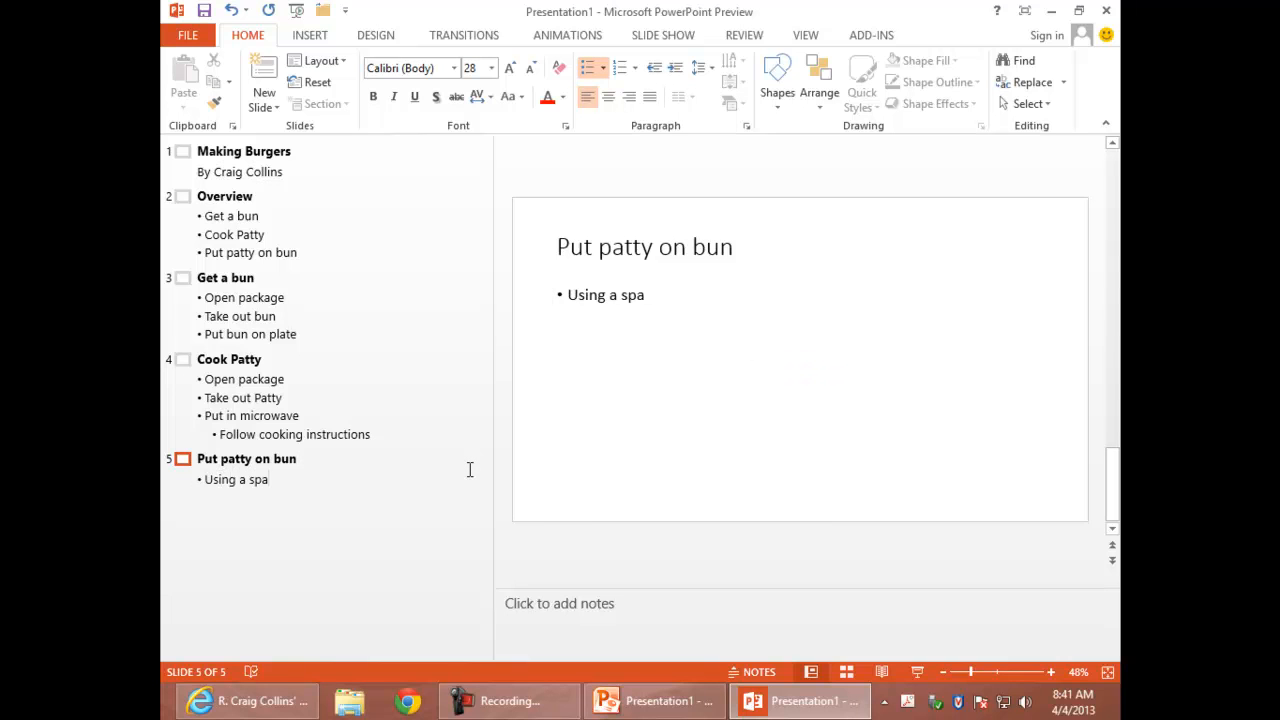
type("tula")
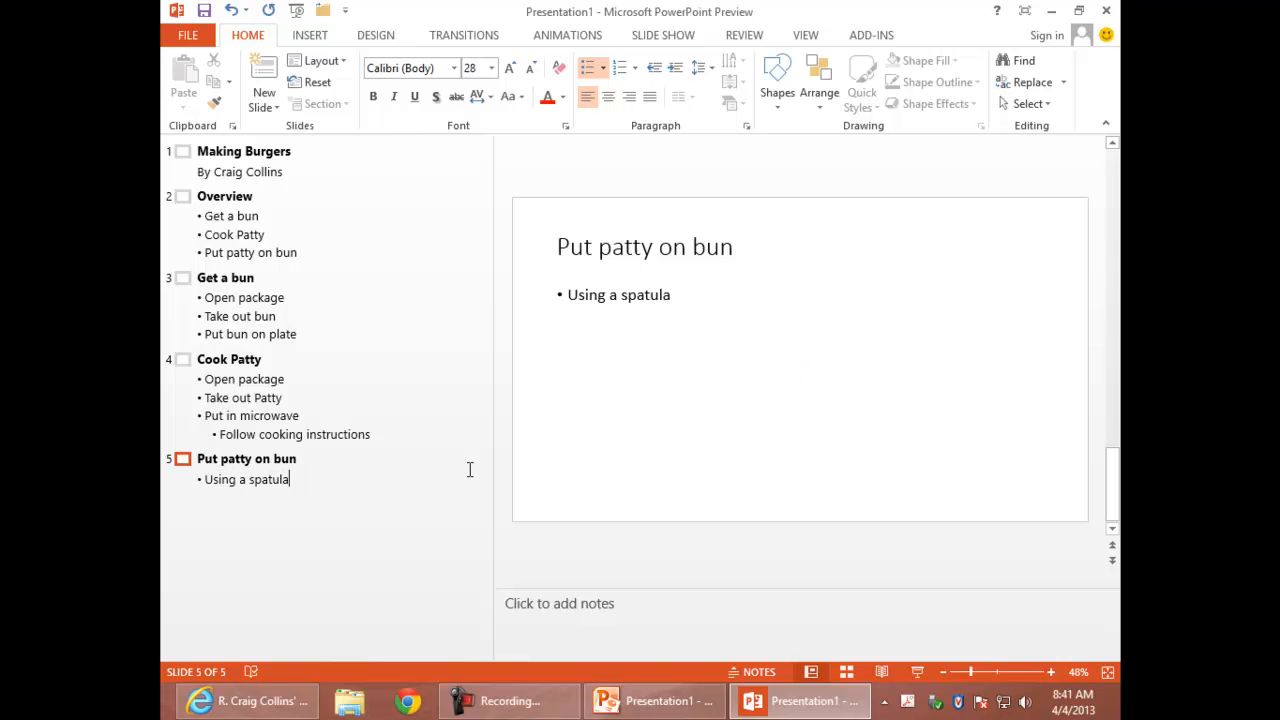
type(", remove")
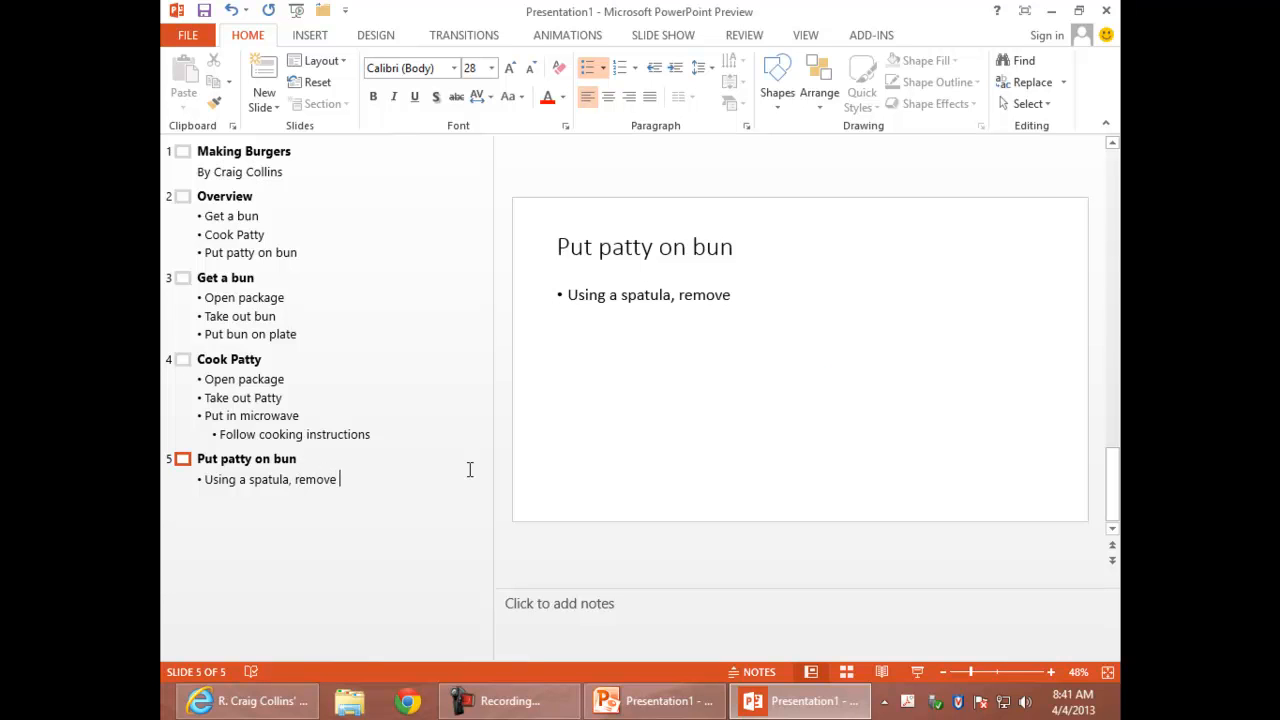
type("patty")
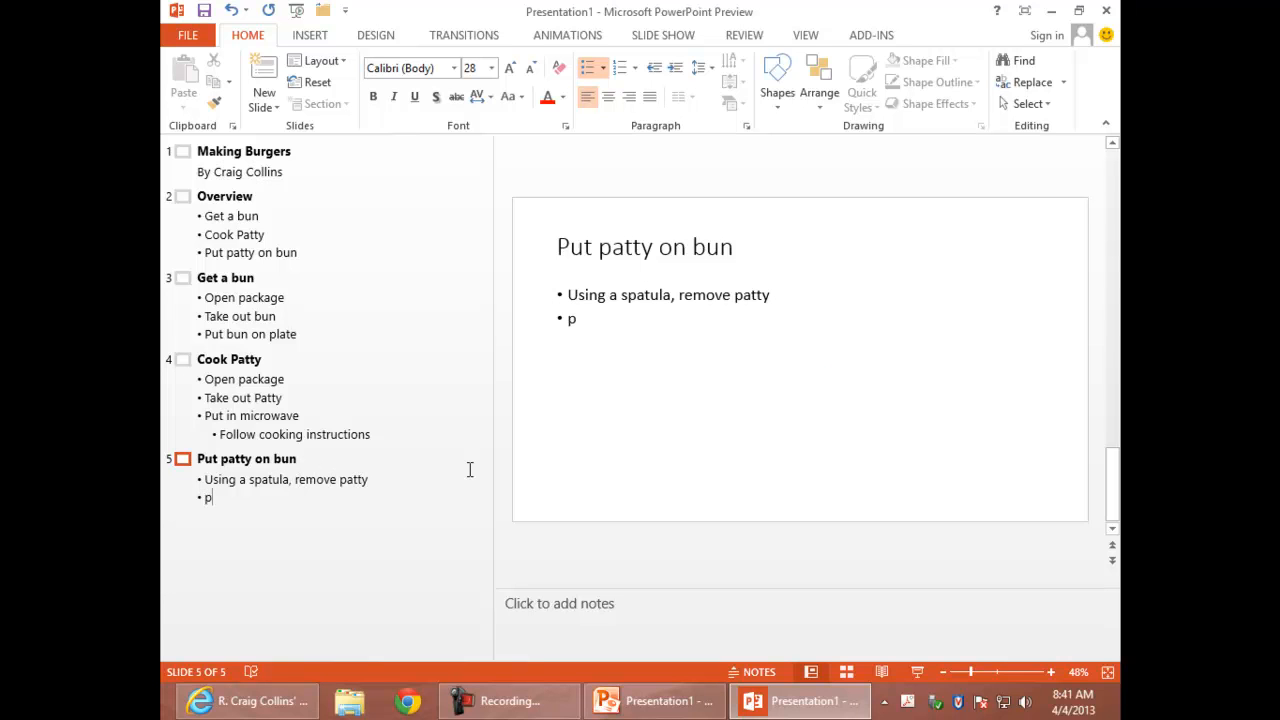
Add 'Place patty on bun', a lettuce-and-catsup point and the sub-point 'Add additional items to taste', then start slide 6
type("lace patty")
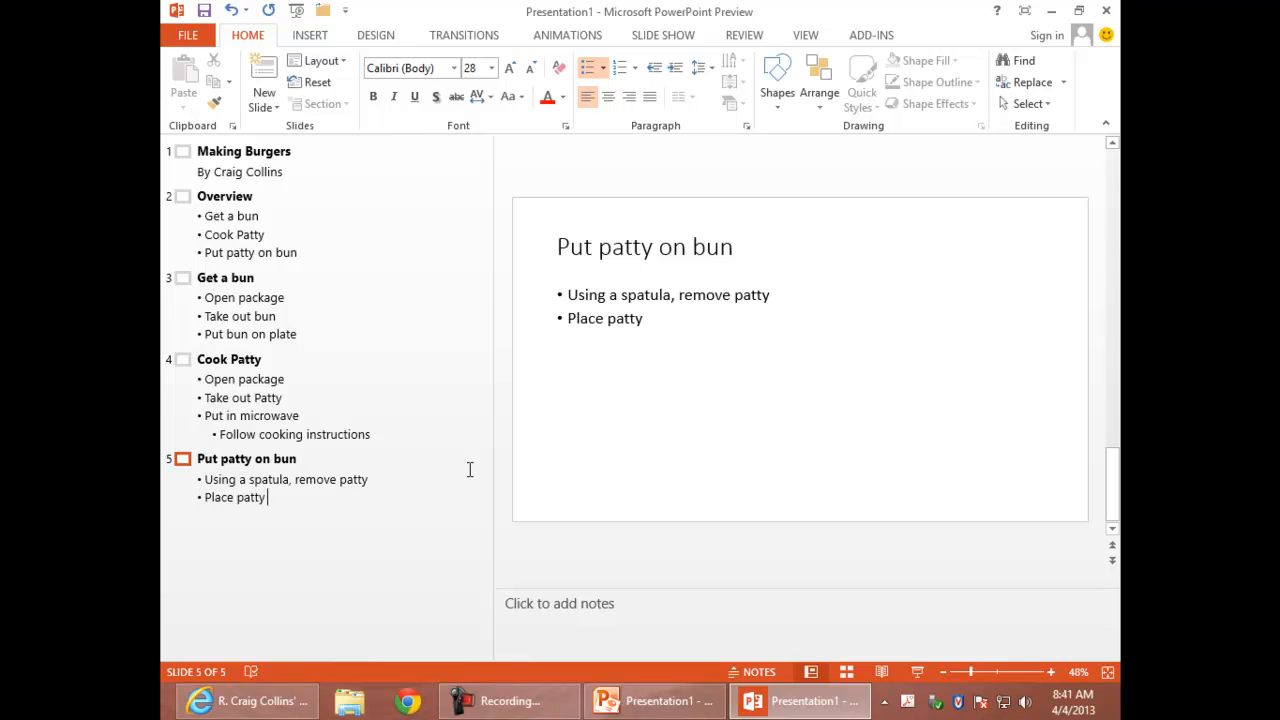
type("on bun")
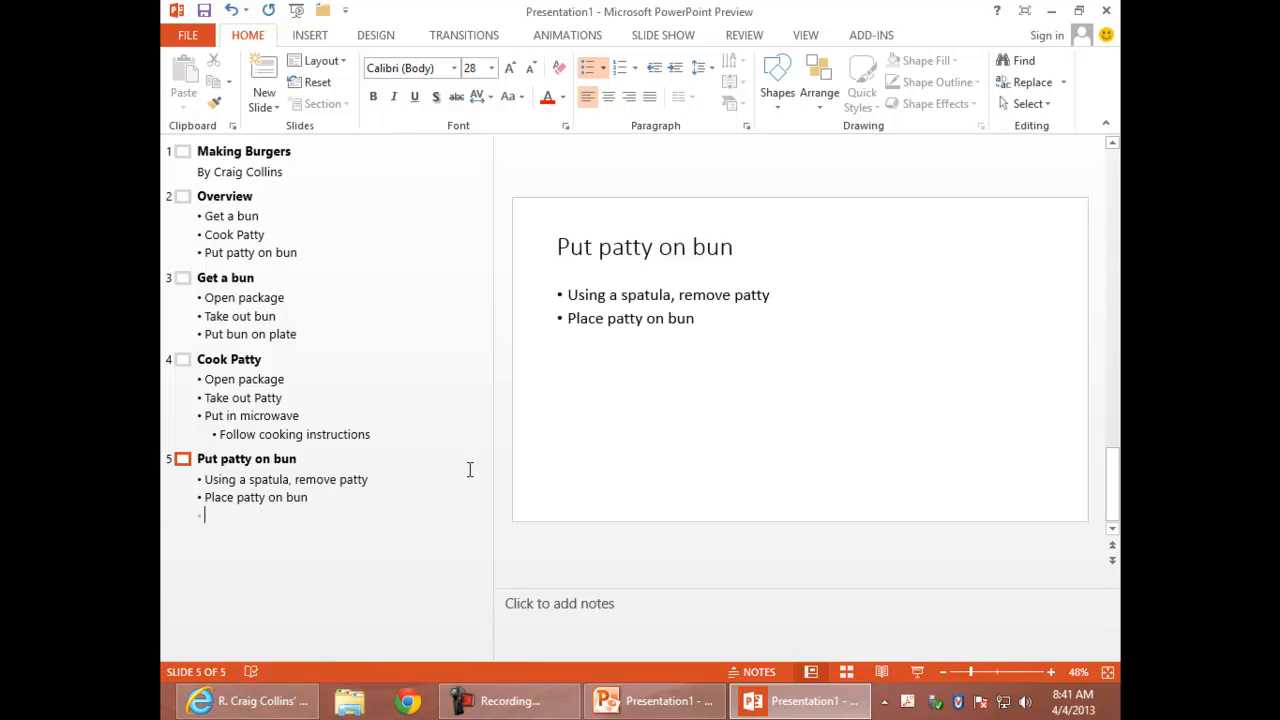
type("Add lettuce and cats")
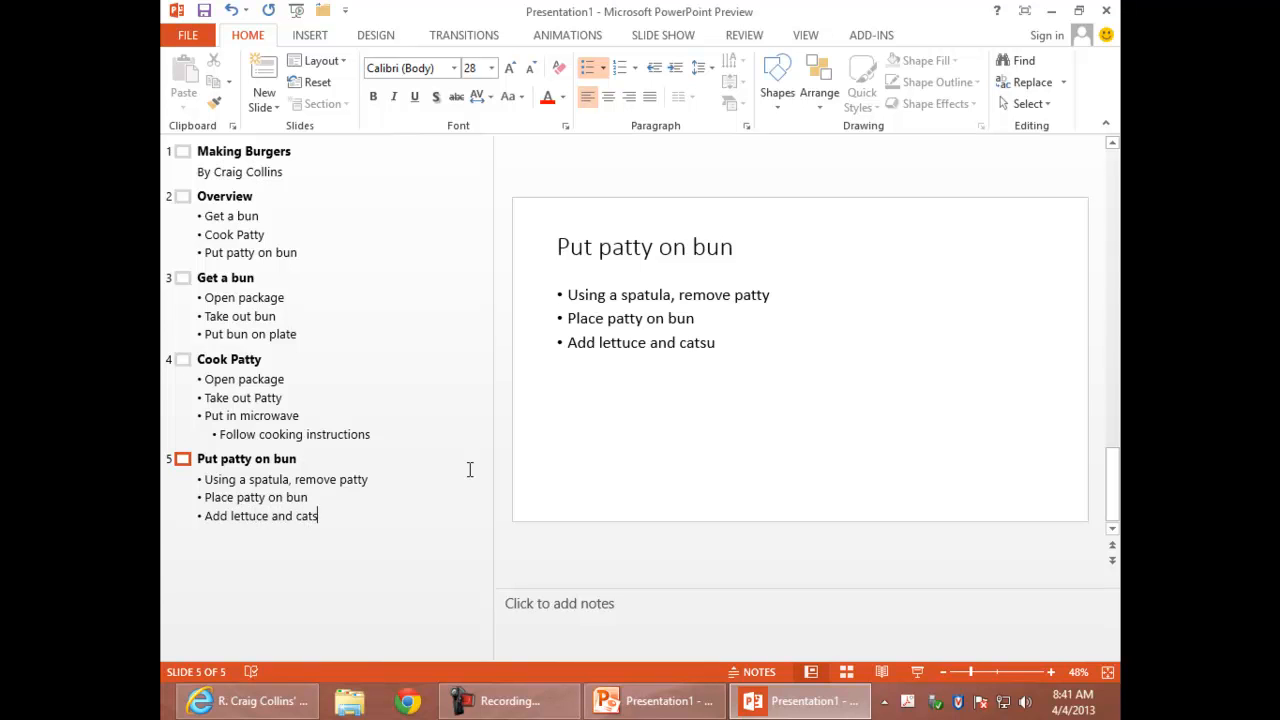
type("p")
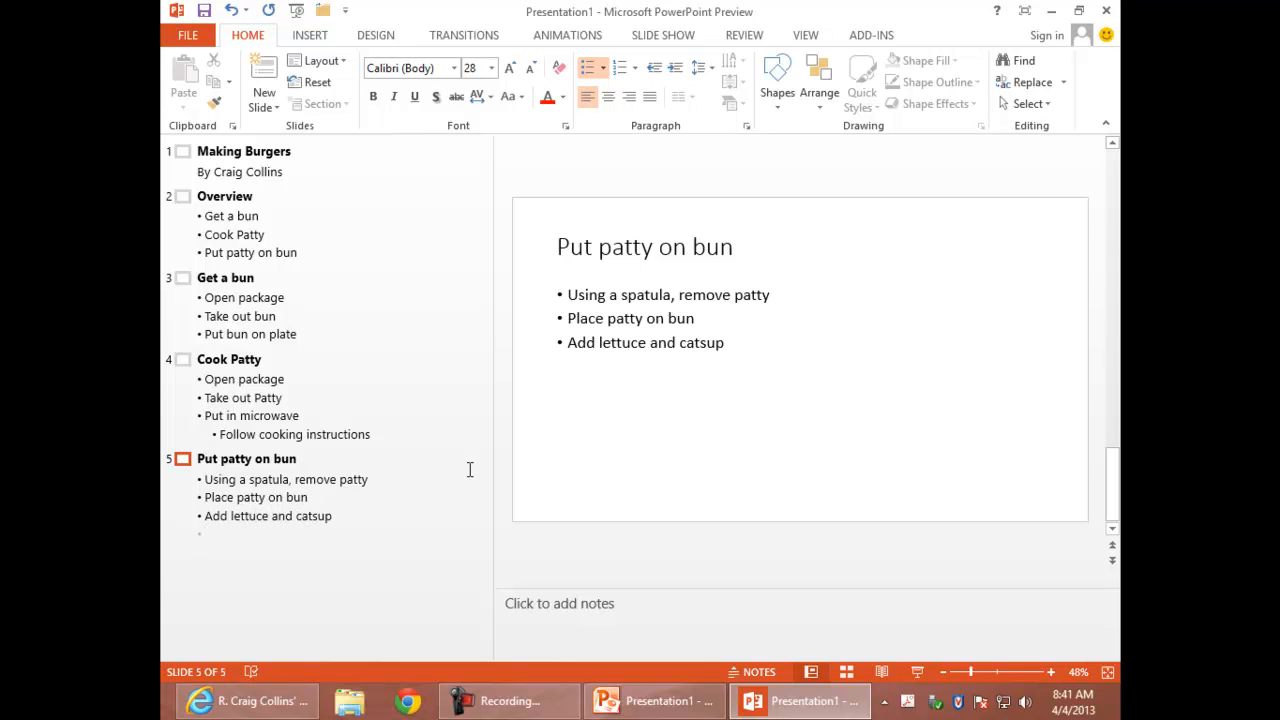
key("Tab")
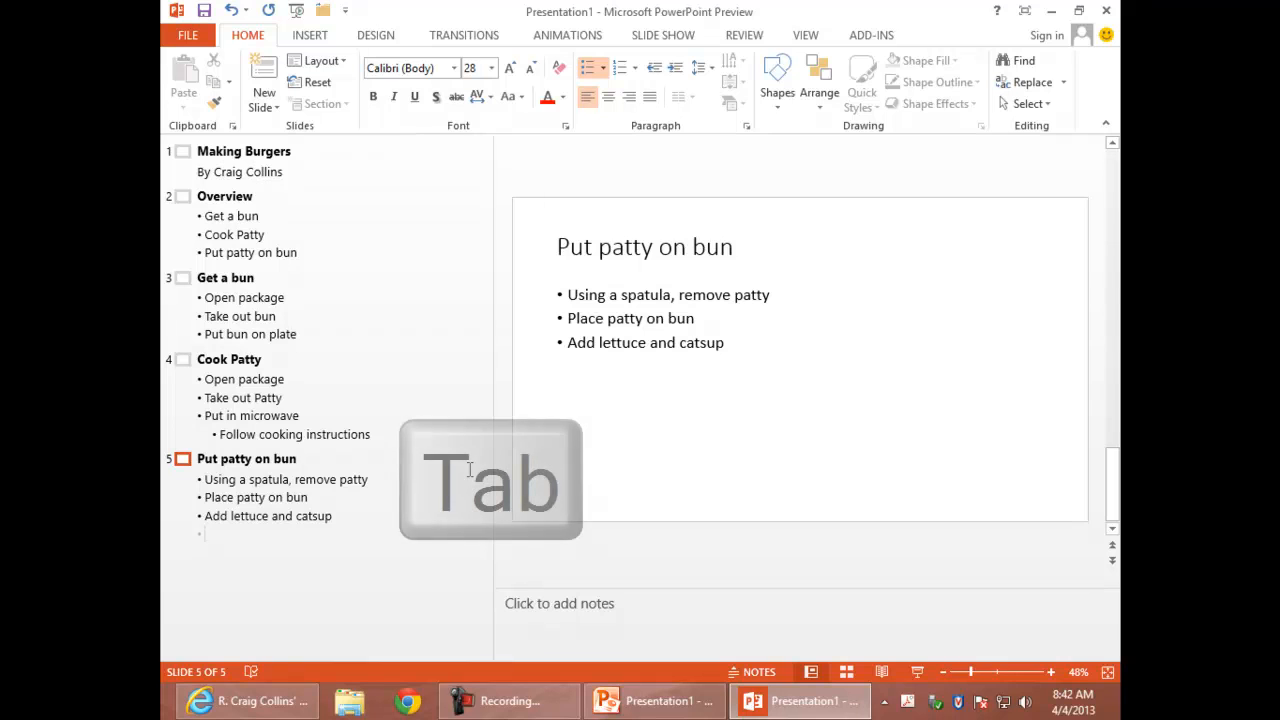
key("Tab")
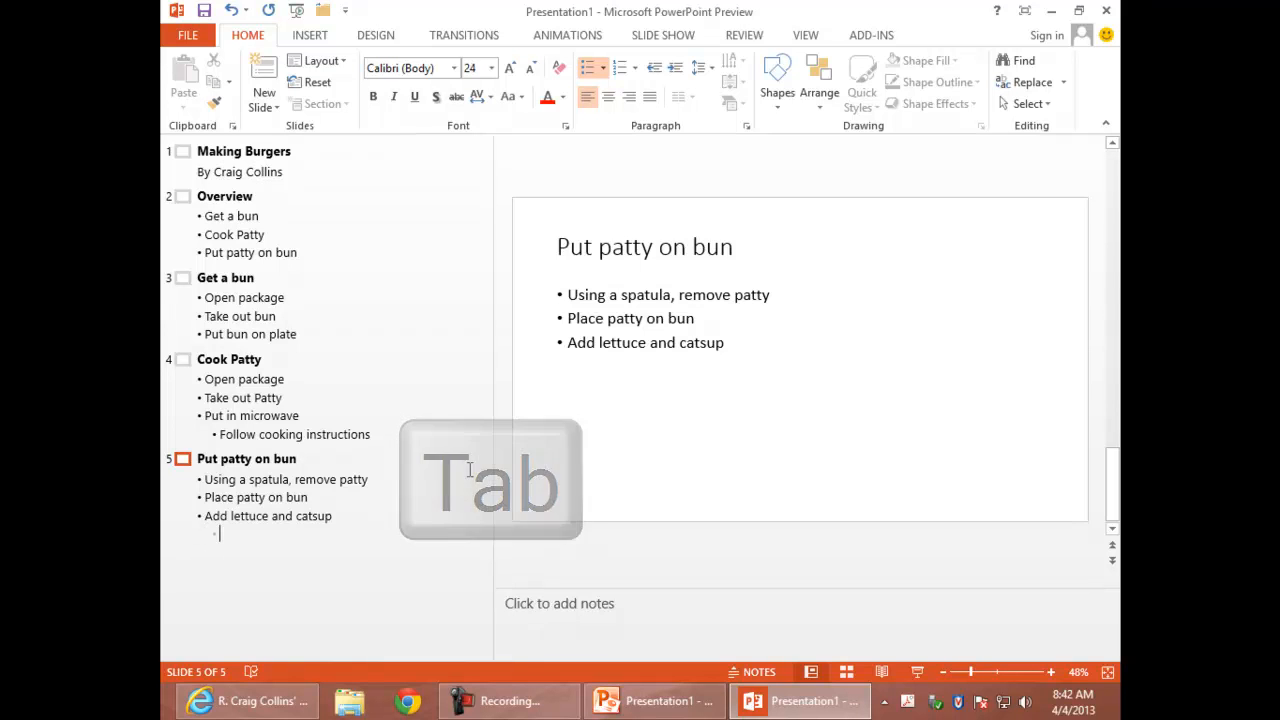
key("tab")
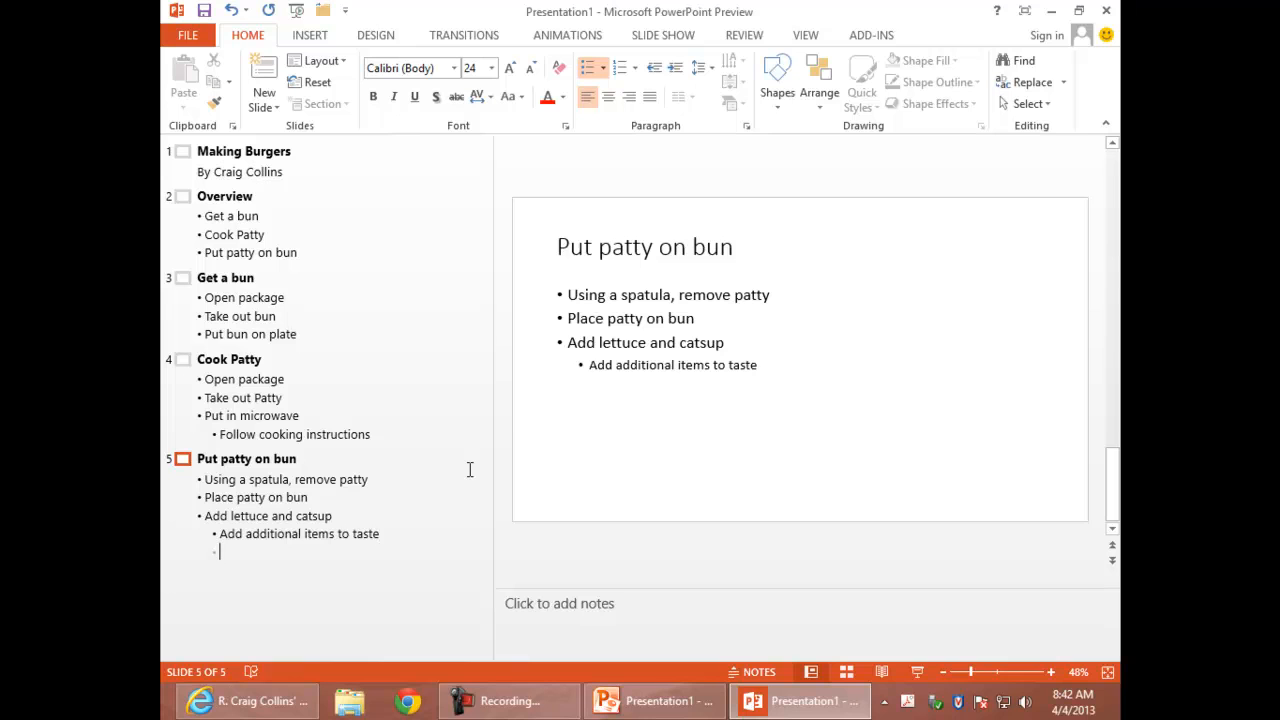
key("shift+tab")
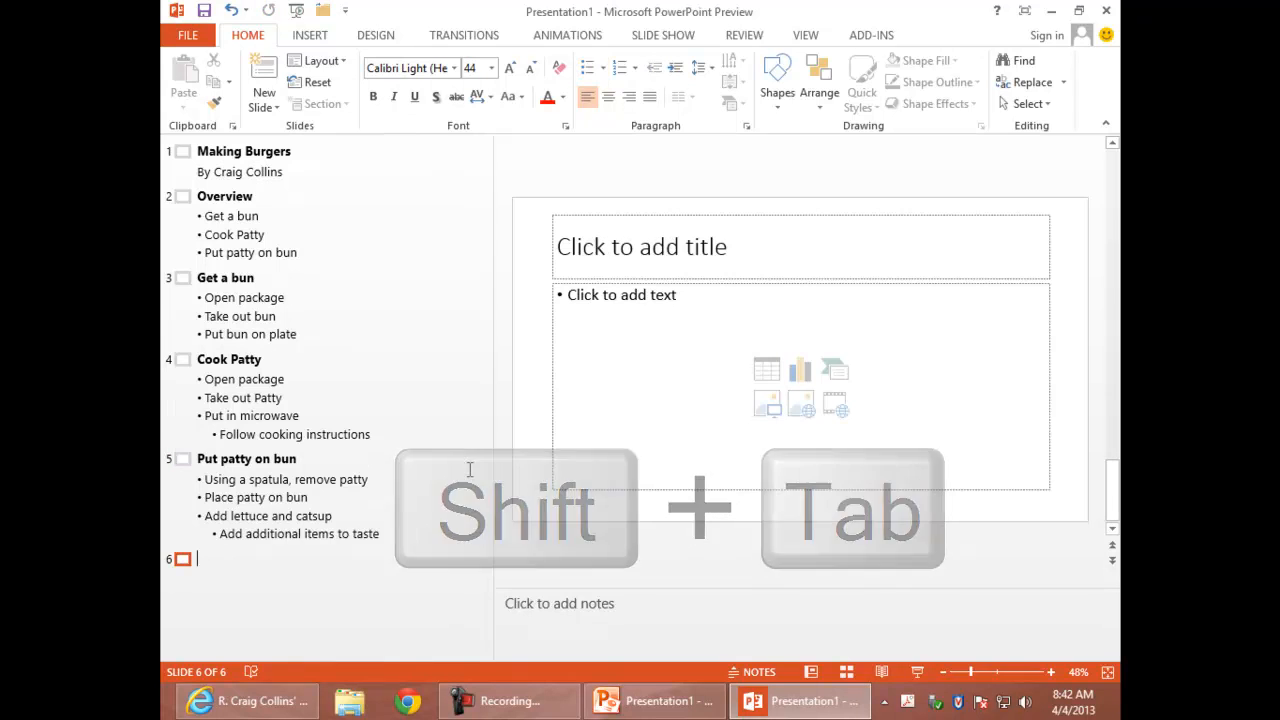
Title slide 6 'Conclusion' recapping Get a bun, Cook patty and Put patty on bun
key("shift+Tab")
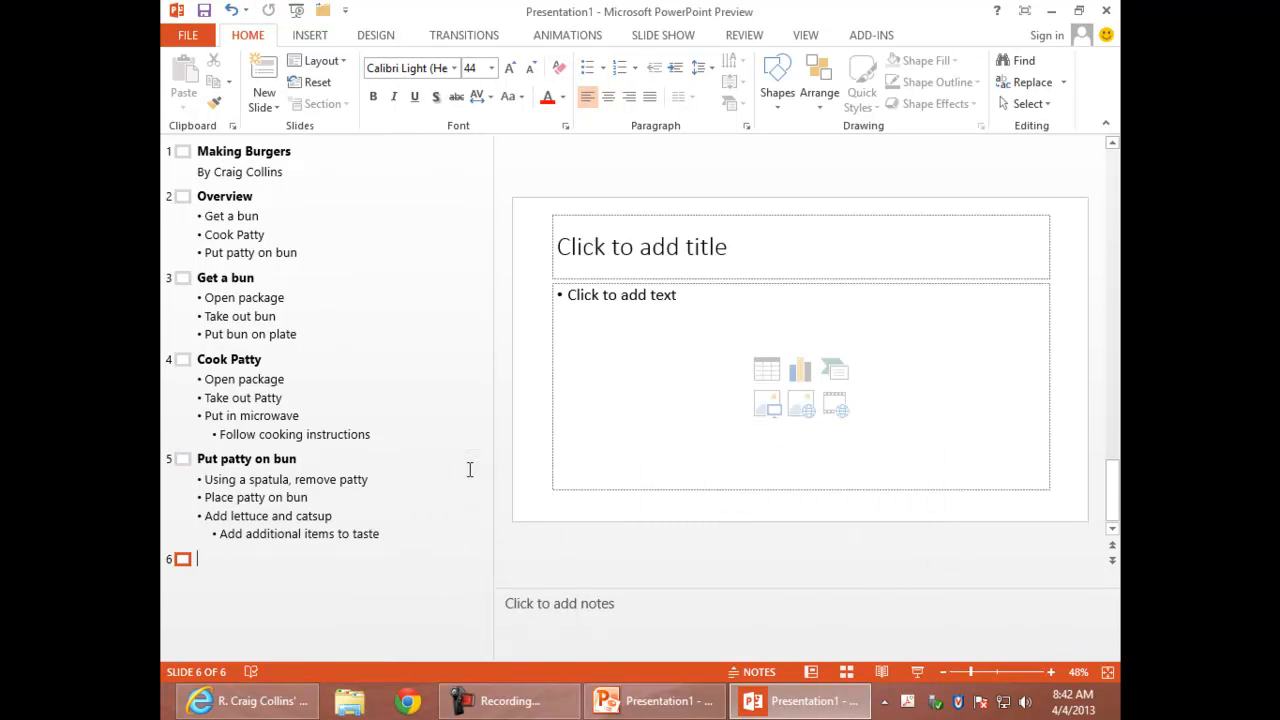
type("Conc")
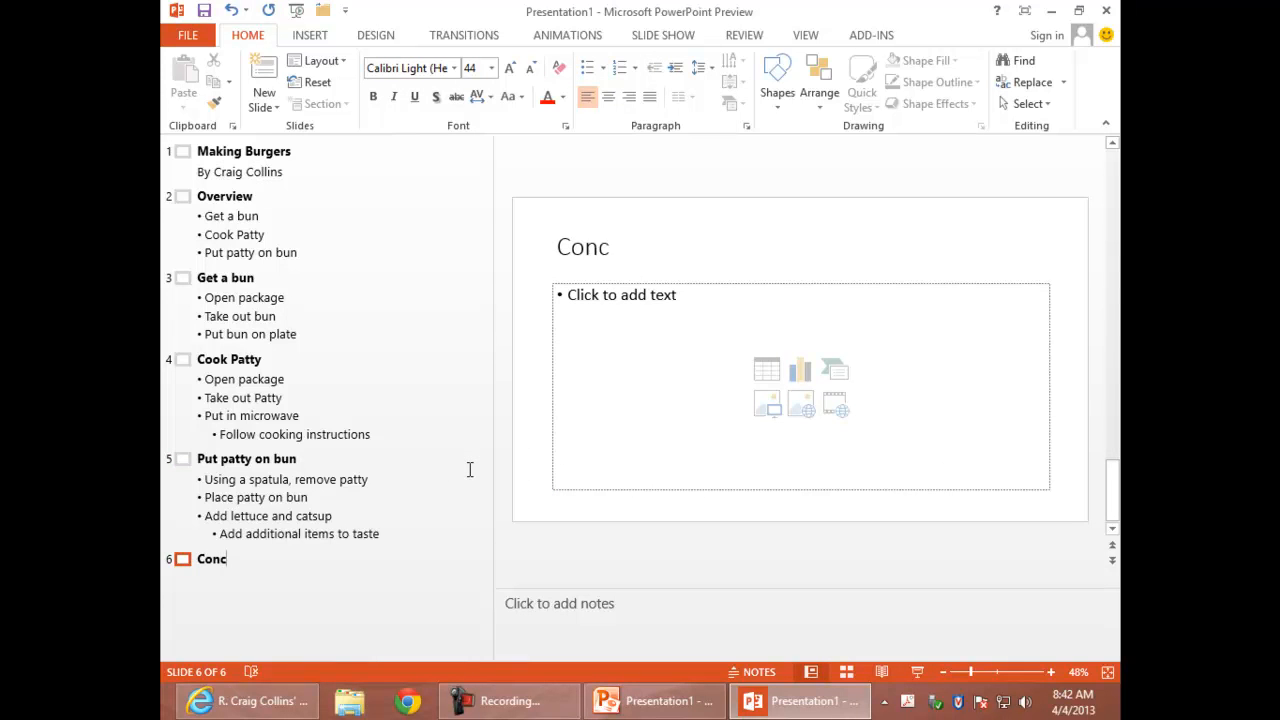
key("Tab")
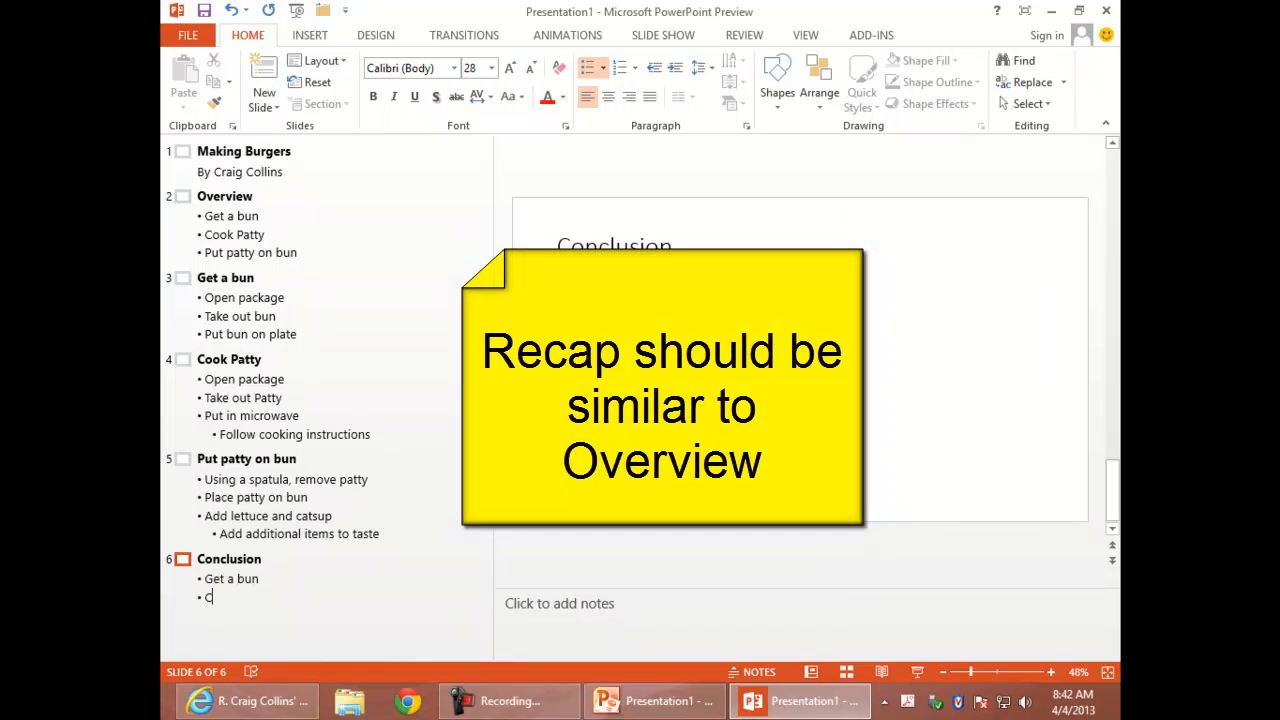
type("ook patty")
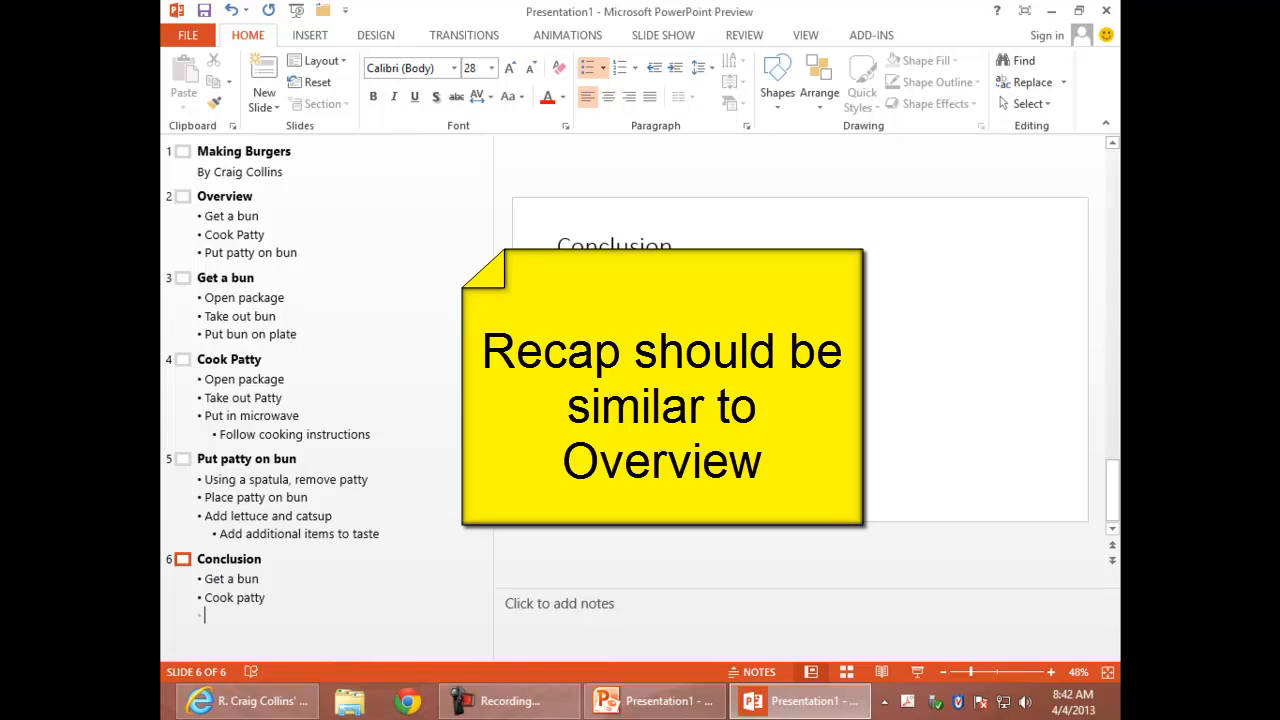
type("Put patty on bun")
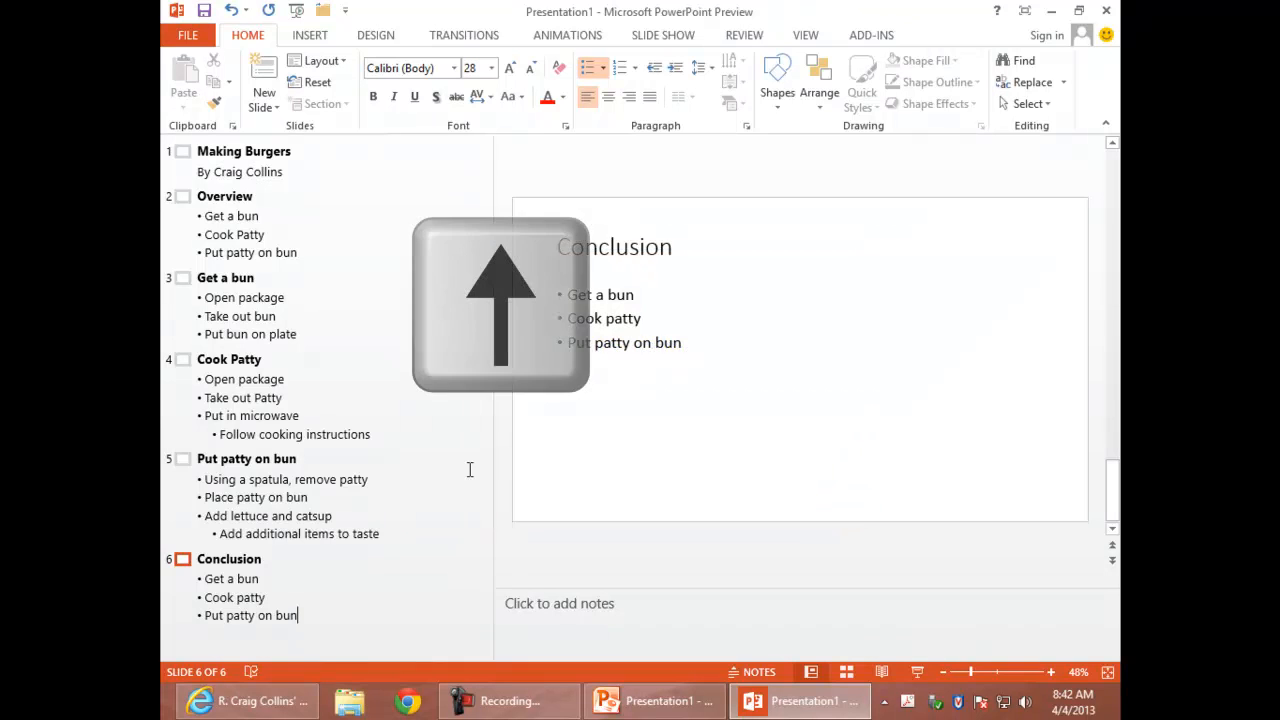
key("home")
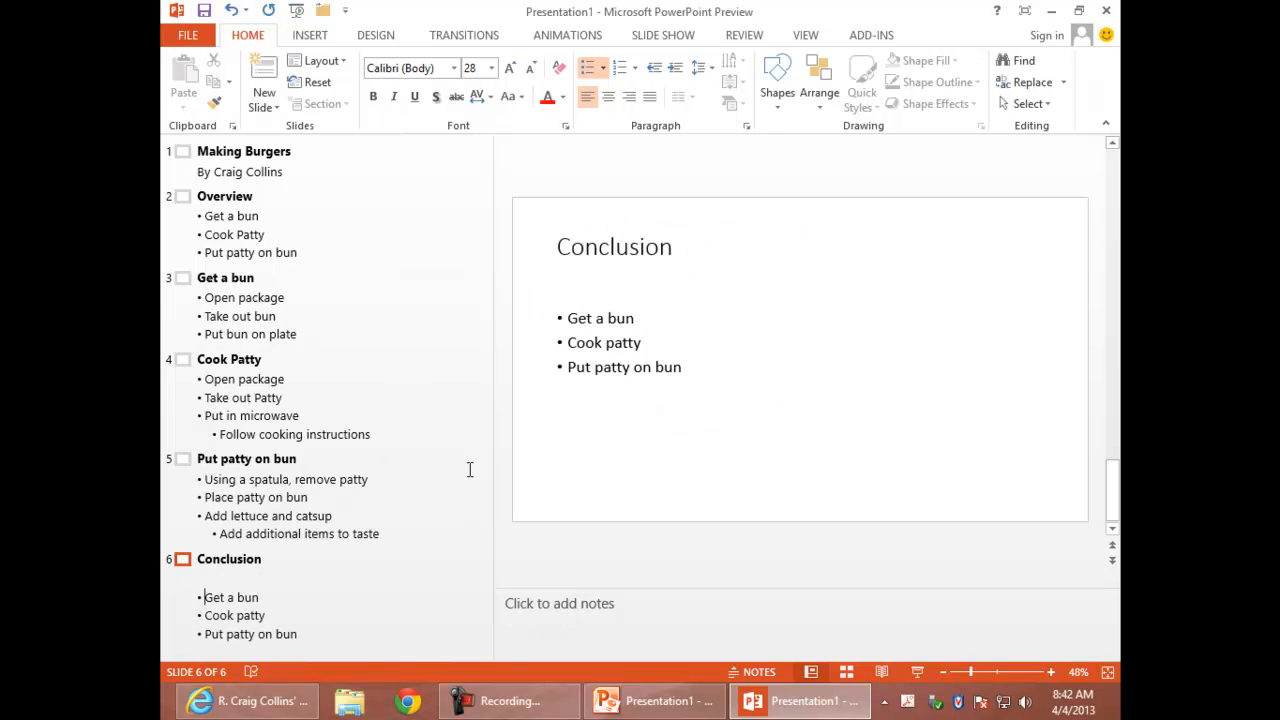
Insert the bullet 'Follow three simple steps' above the recap steps
key("enter")
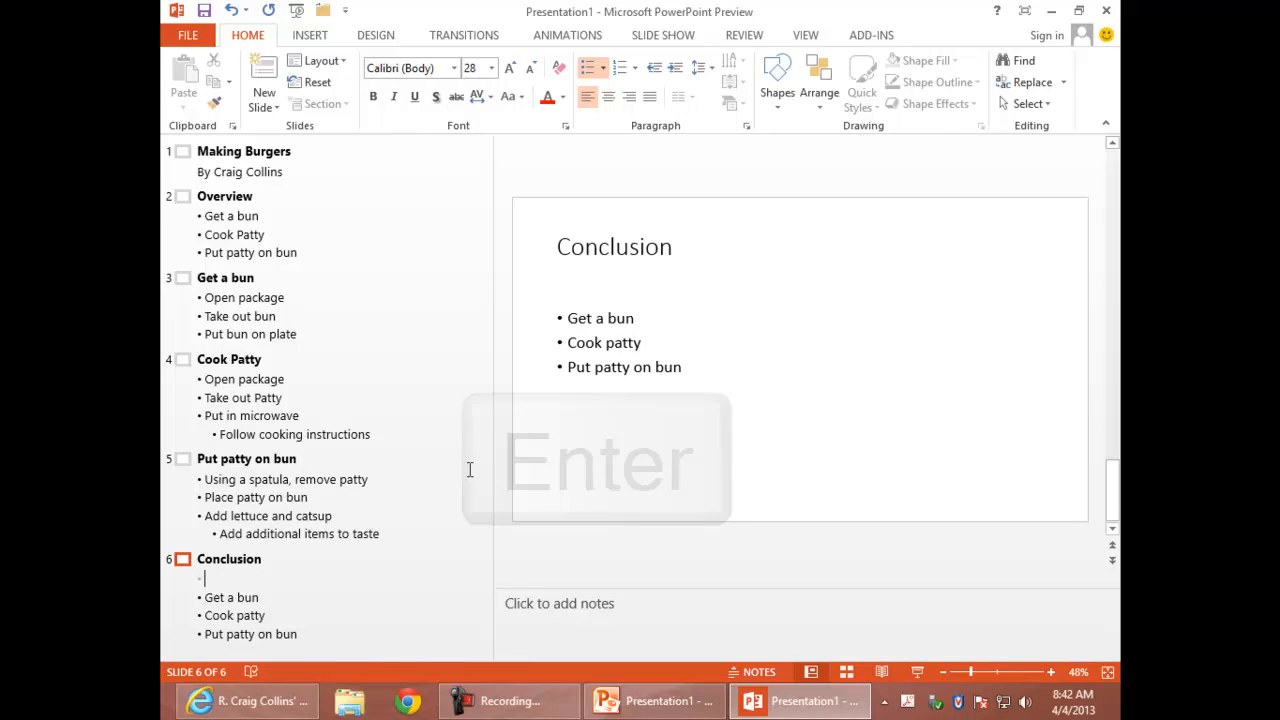
type("Follow")
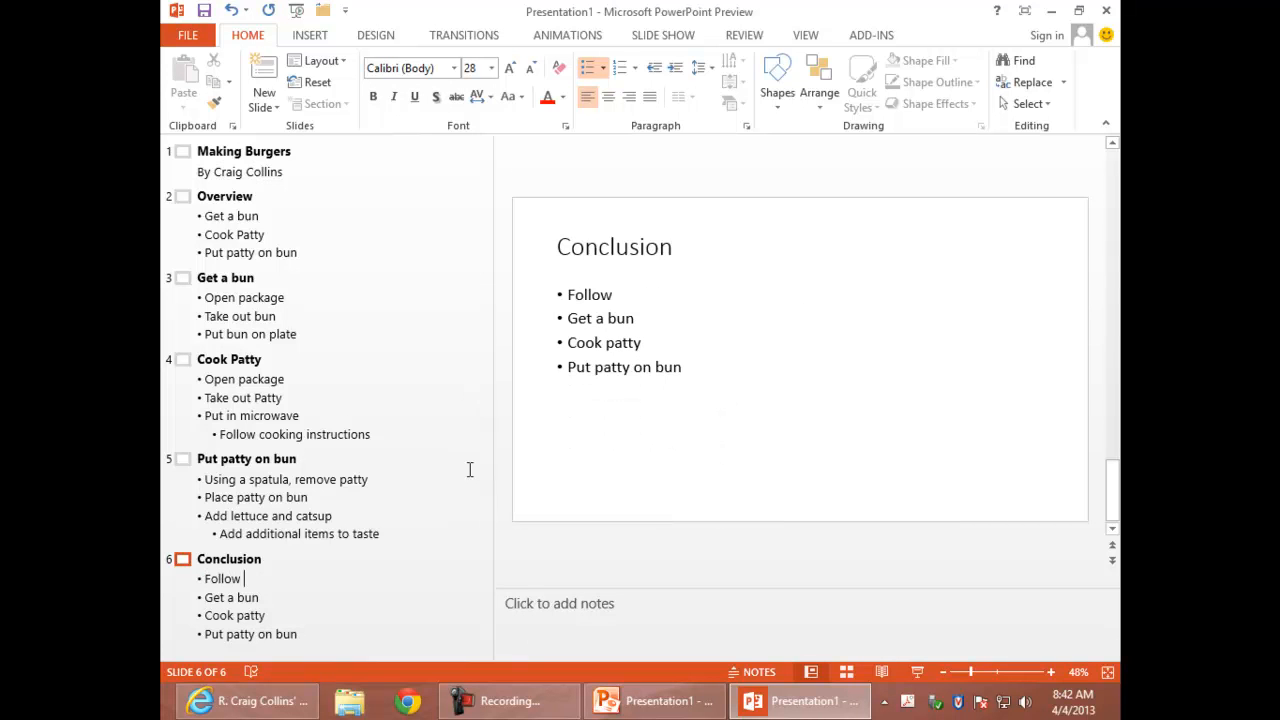
type("three simple")
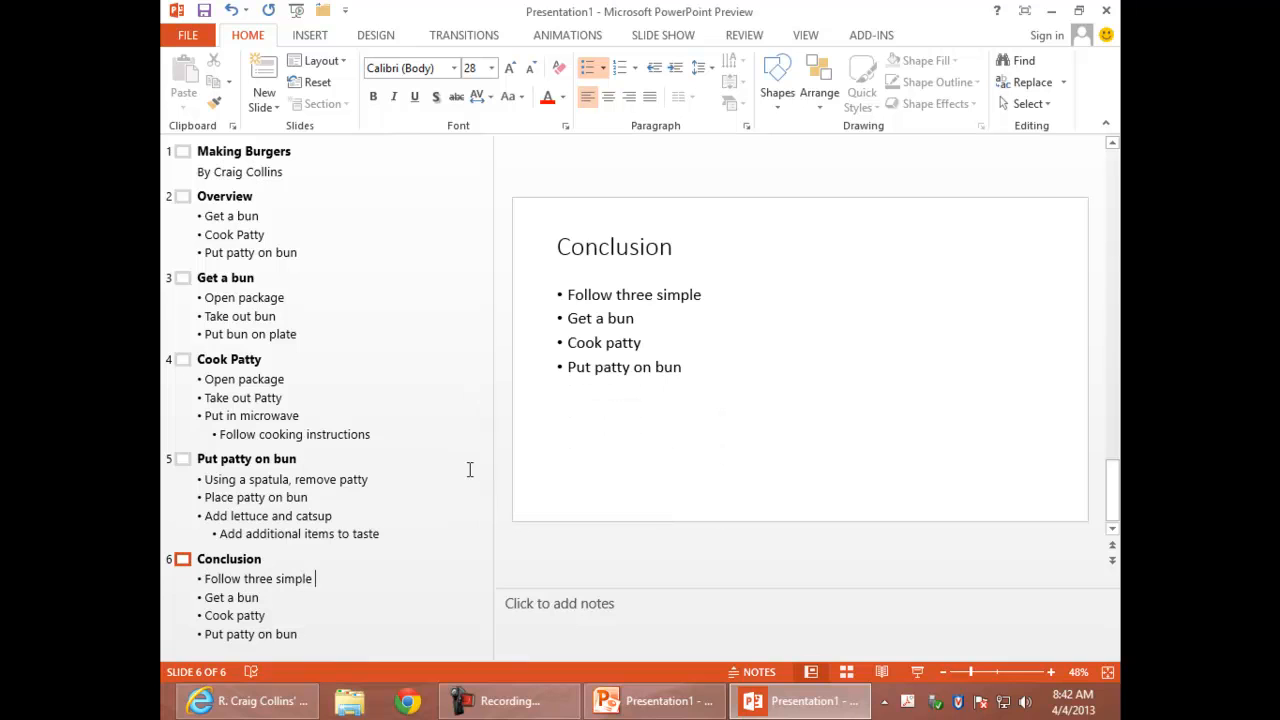
type("steps")
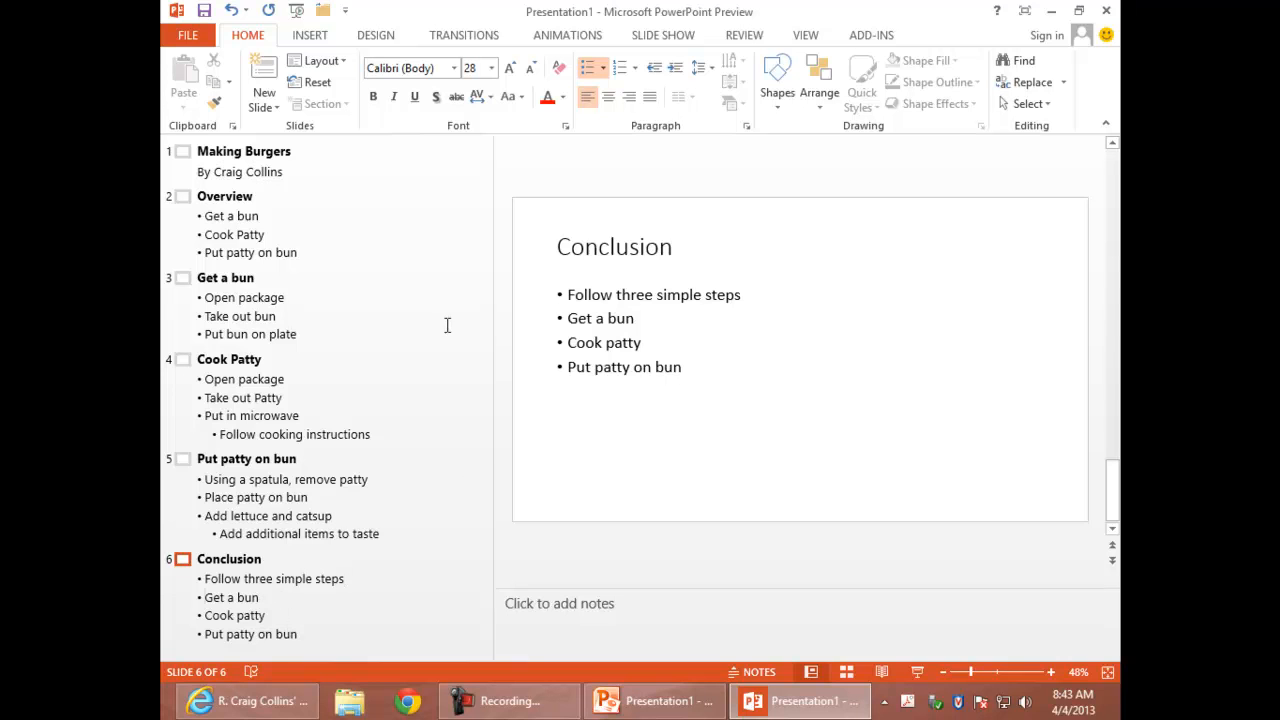
Demote the three recap steps to sub-points and start a new top-level bullet after them
key("Home")
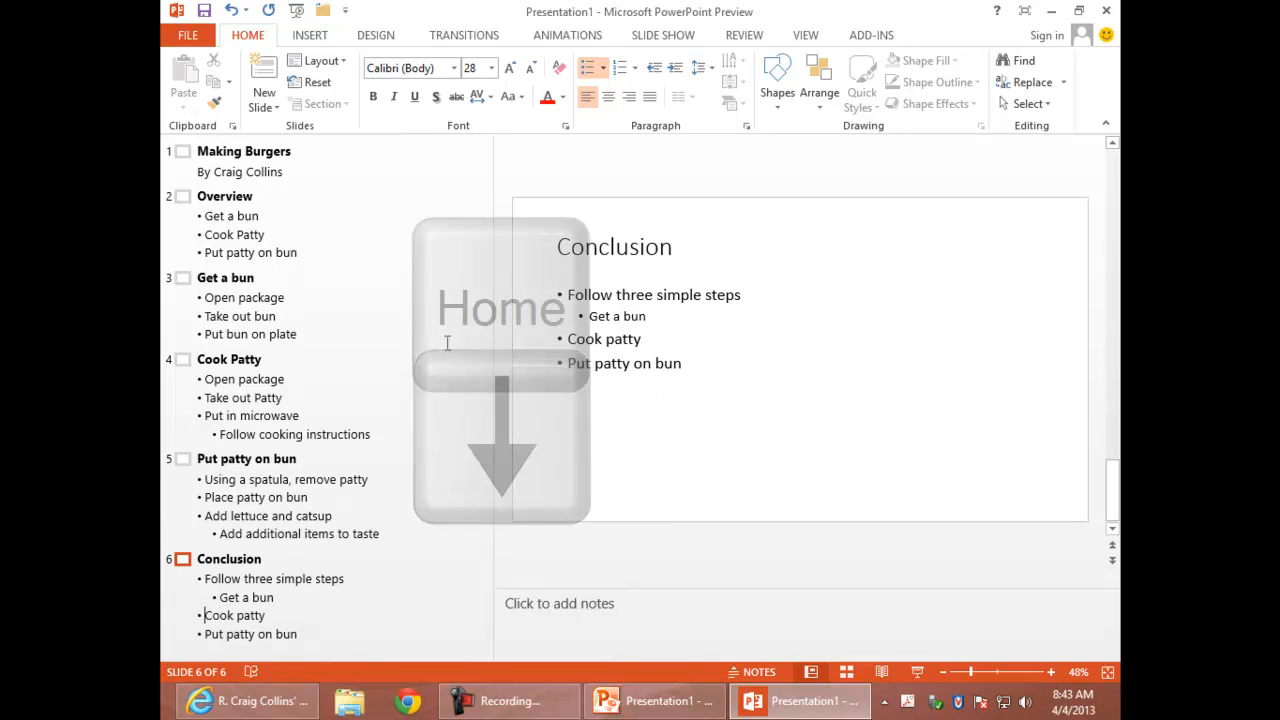
key("Home")
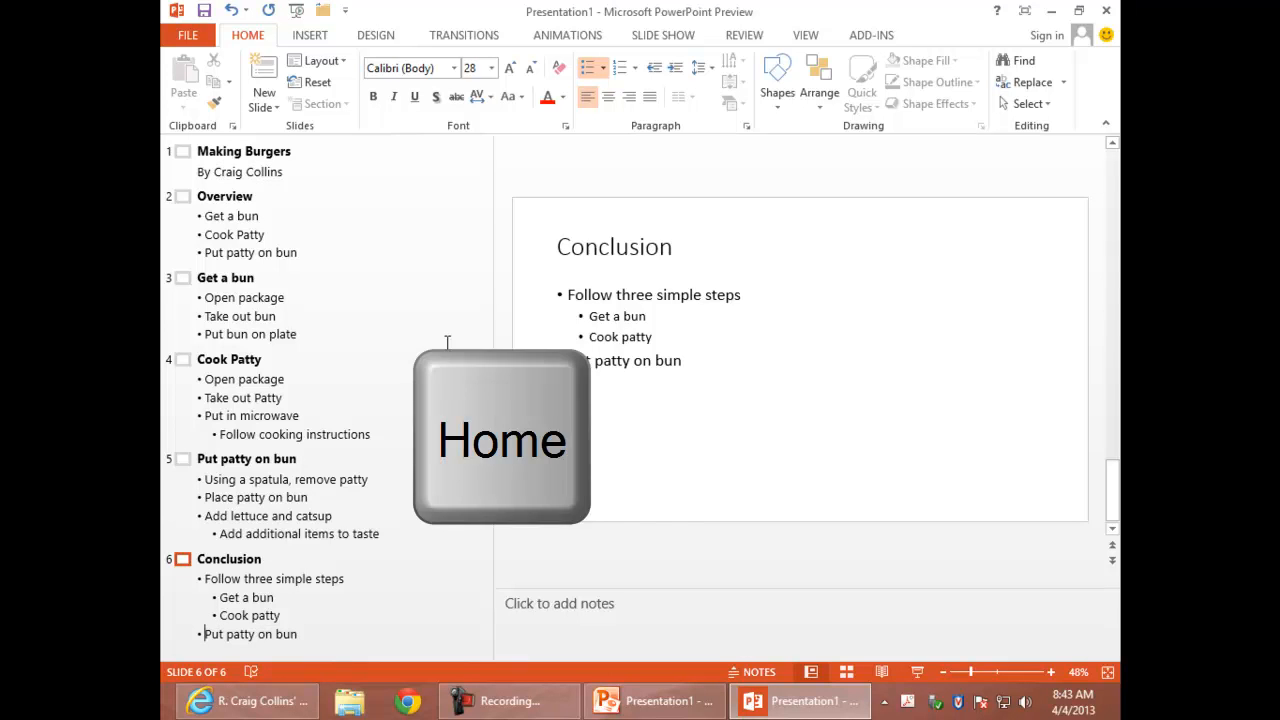
key("Tab")
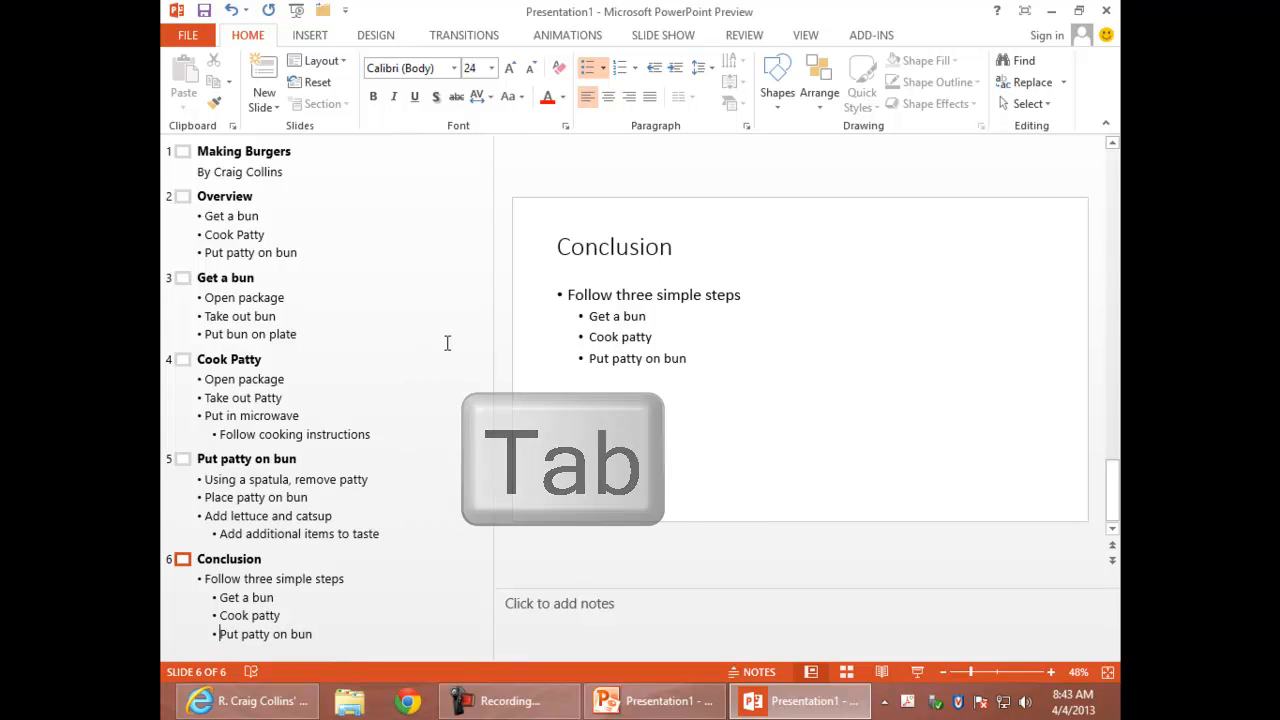
key("Tab")
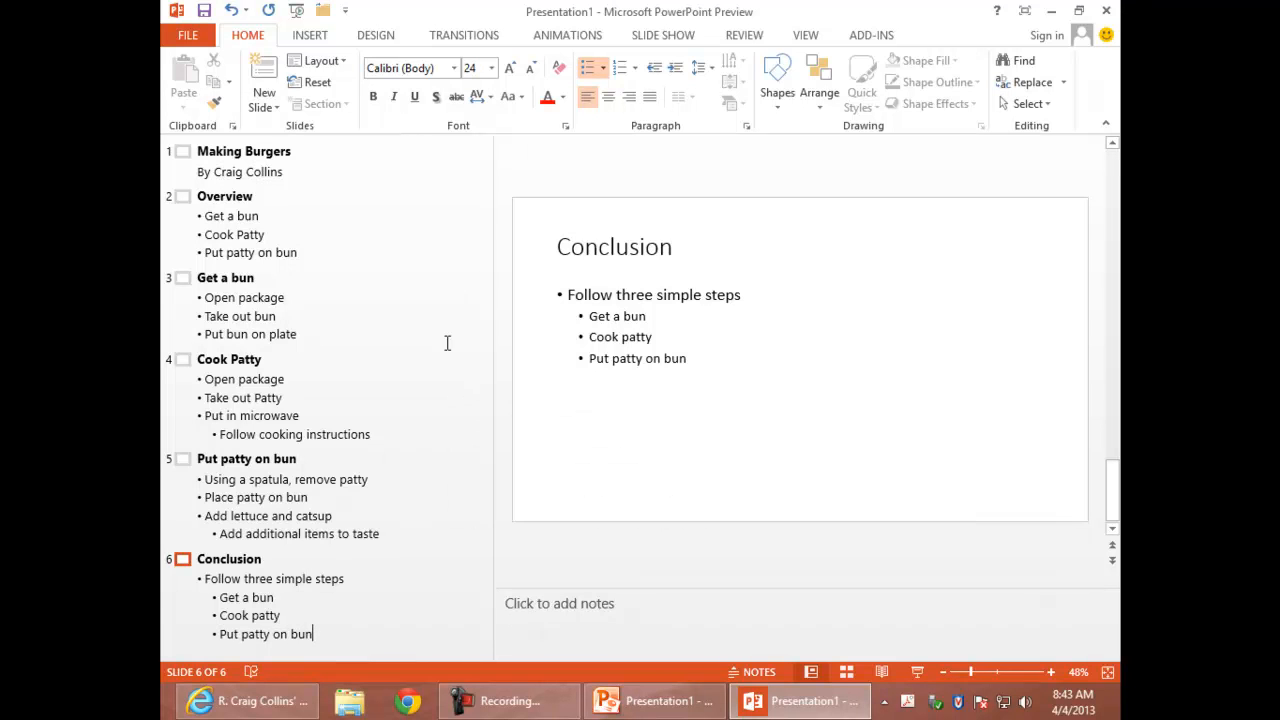
key("shift+tab")
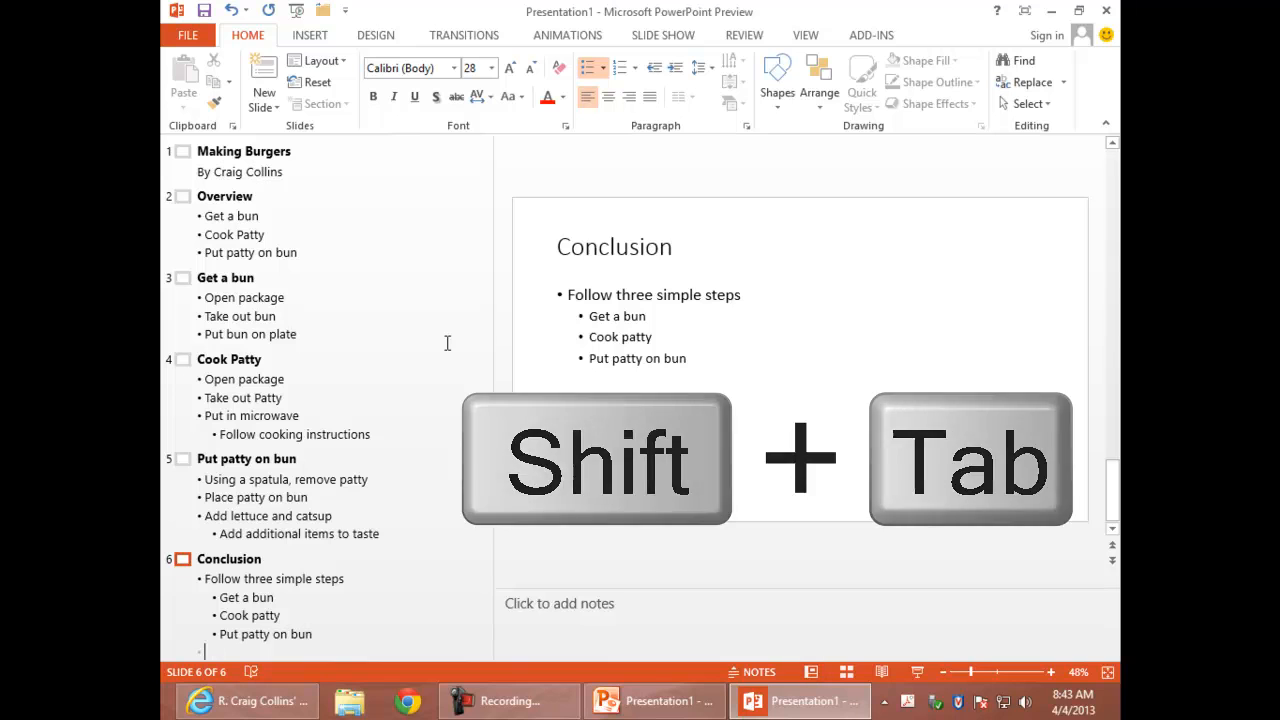
key("shift+tab")
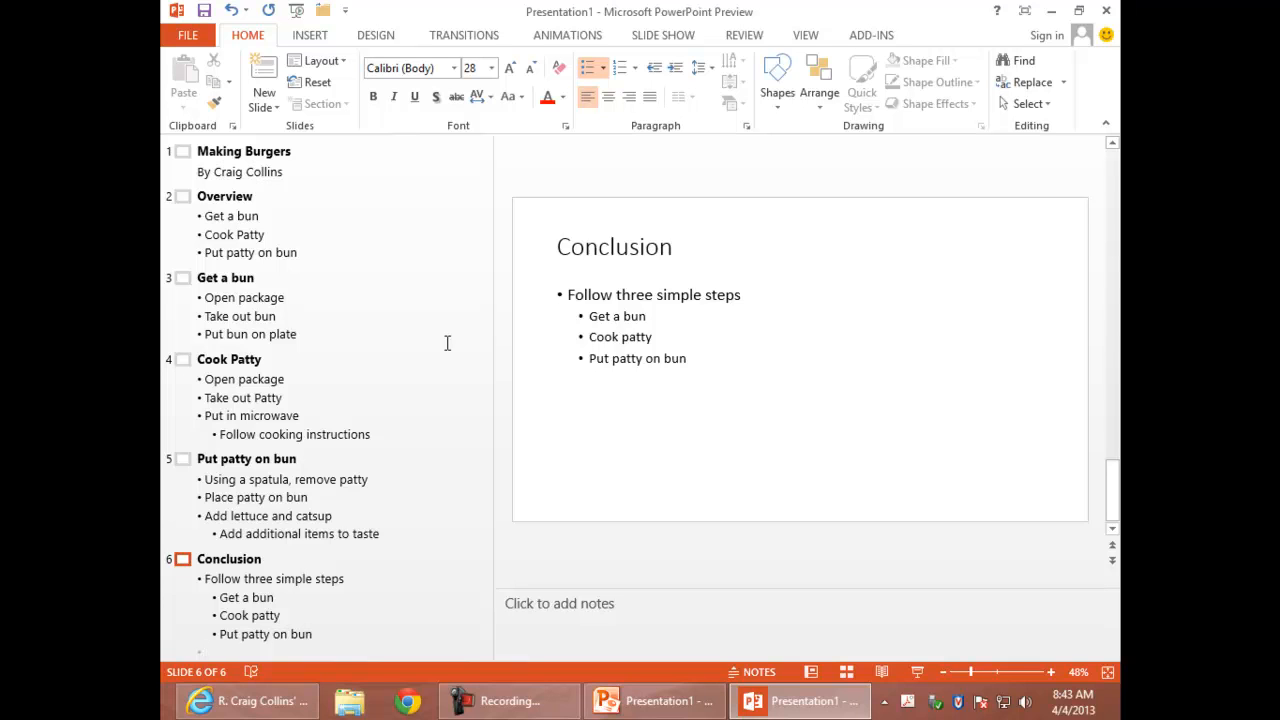
Add 'Making burgers is easy' and 'Enjoy!', then begin the indented 'Unless...' sub-point
type("Ma")
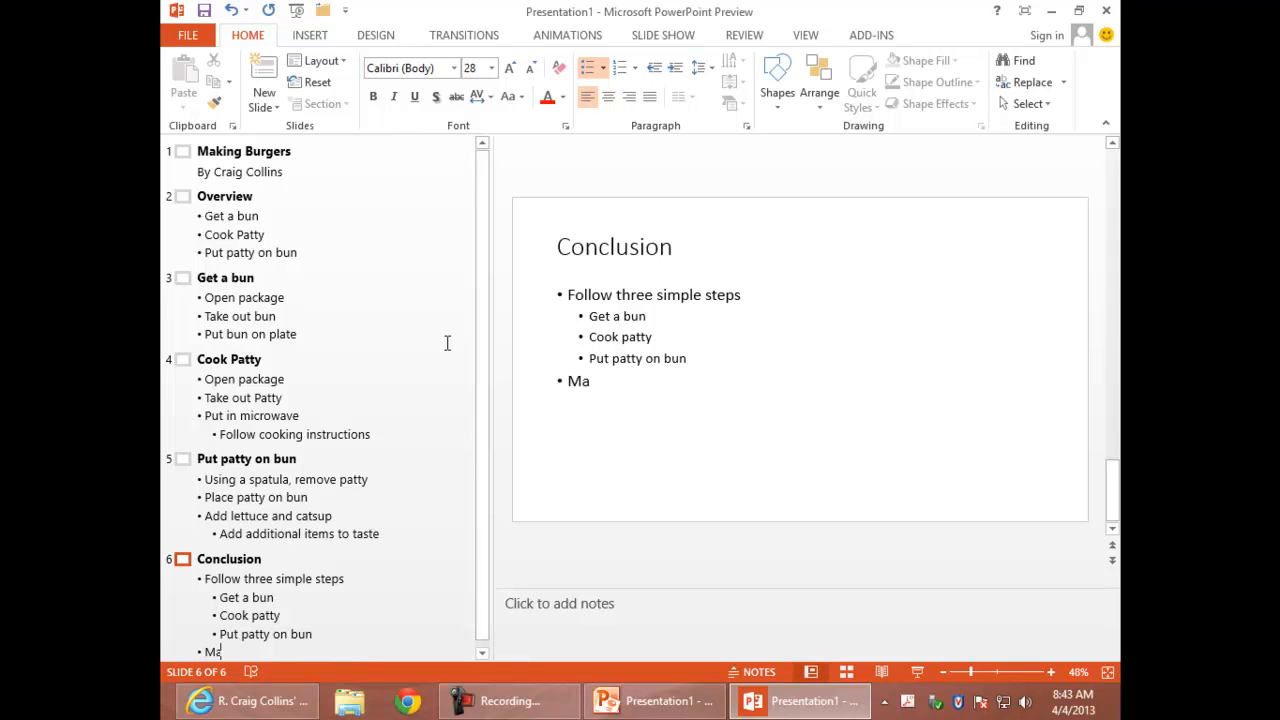
type("king burgers")
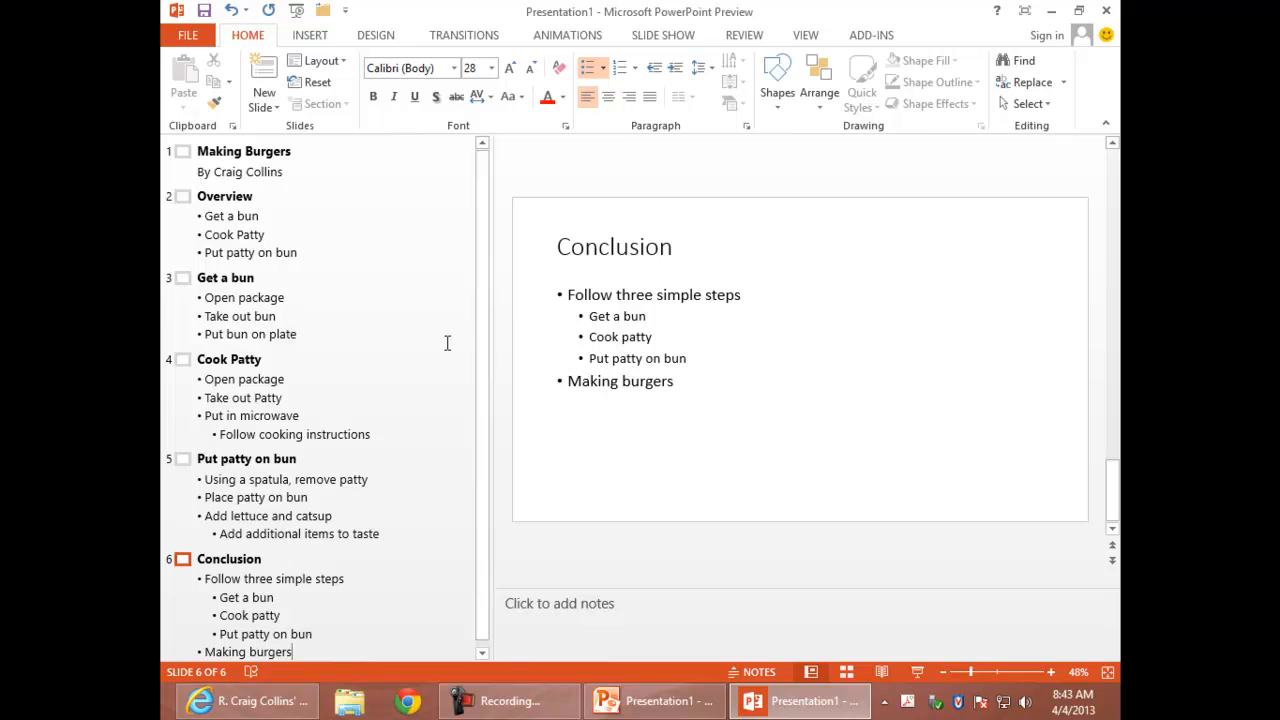
type("is easy")
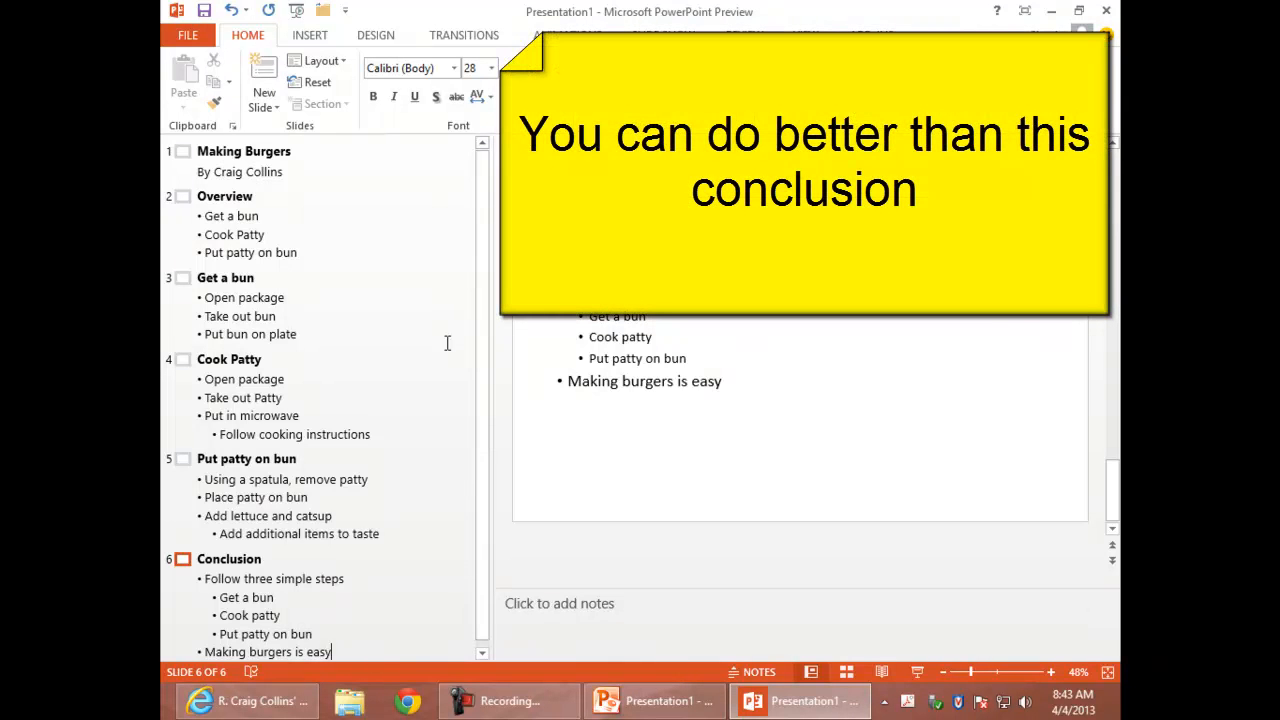
type("E")
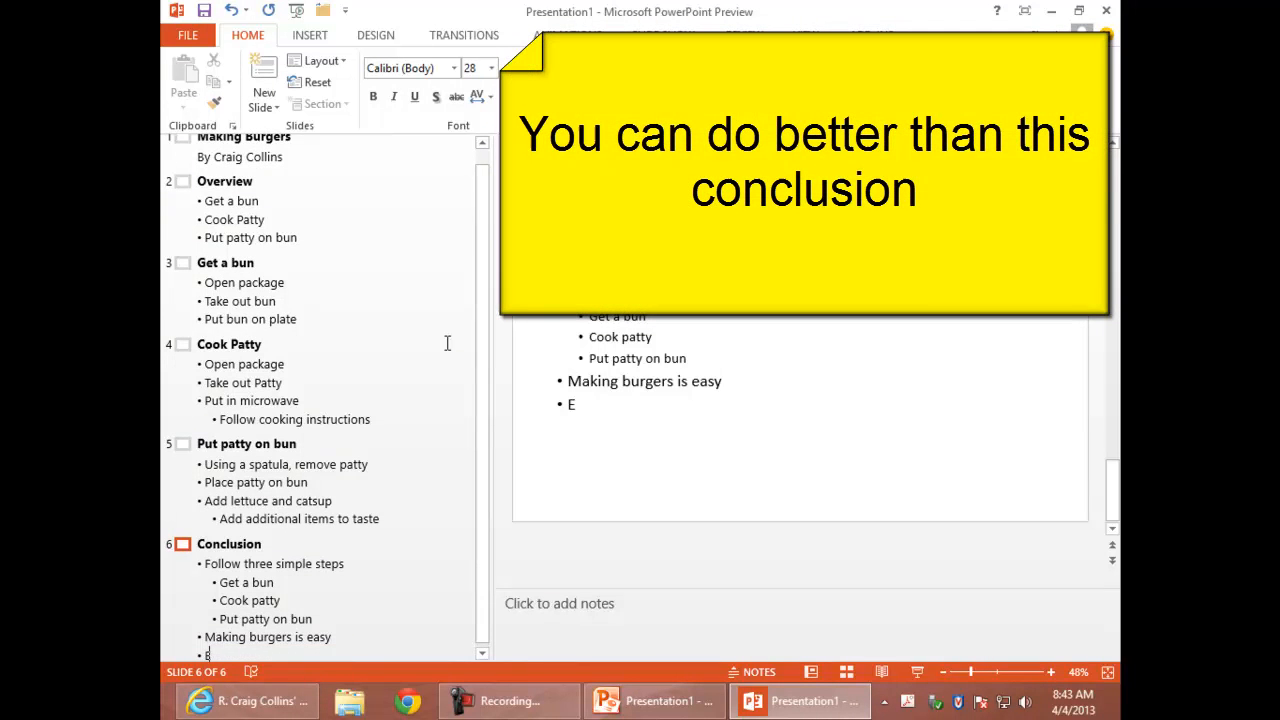
type("njoy")
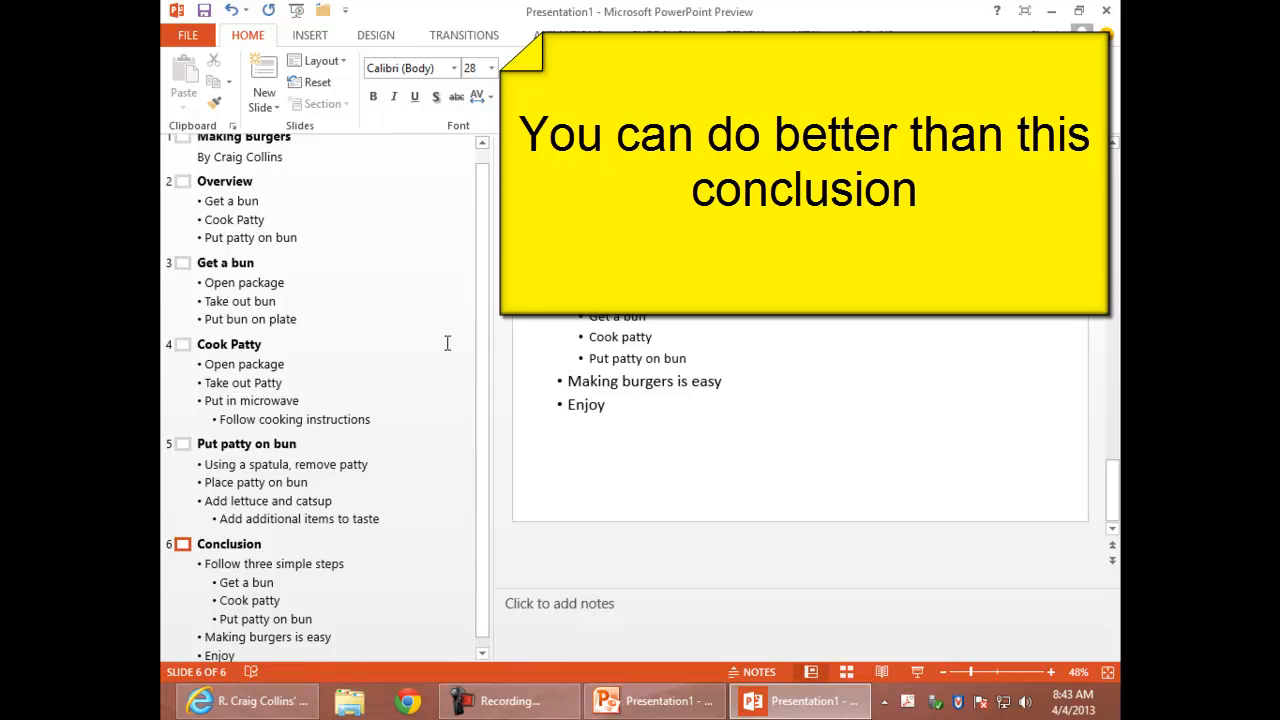
type("!")
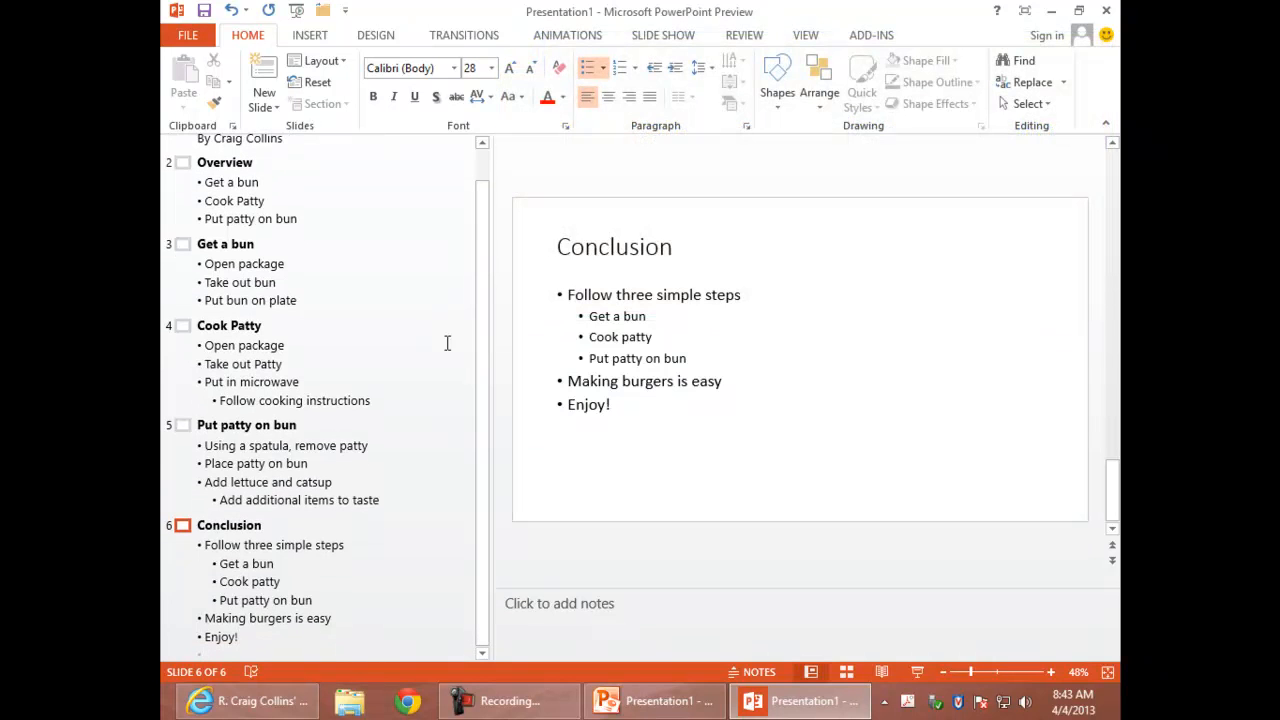
key("Tab")
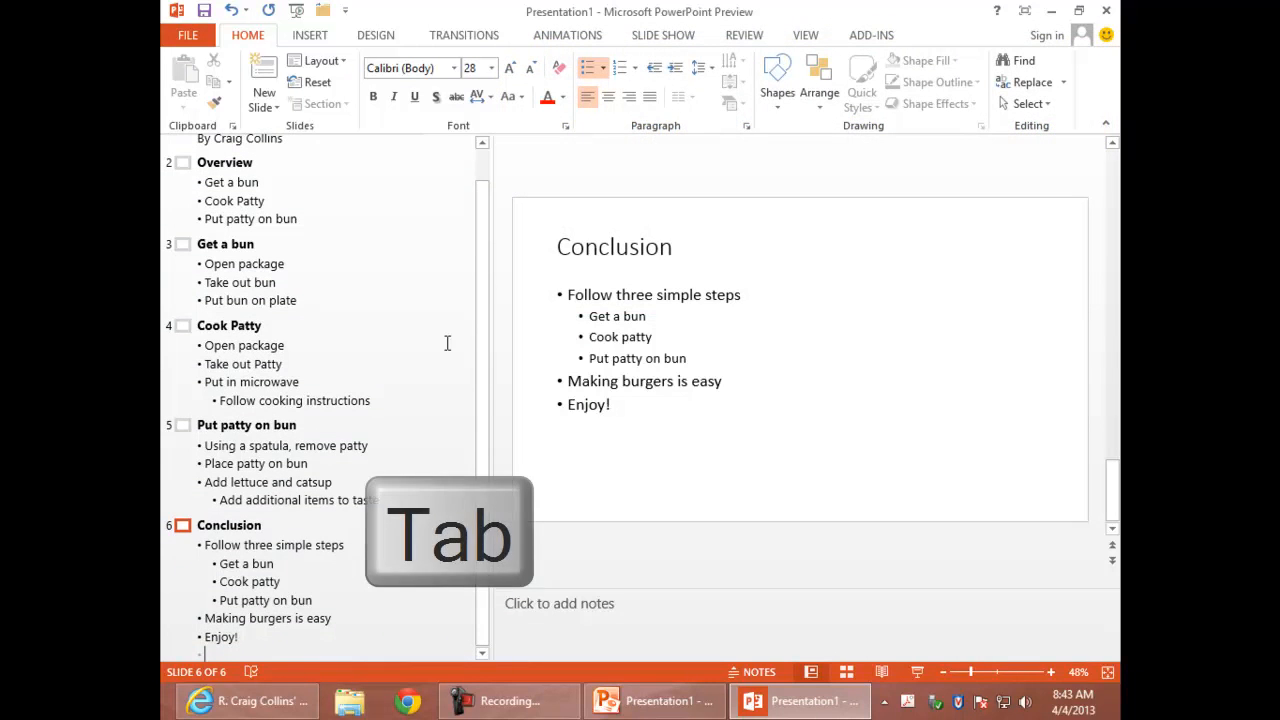
key("Tab")
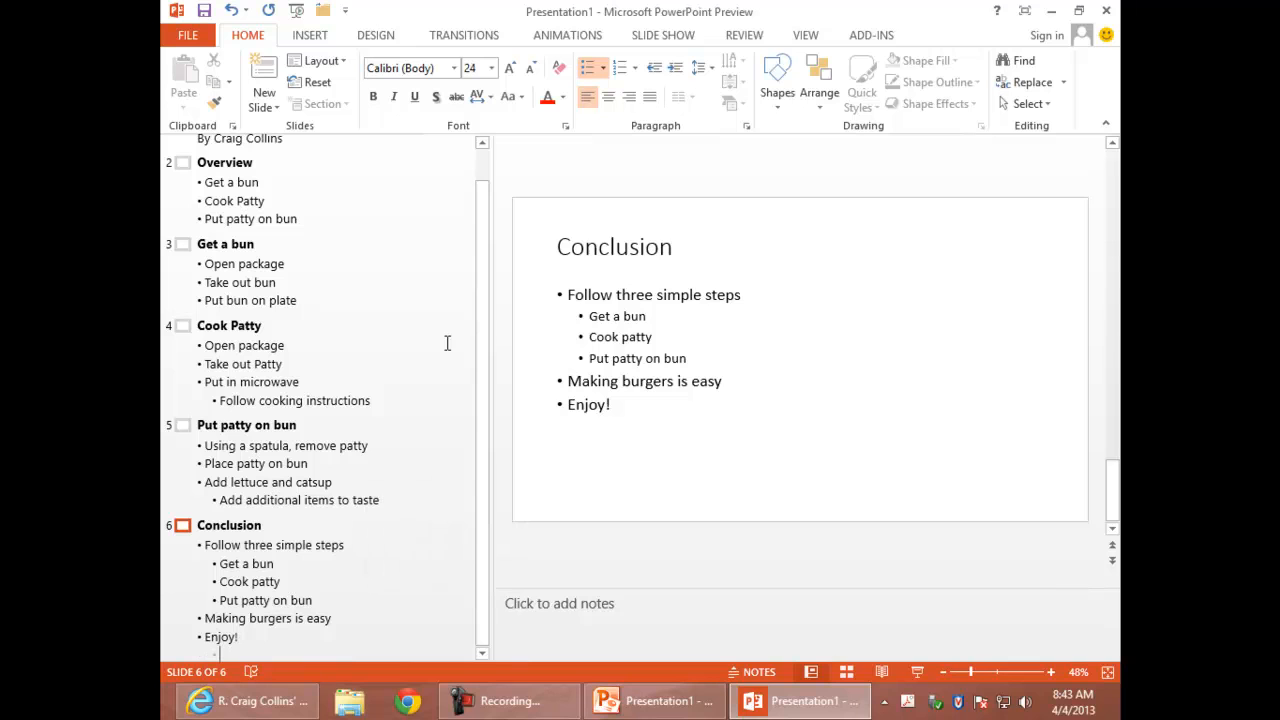
type("unless you have high cholesterol")
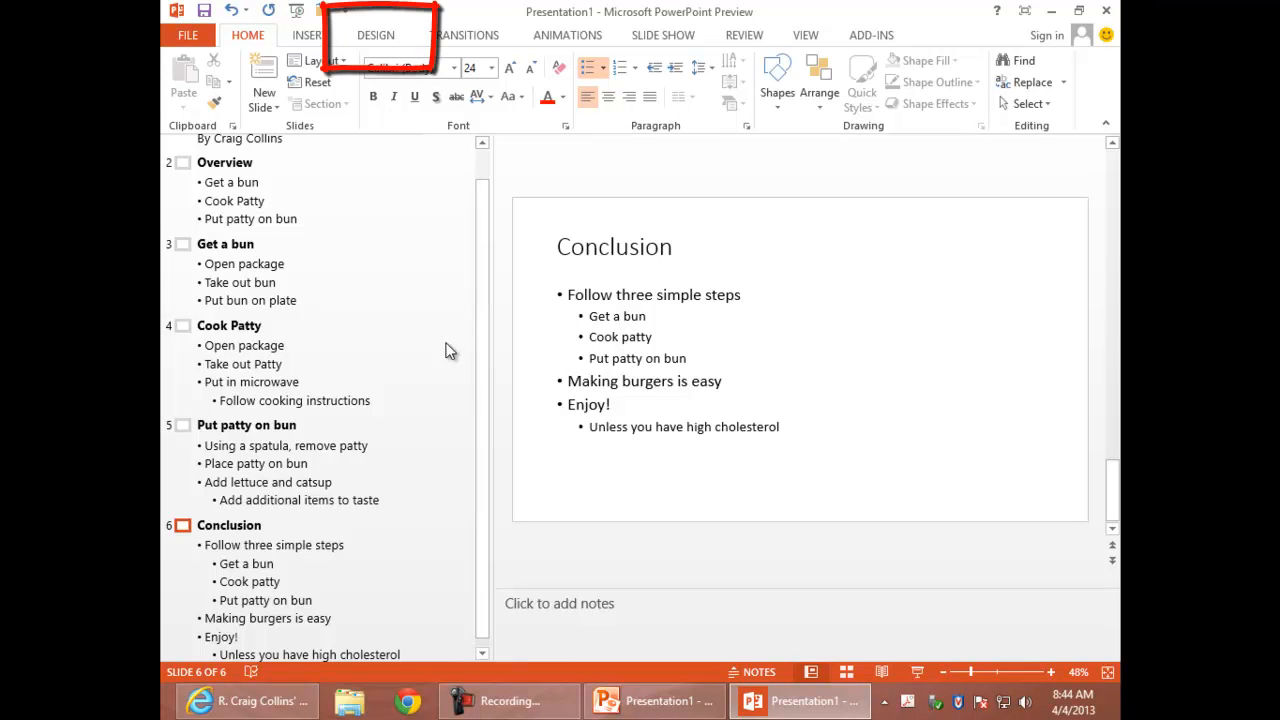
Switch to the Design ribbon to see the presentation's theme choices
left_click(376, 34)
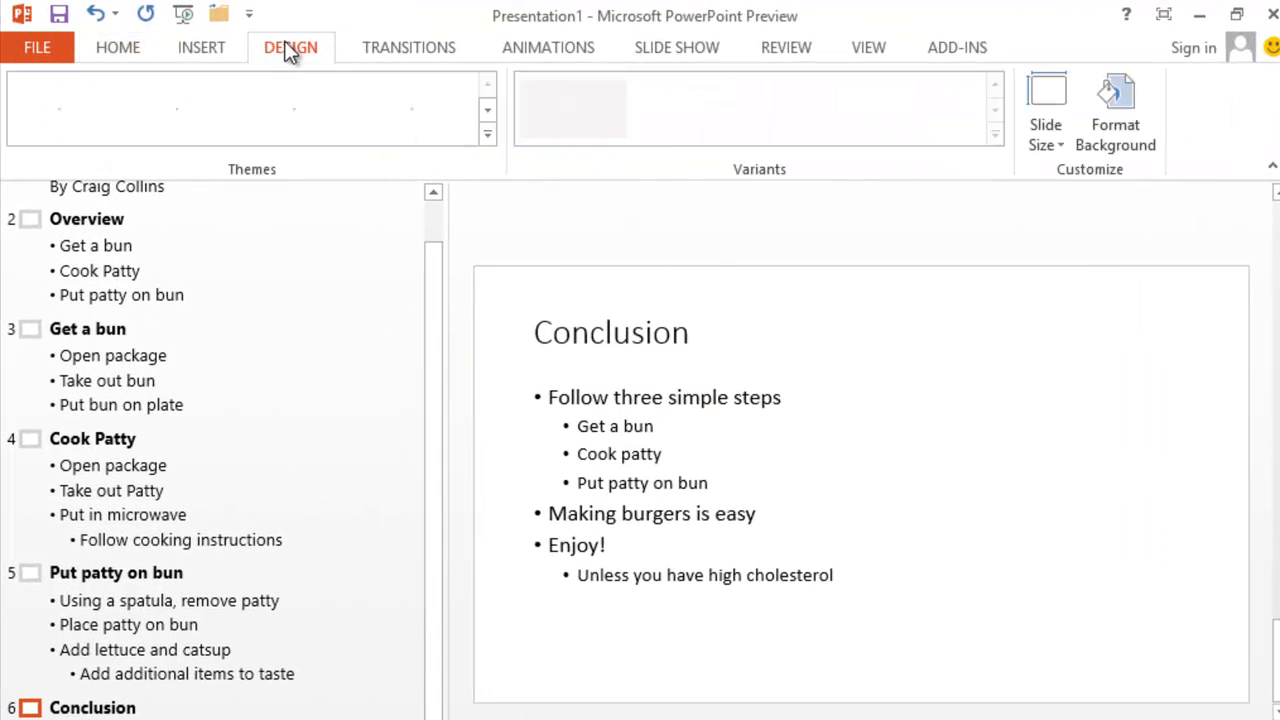
Apply the dark teal theme with red accent blocks from the Design Themes gallery
left_click(292, 48)
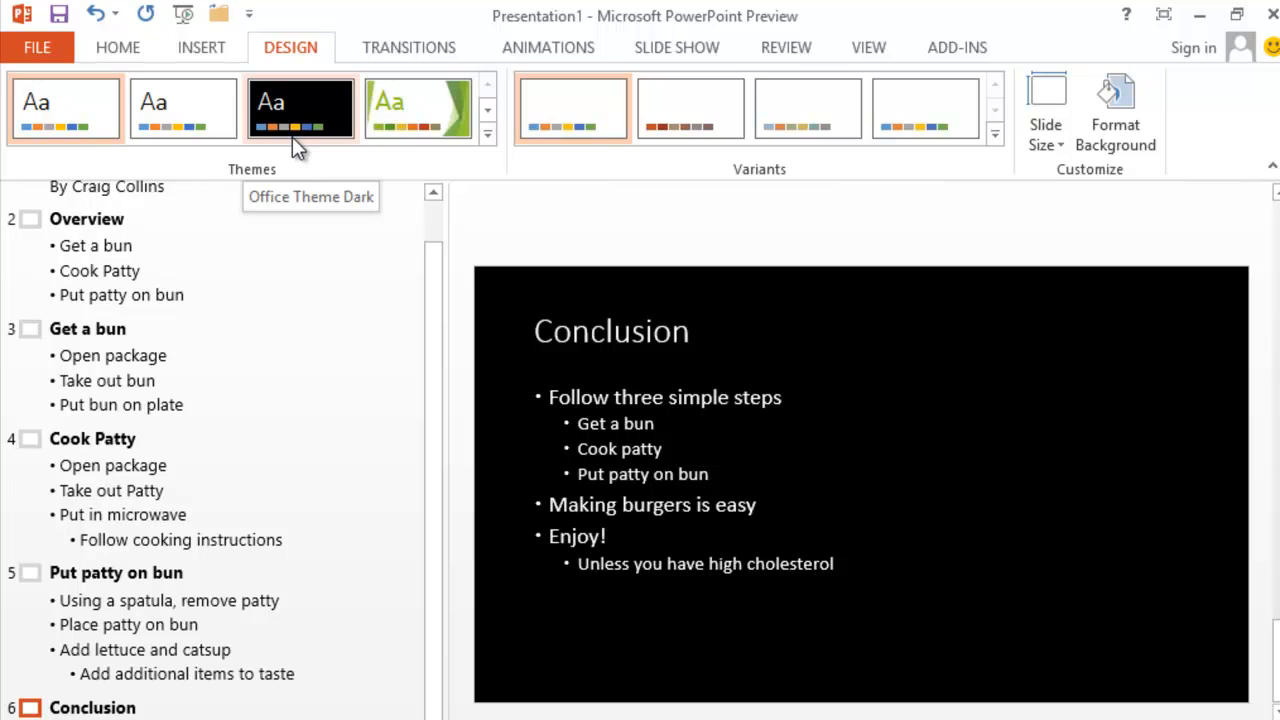
mouse_move(504, 144)
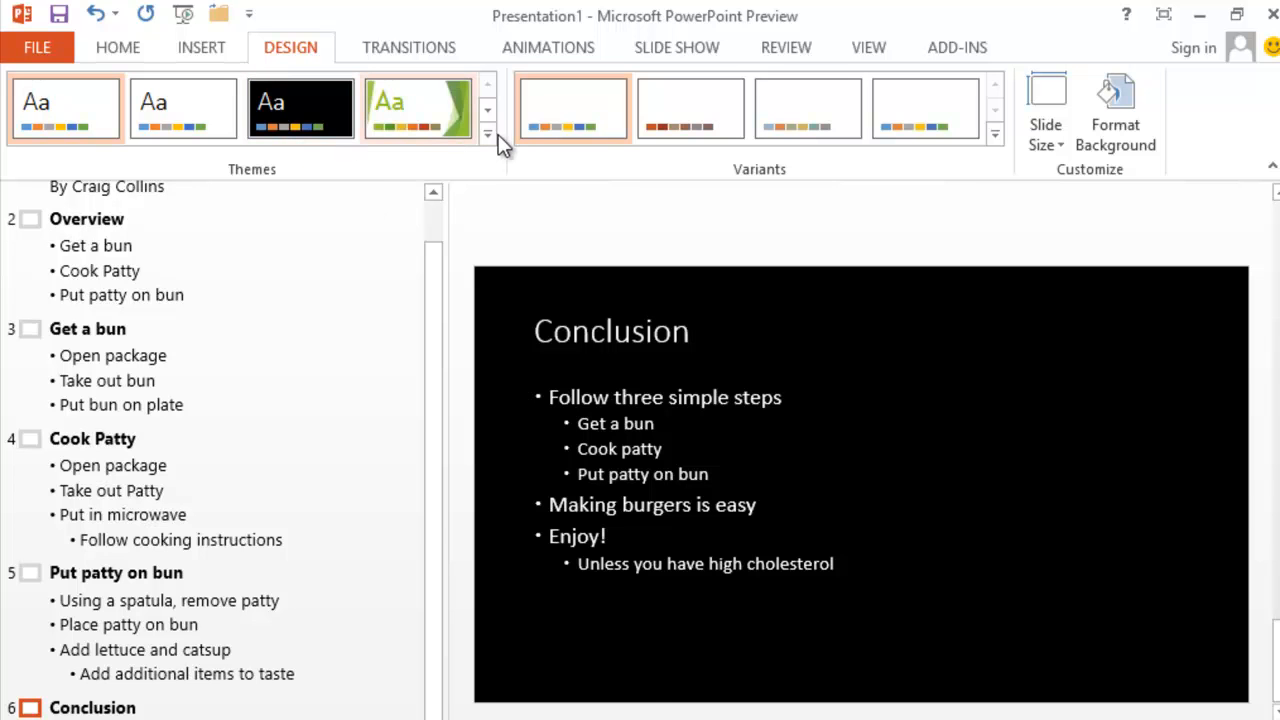
left_click(488, 132)
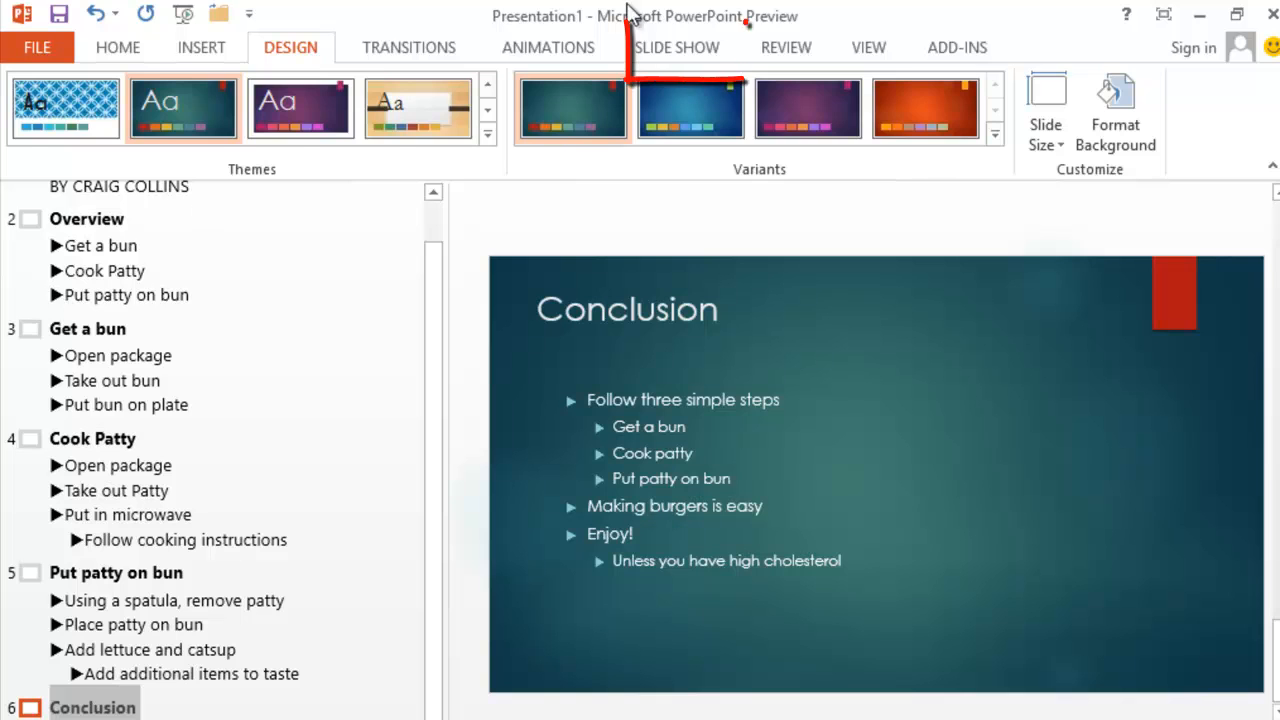
left_click(676, 48)
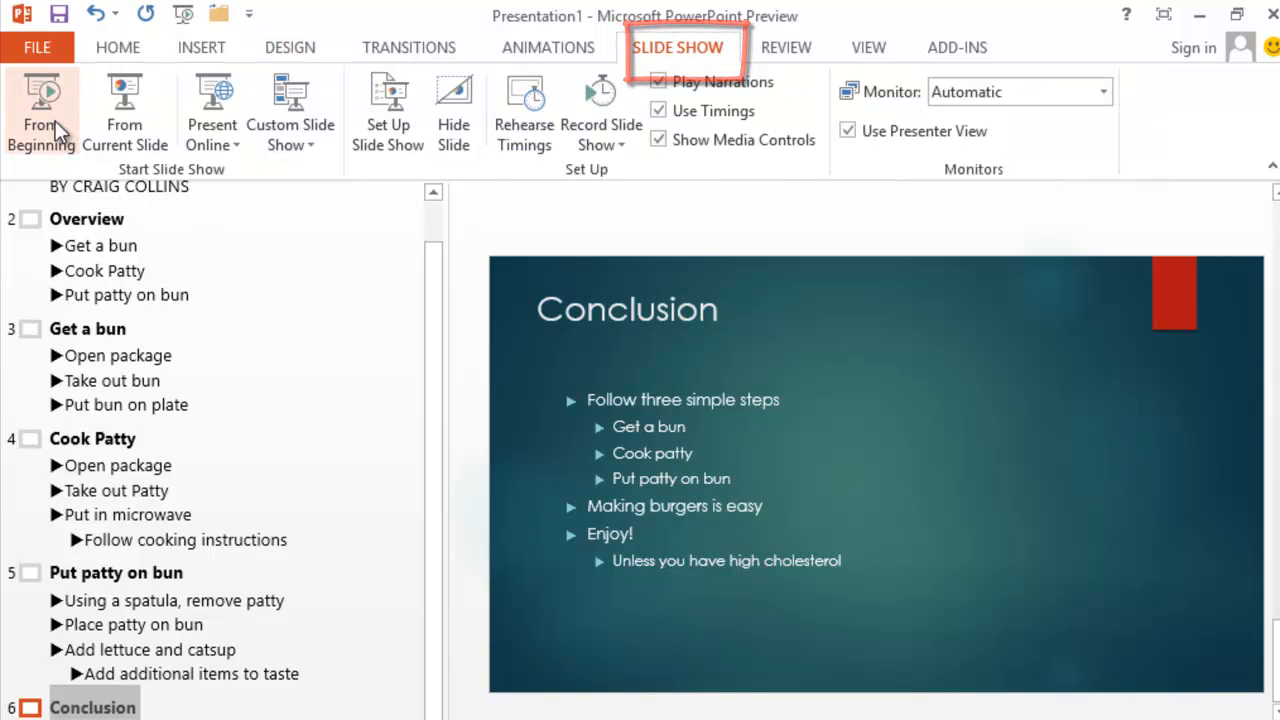
mouse_move(42, 110)
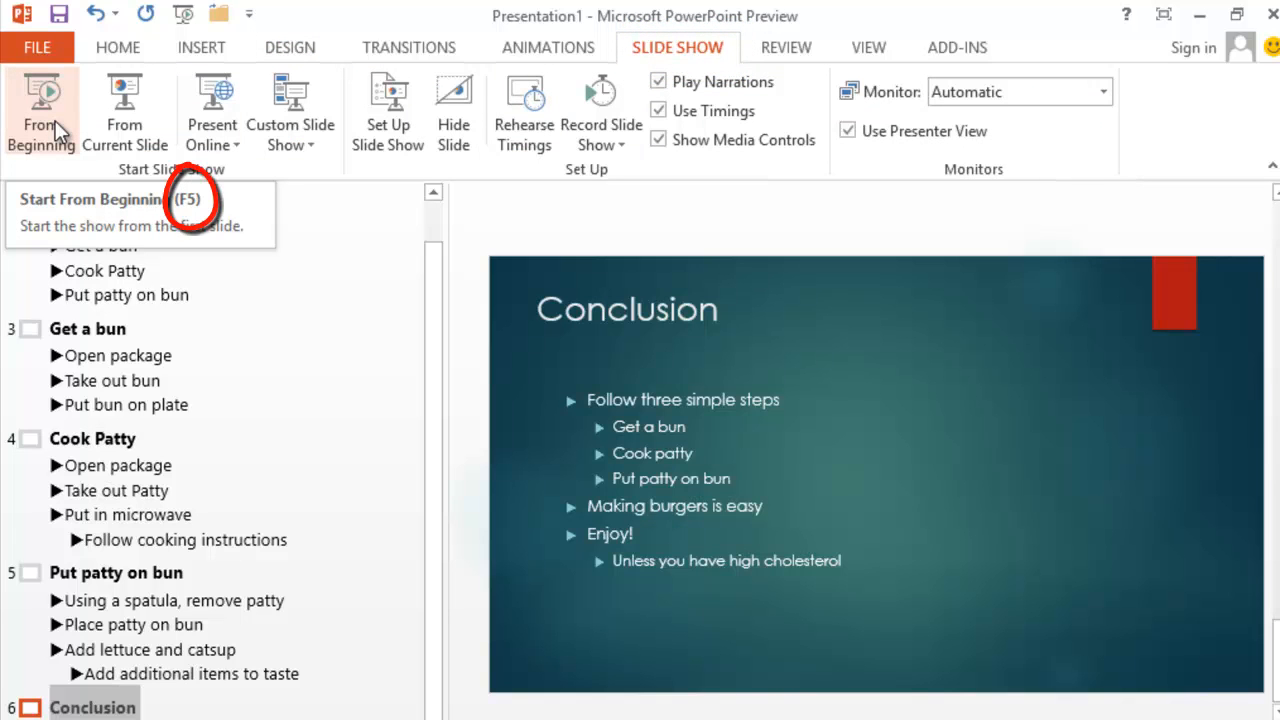
Run the slide show from the first slide with F5
key("f5")
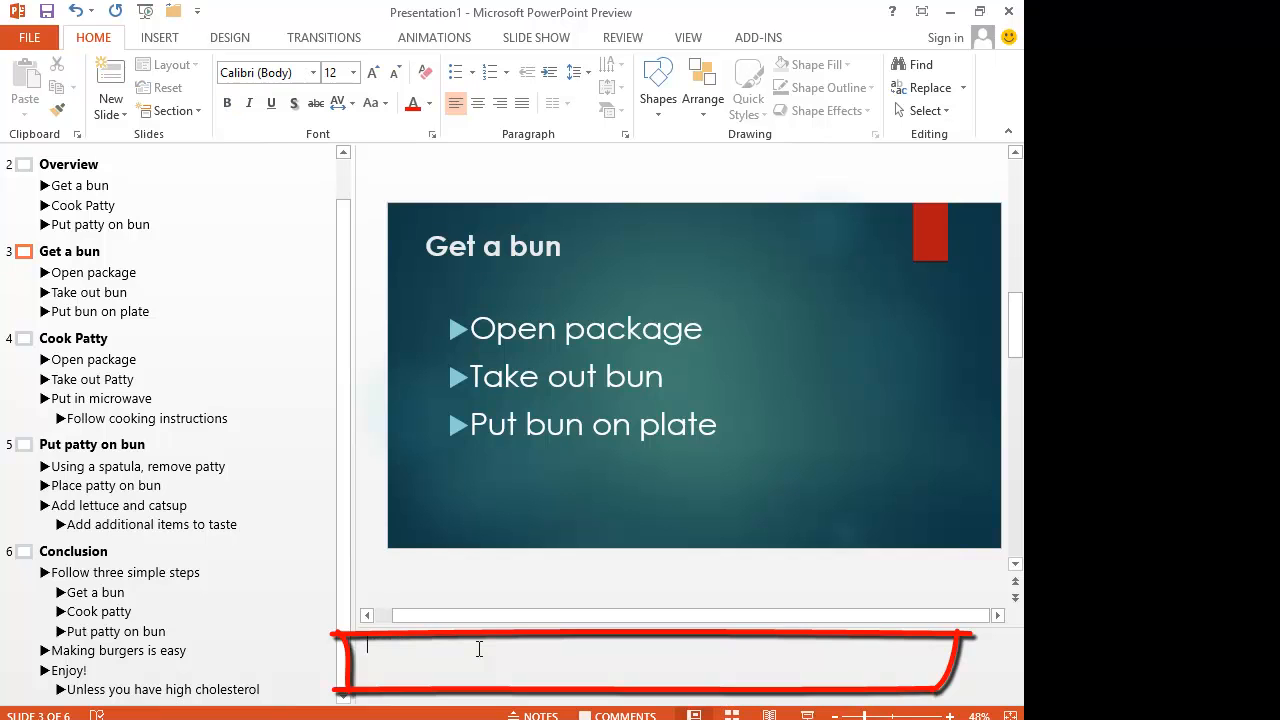
Type placeholder gibberish notes under the 'Get a bun' slide, then go to the File screen
type(";alsdf;lasdk")
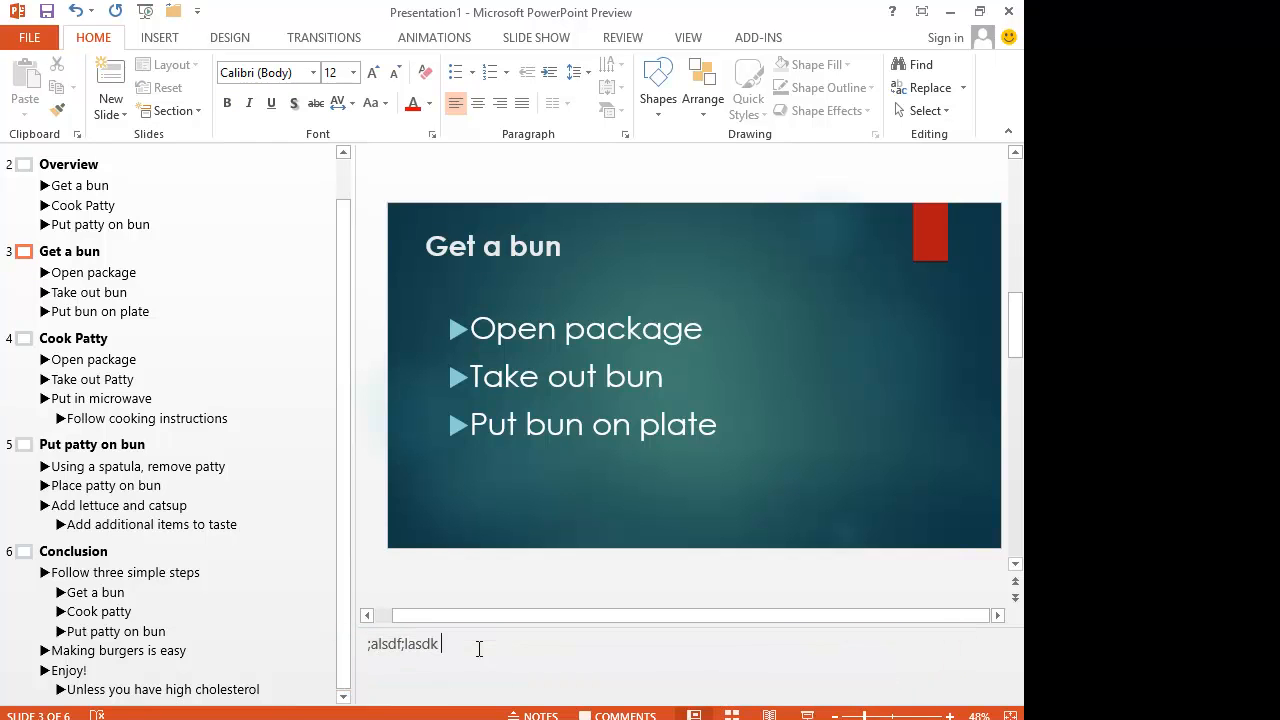
type(";sldk;lskd;flk")
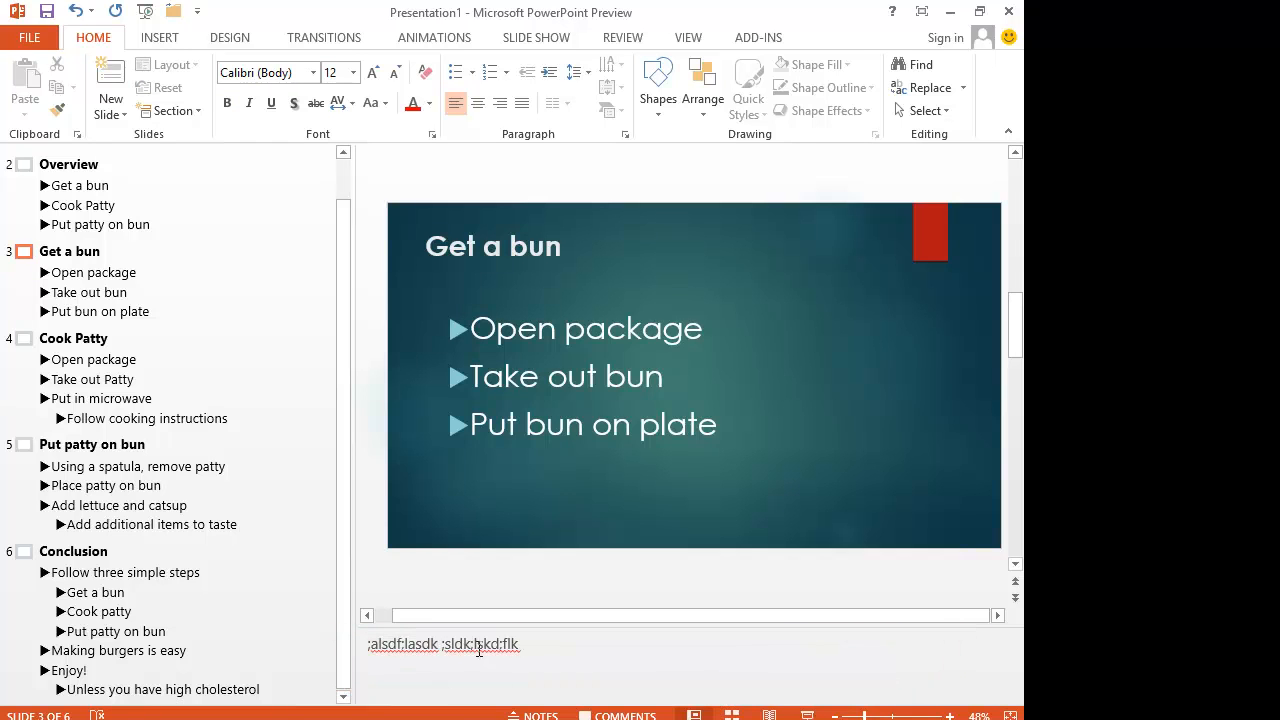
type("s;dlfk")
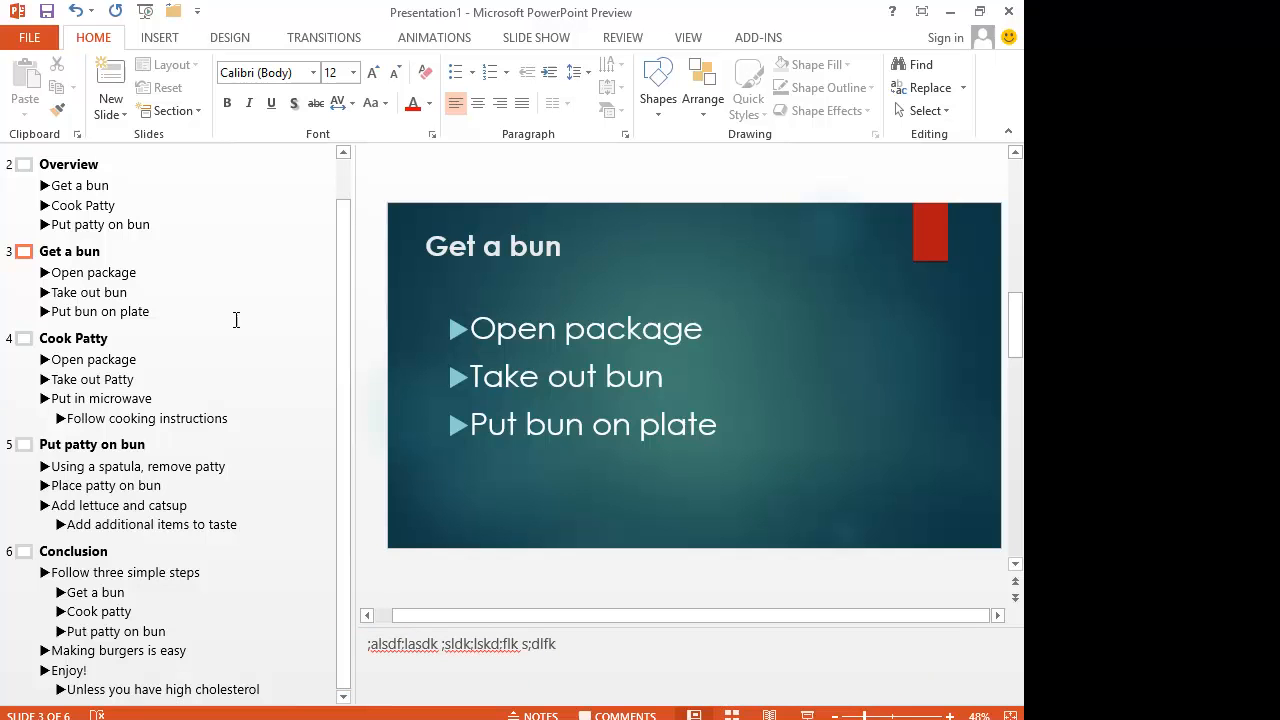
left_click(28, 36)
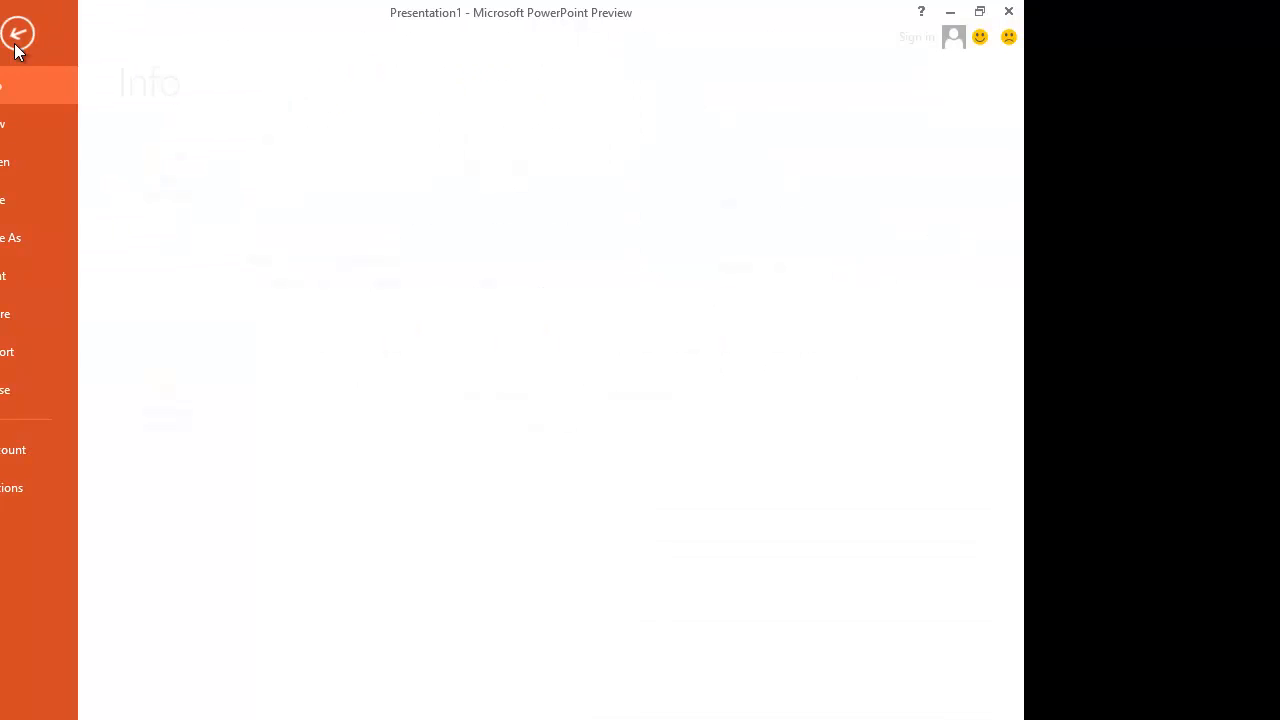
In Print settings, change the color option from Grayscale to Pure Black and White
left_click(38, 276)
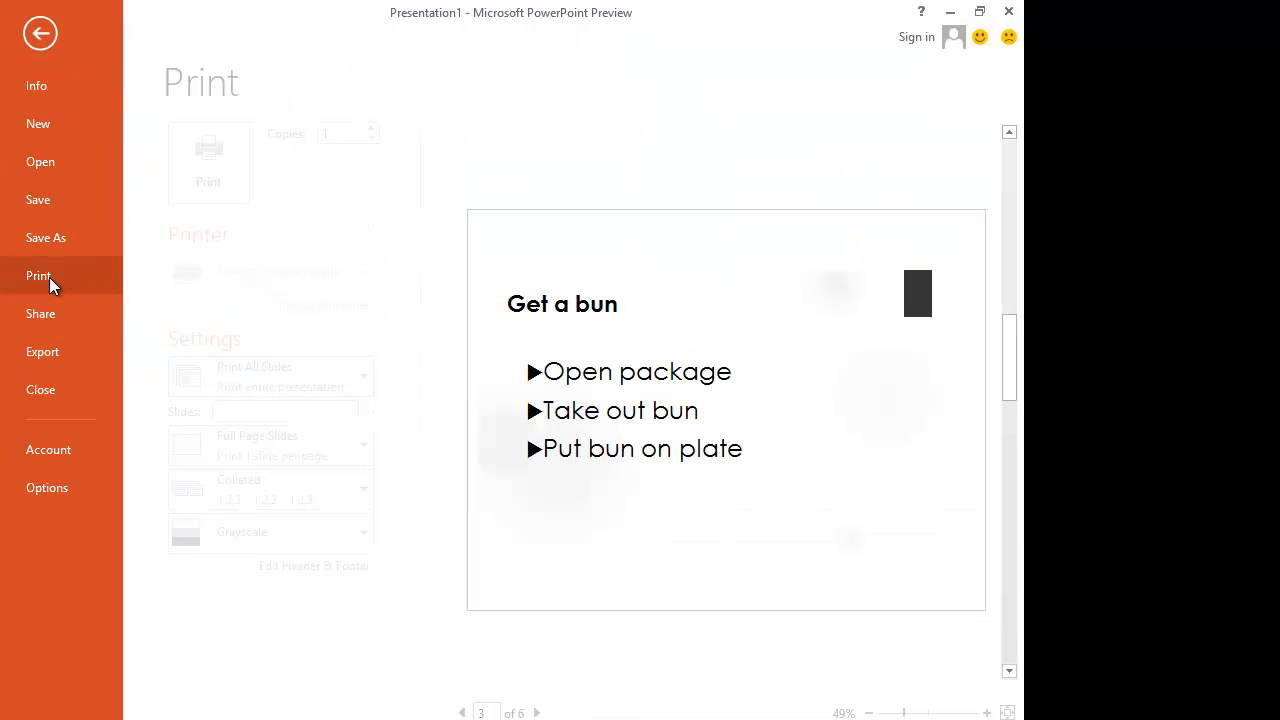
left_click(38, 276)
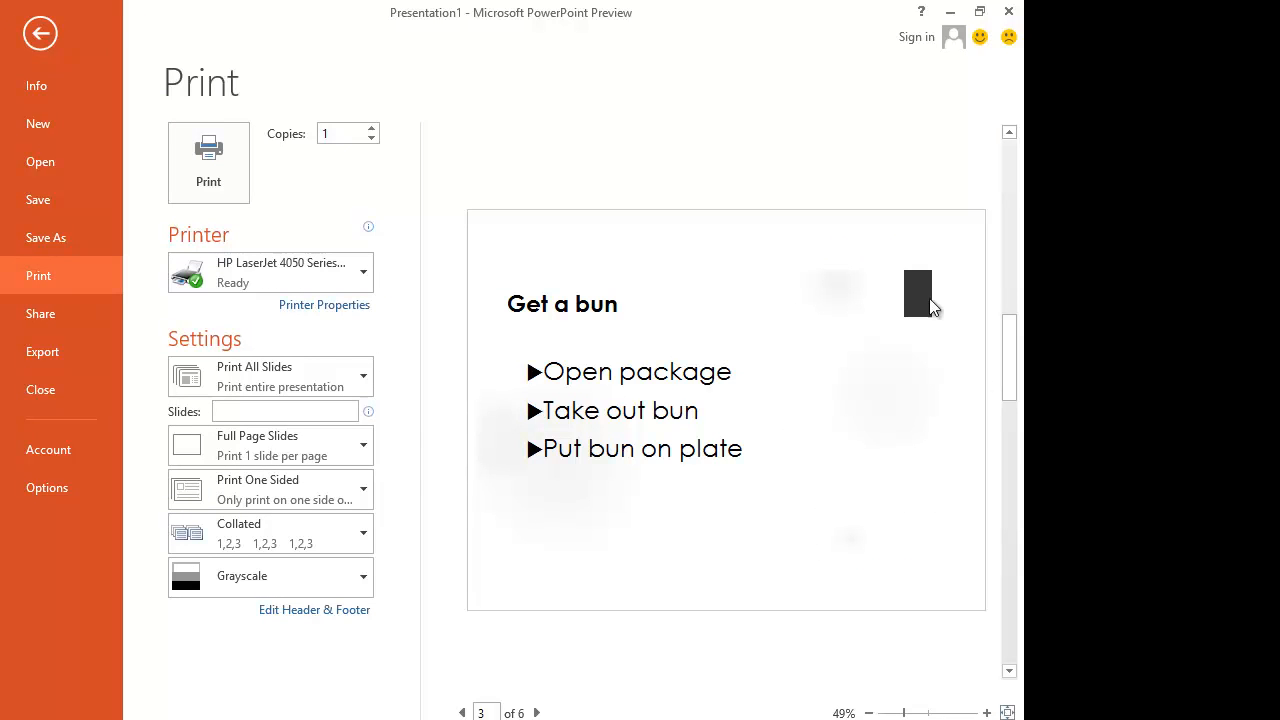
mouse_move(556, 434)
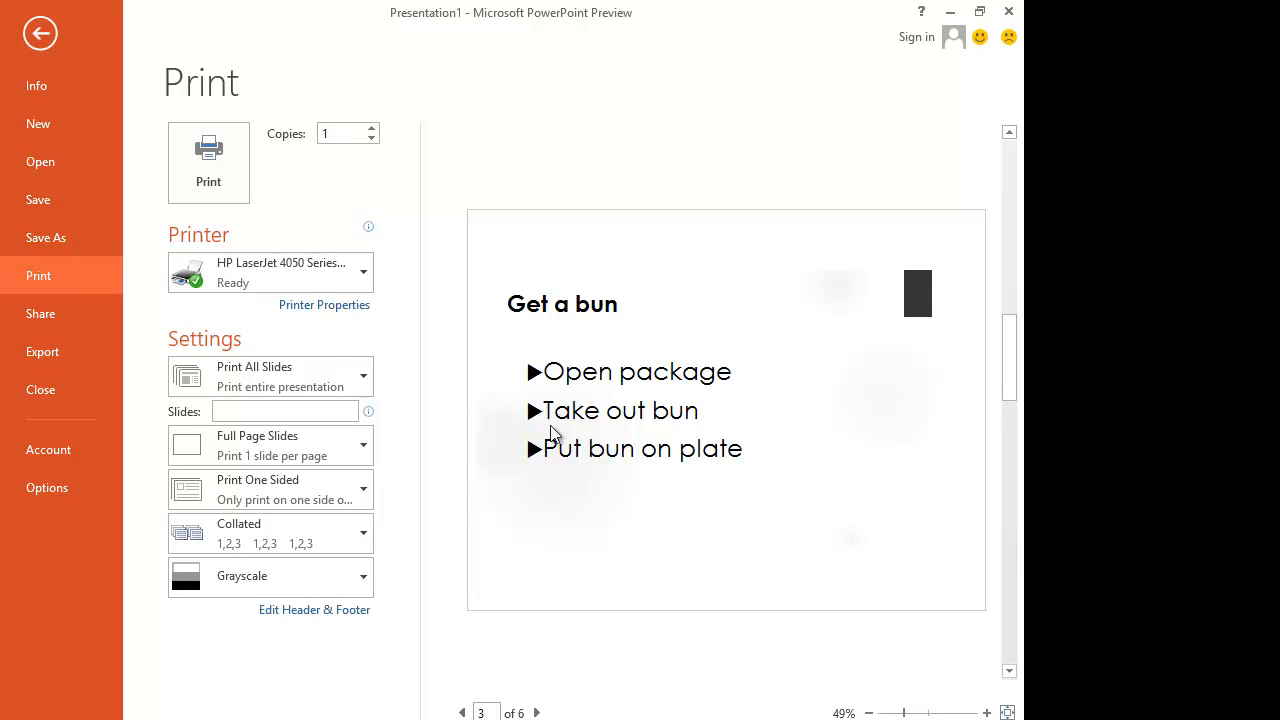
mouse_move(880, 500)
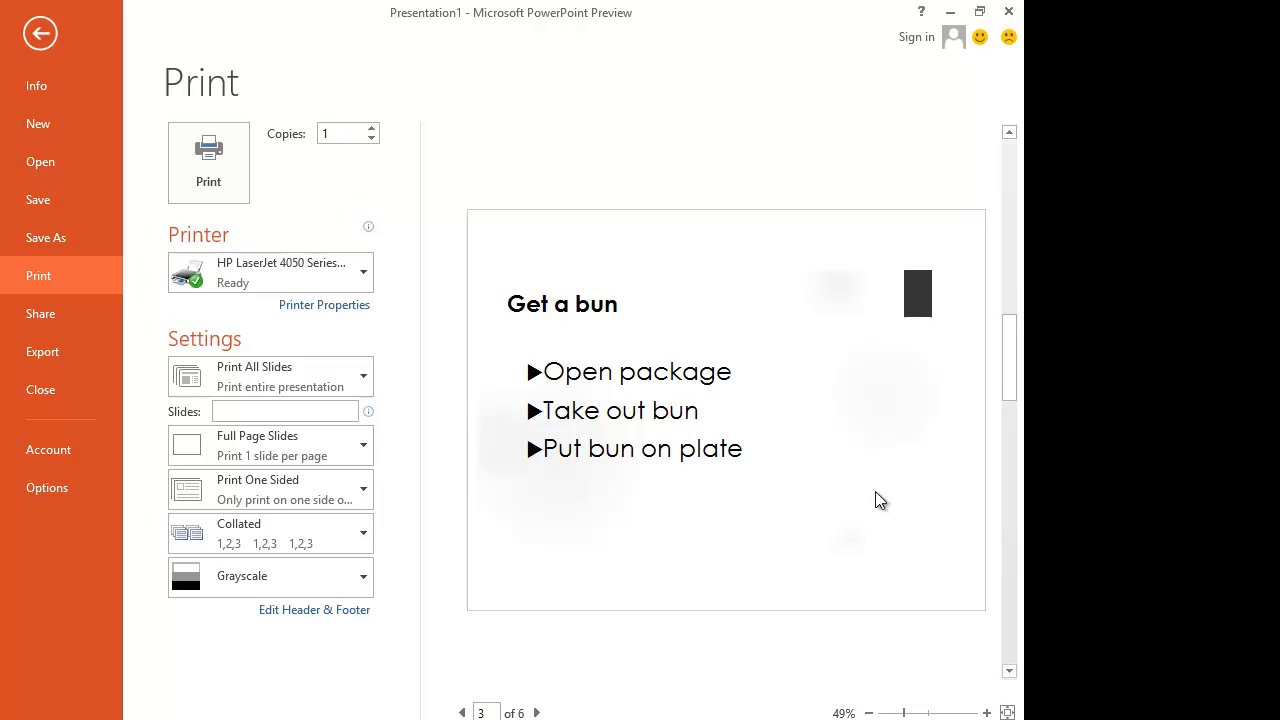
mouse_move(476, 556)
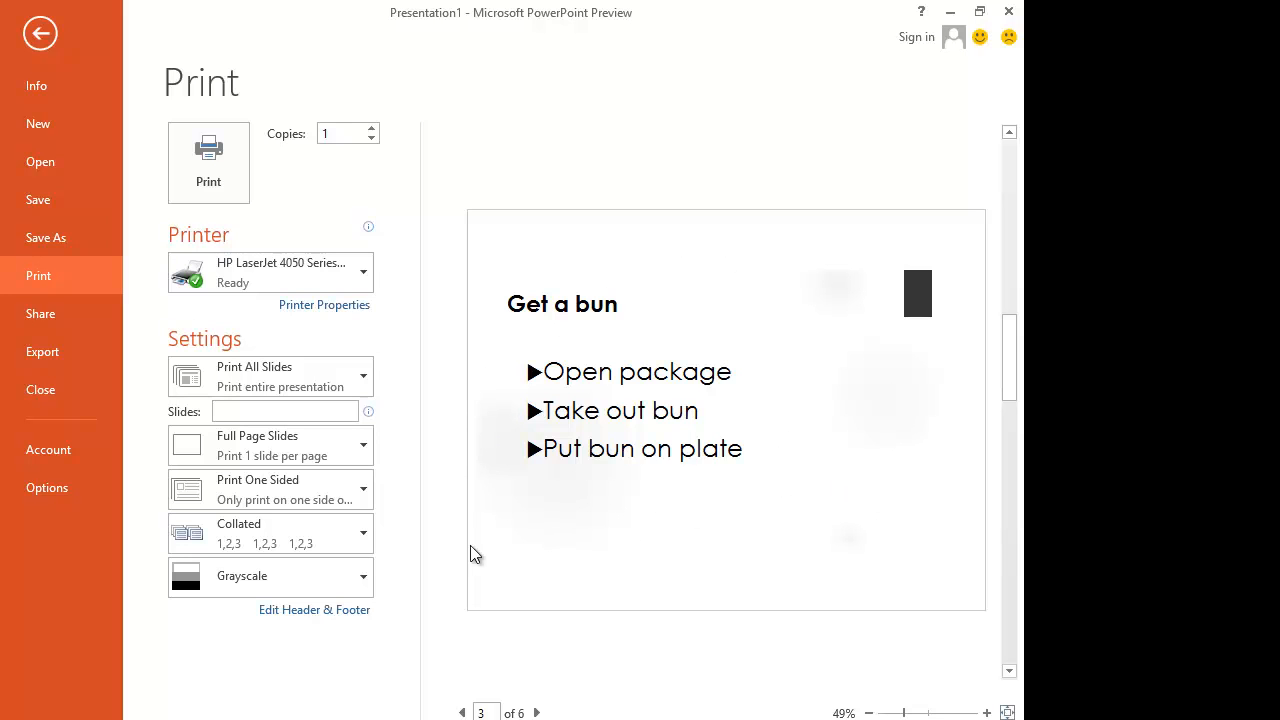
left_click(242, 576)
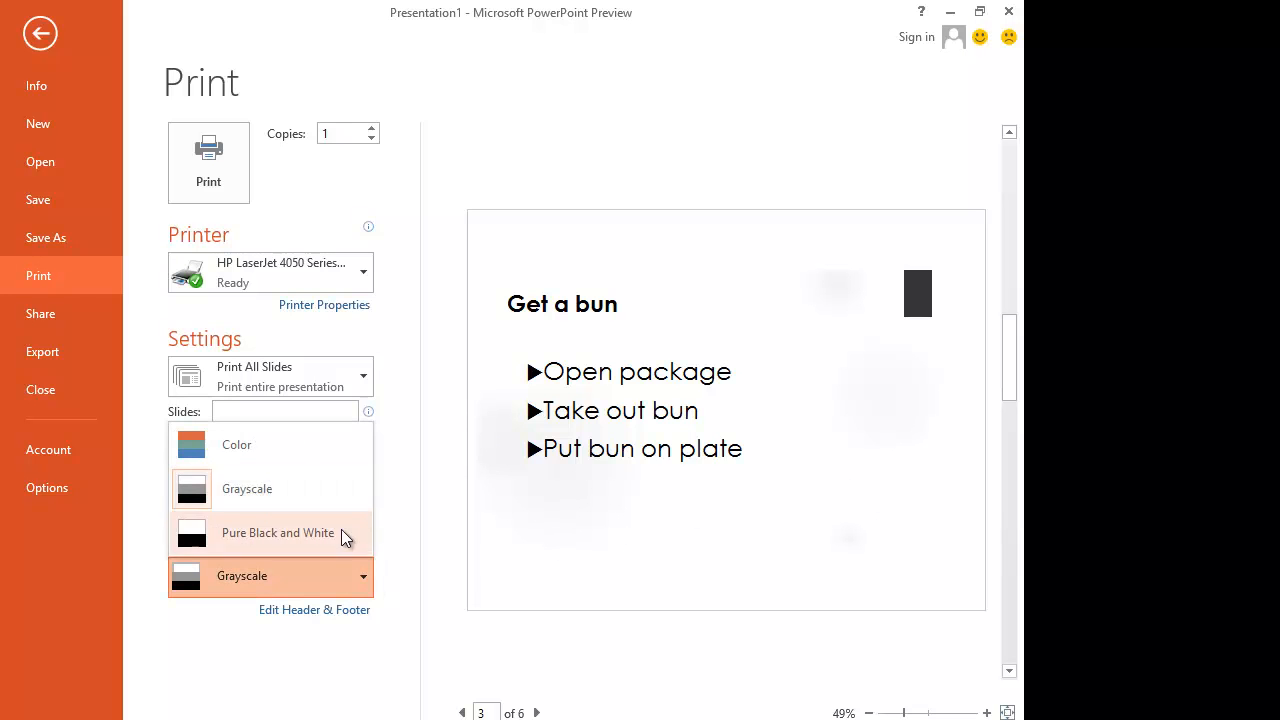
mouse_move(312, 444)
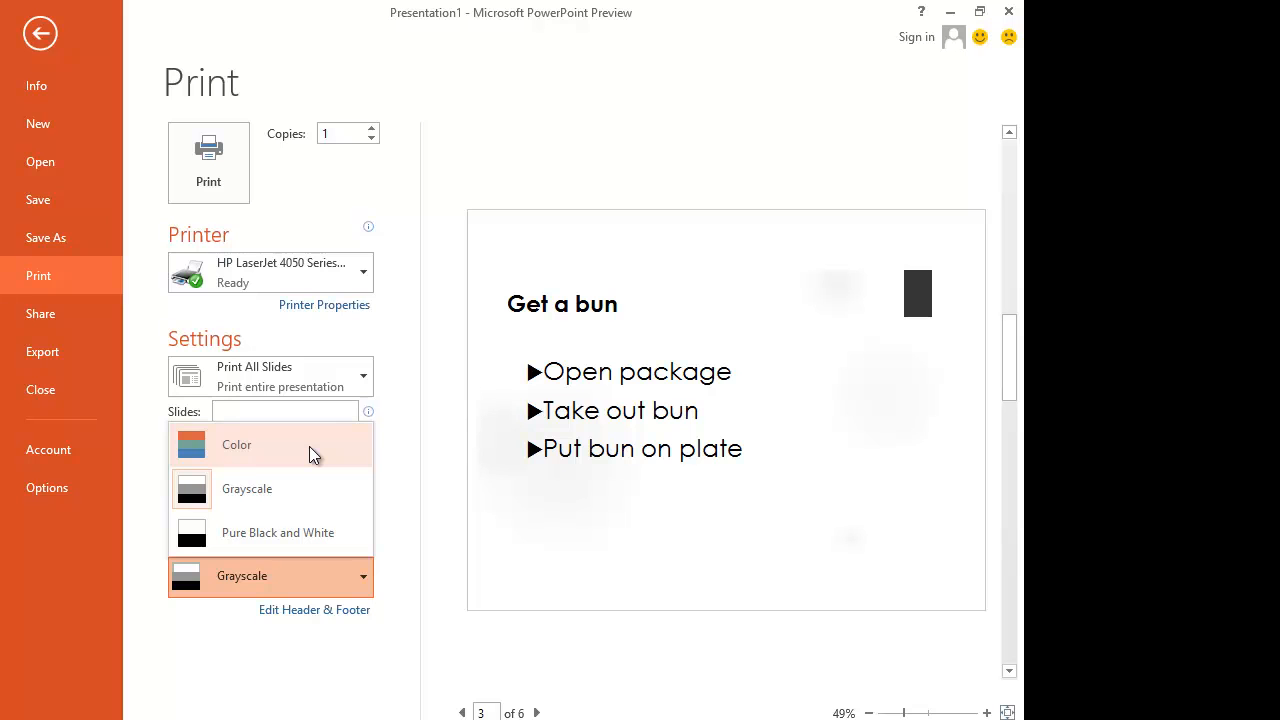
mouse_move(312, 488)
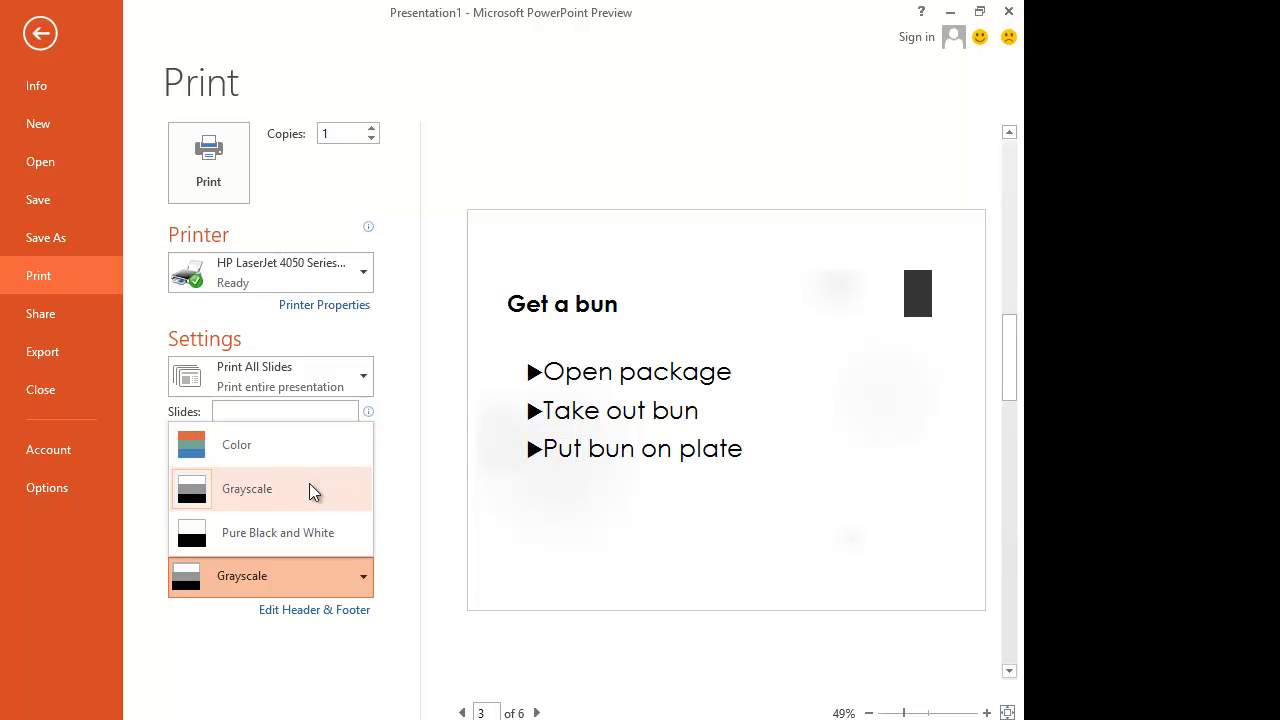
mouse_move(312, 540)
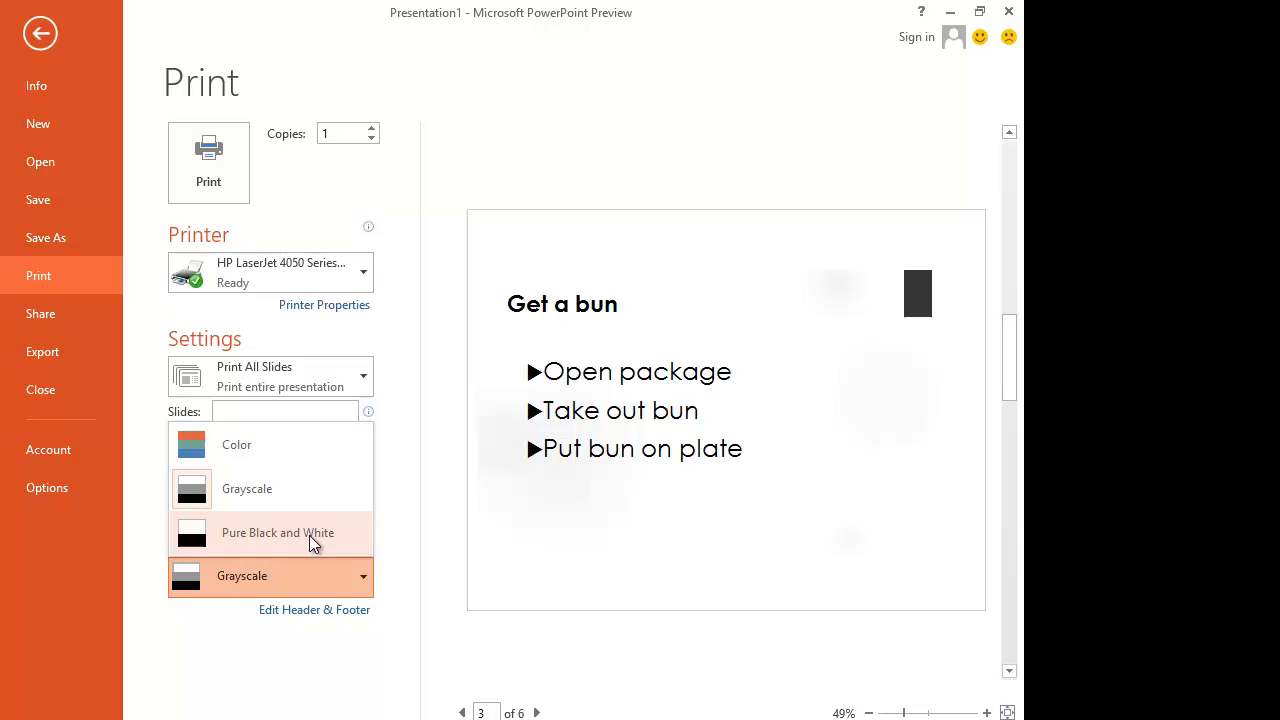
left_click(276, 532)
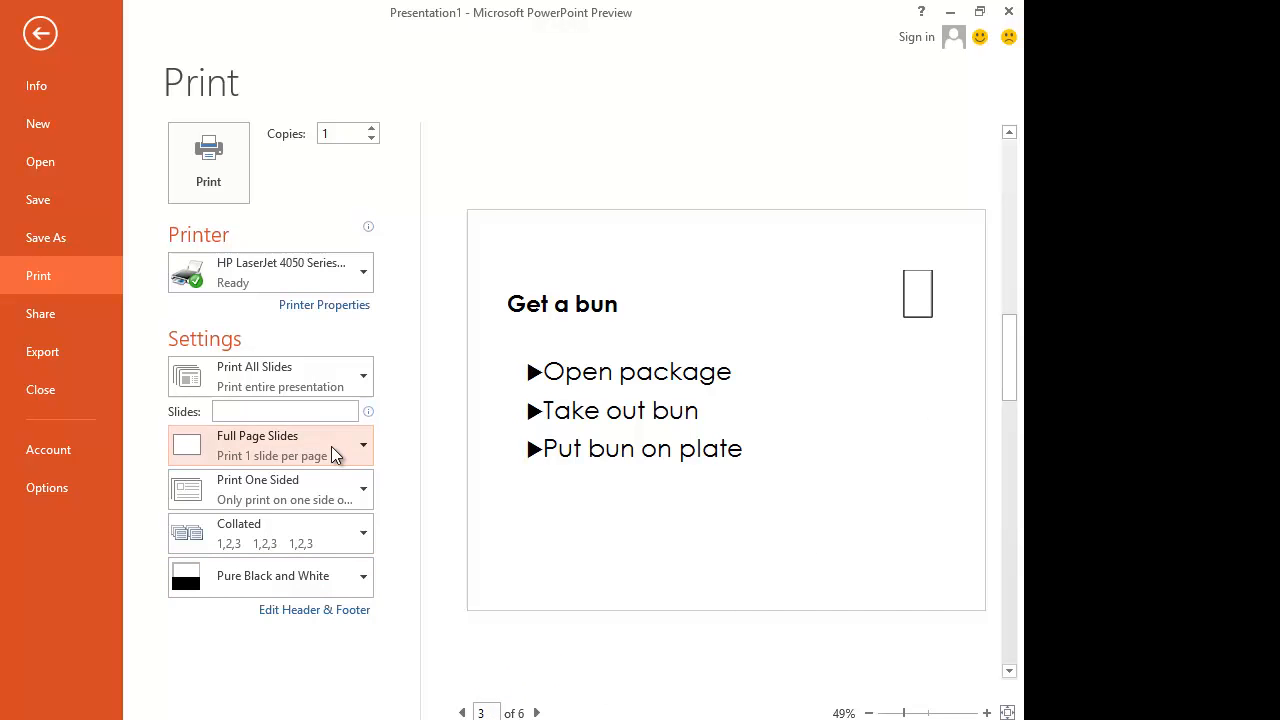
Try Notes Pages and 3 Slides layouts, settle on 6 Slides Horizontal handouts, and return to editing
left_click(270, 444)
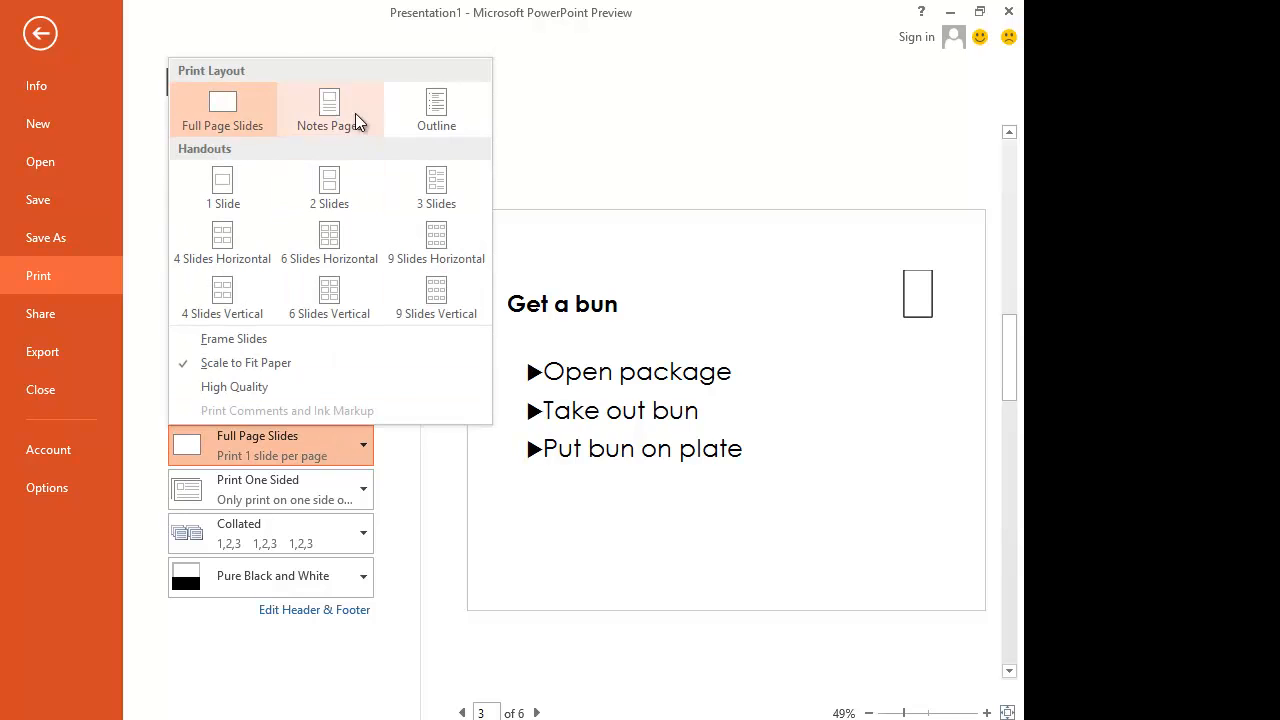
left_click(330, 108)
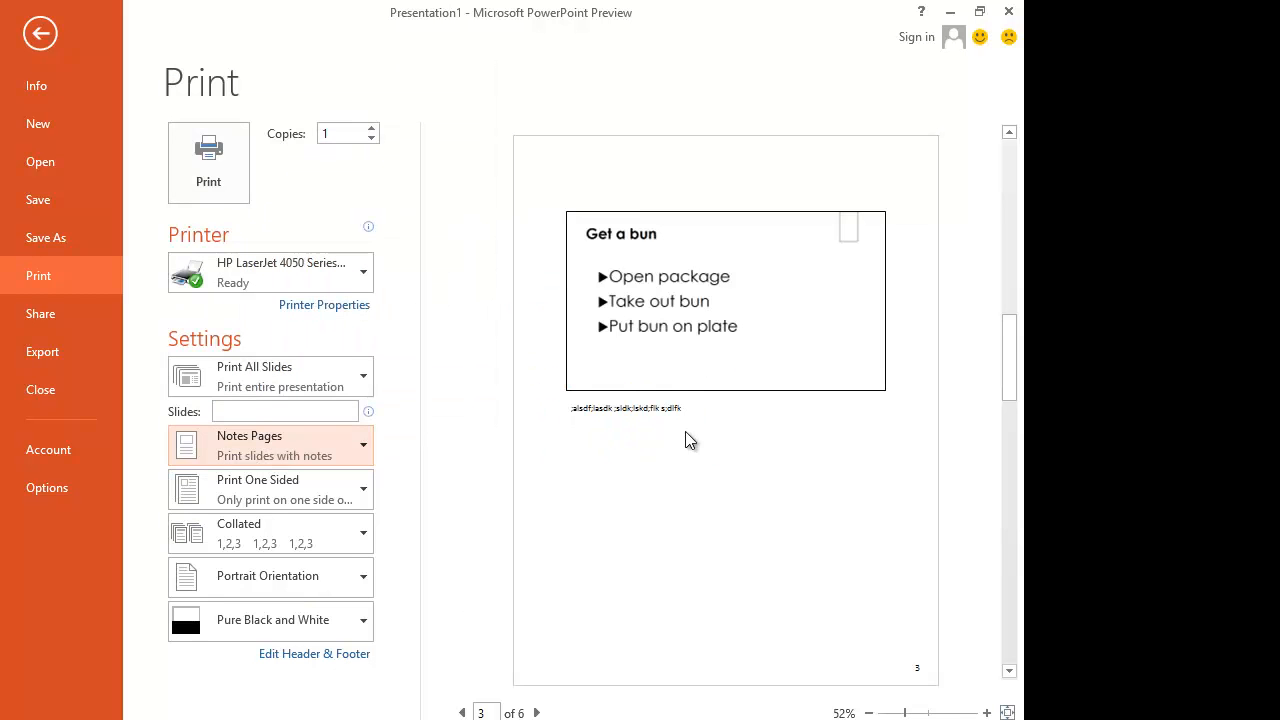
mouse_move(736, 420)
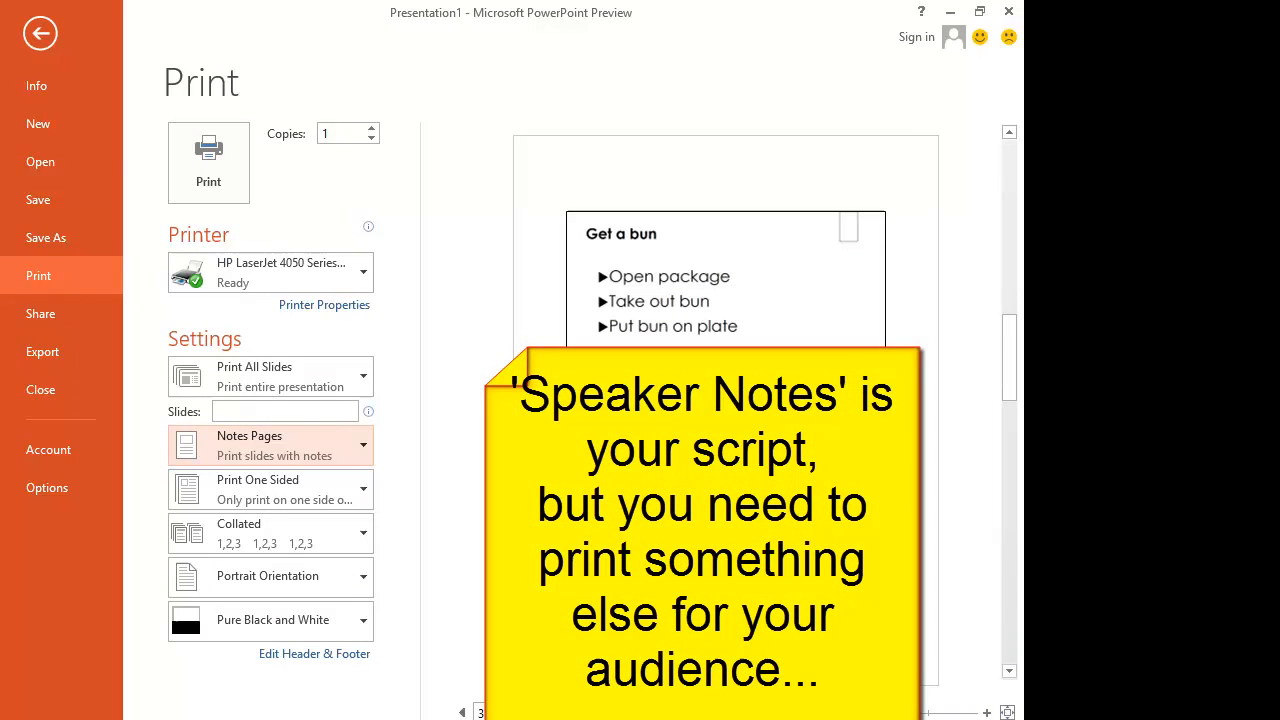
left_click(270, 444)
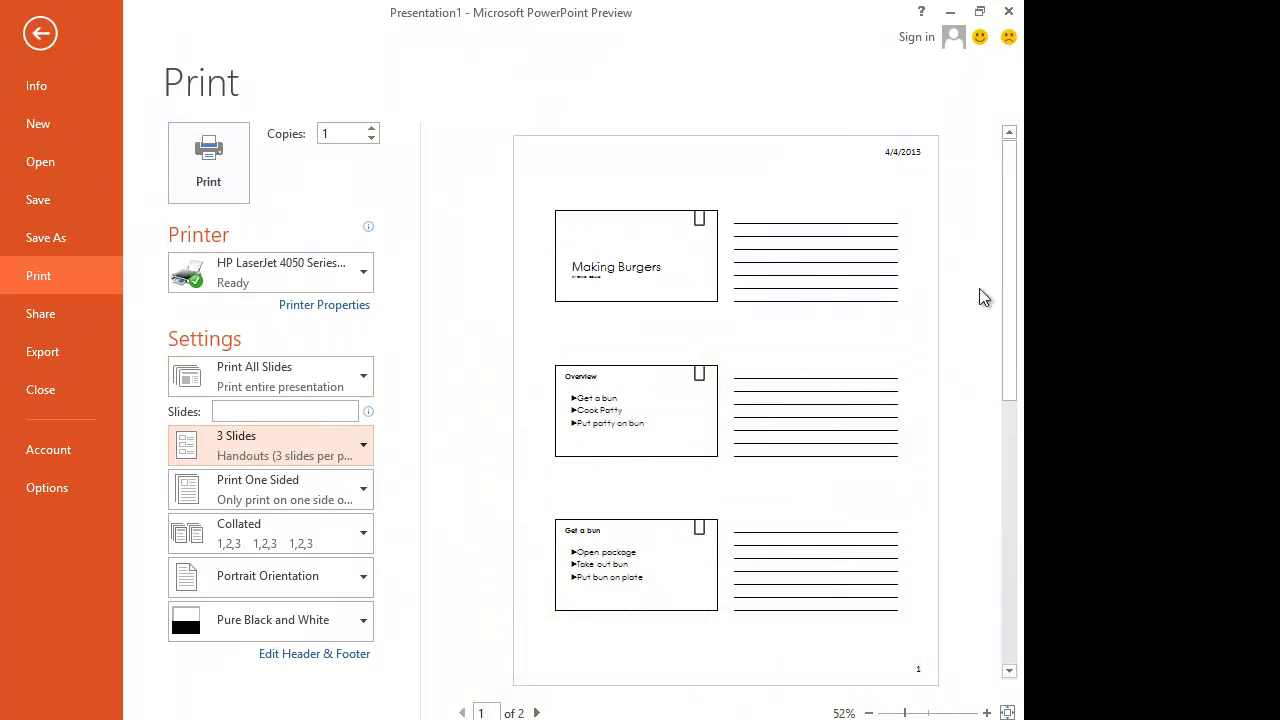
mouse_move(770, 428)
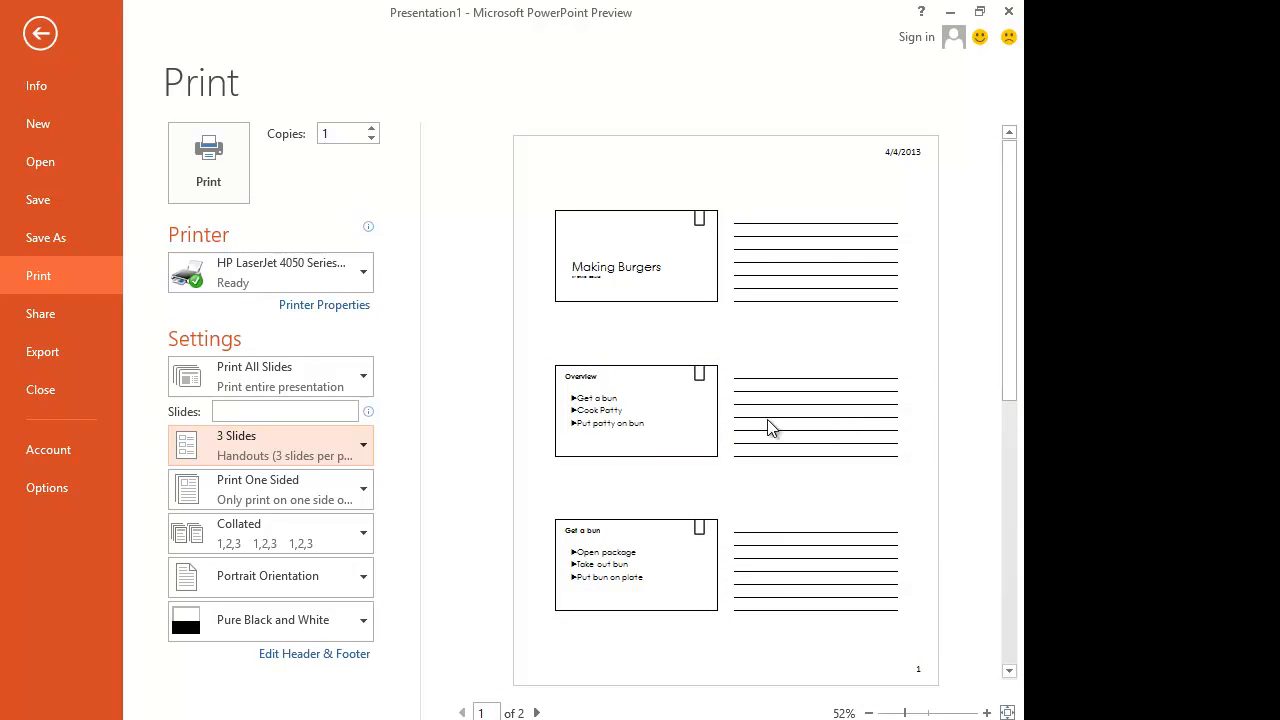
mouse_move(848, 602)
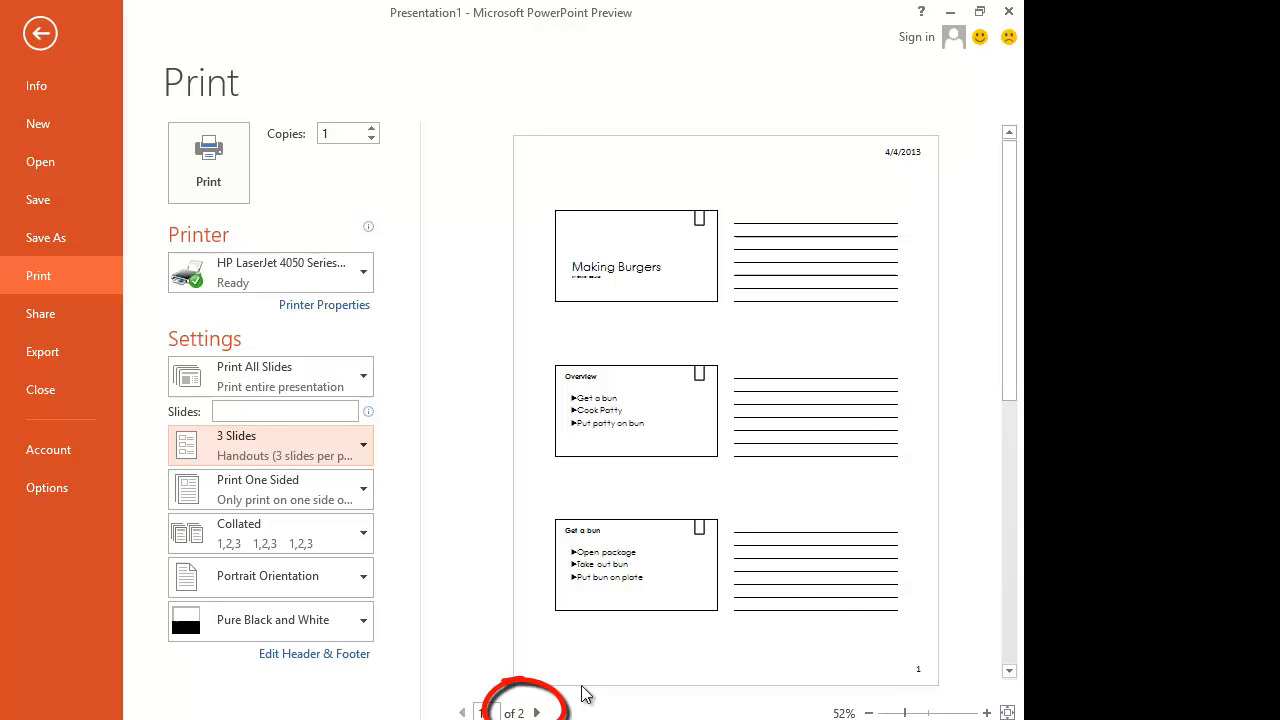
left_click(270, 444)
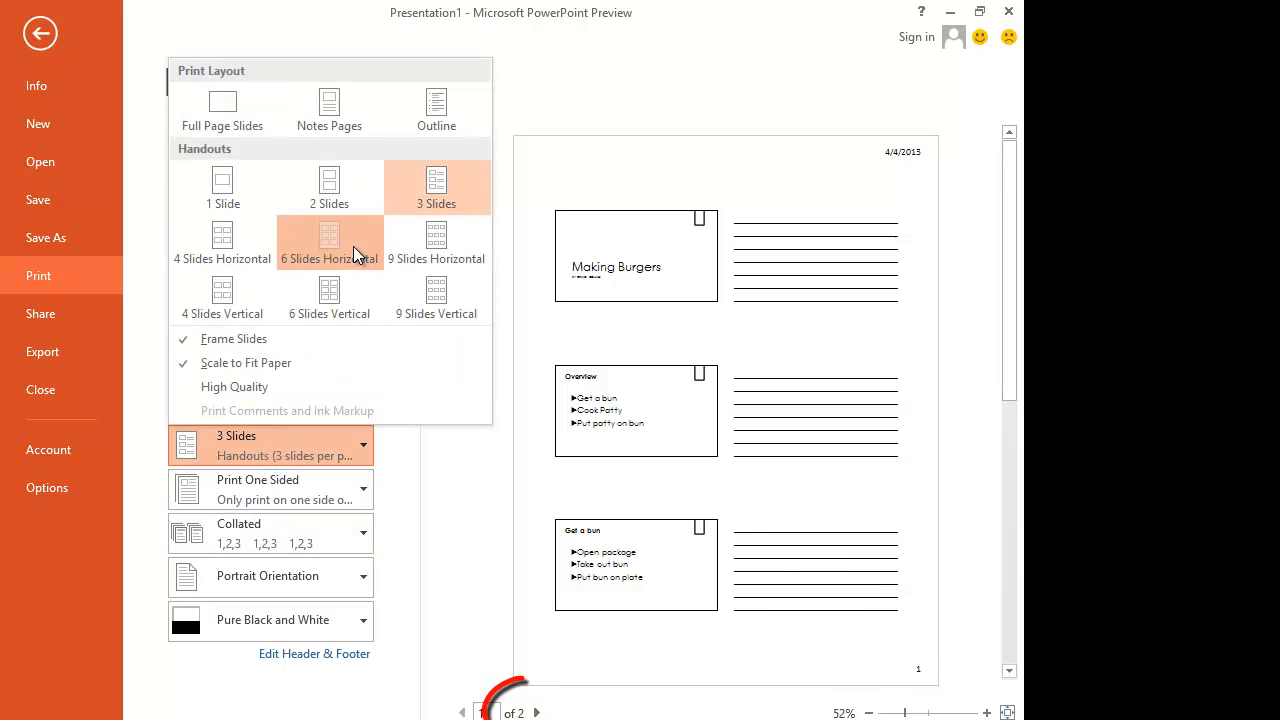
left_click(328, 240)
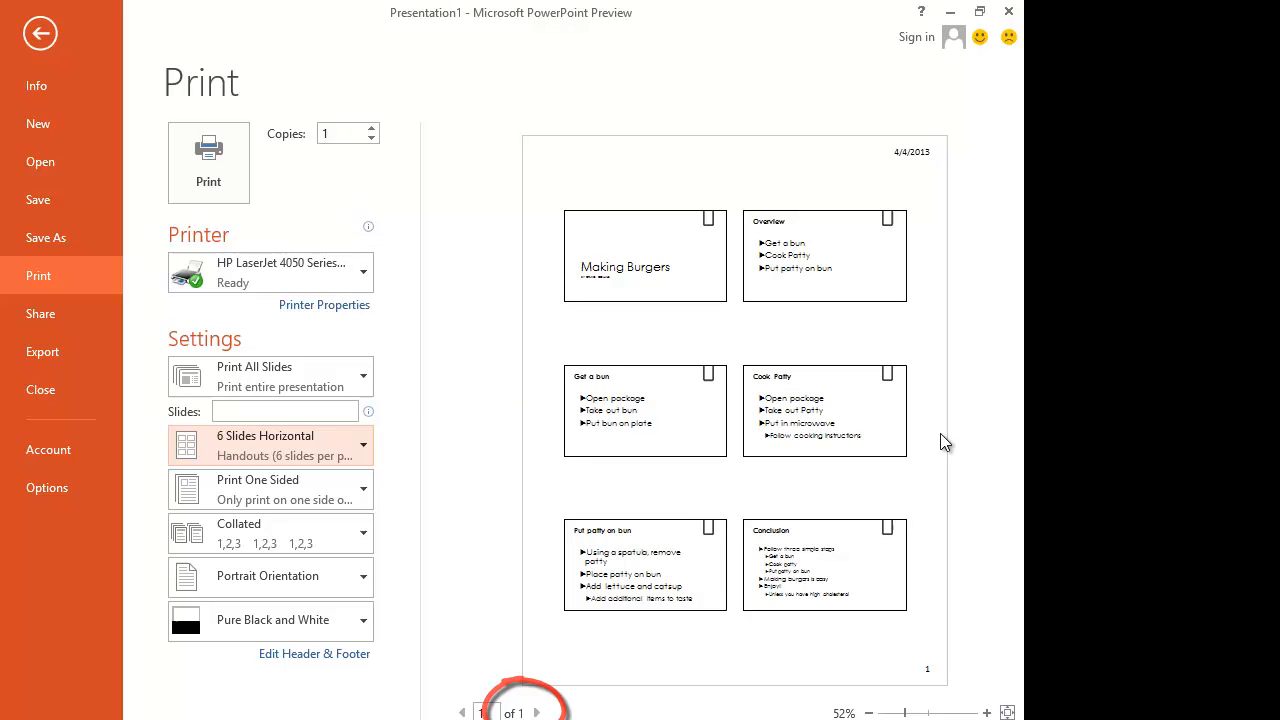
left_click(40, 32)
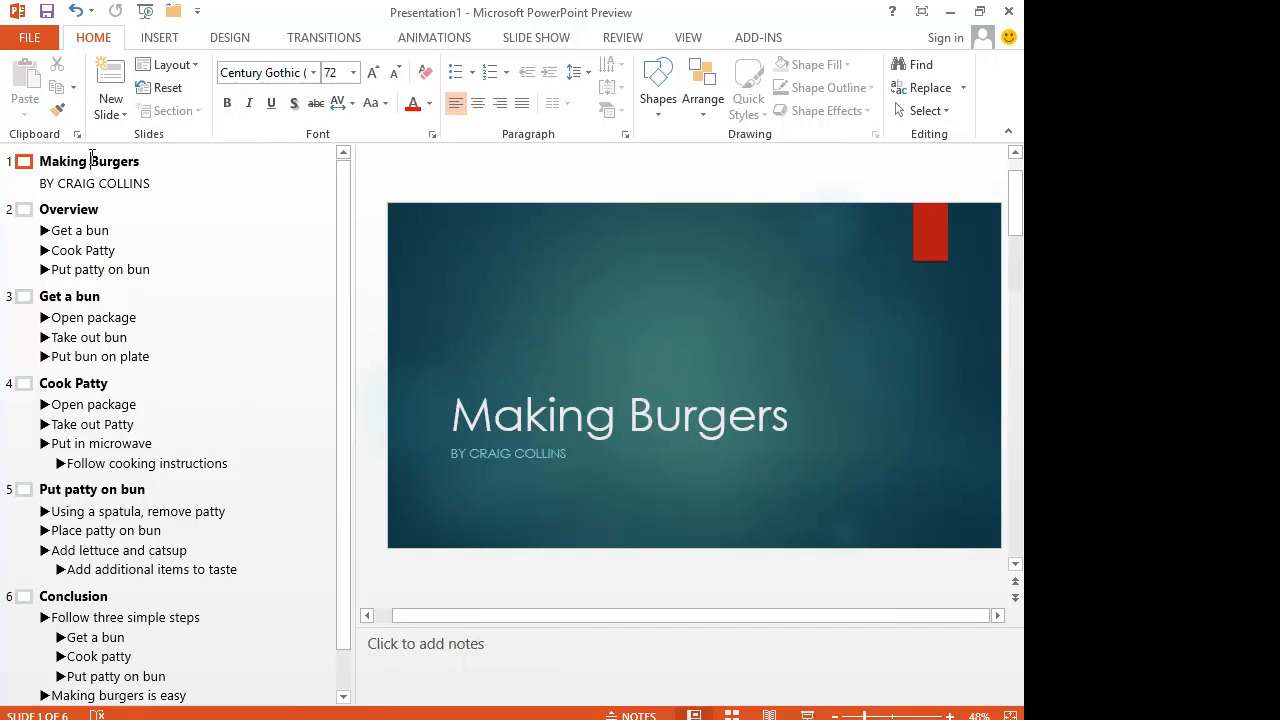
Insert the cheese-and-lettuce hamburger clip art and enlarge it beside the Making Burgers title
left_click(160, 36)
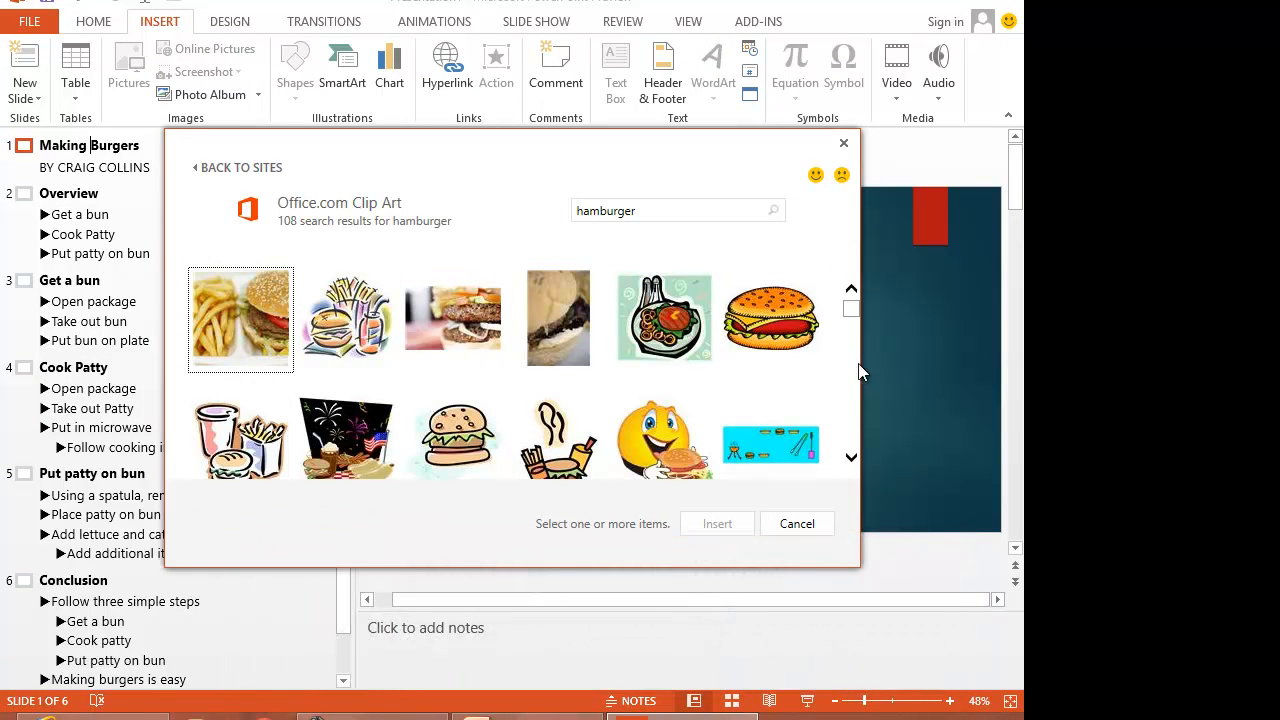
left_click(770, 318)
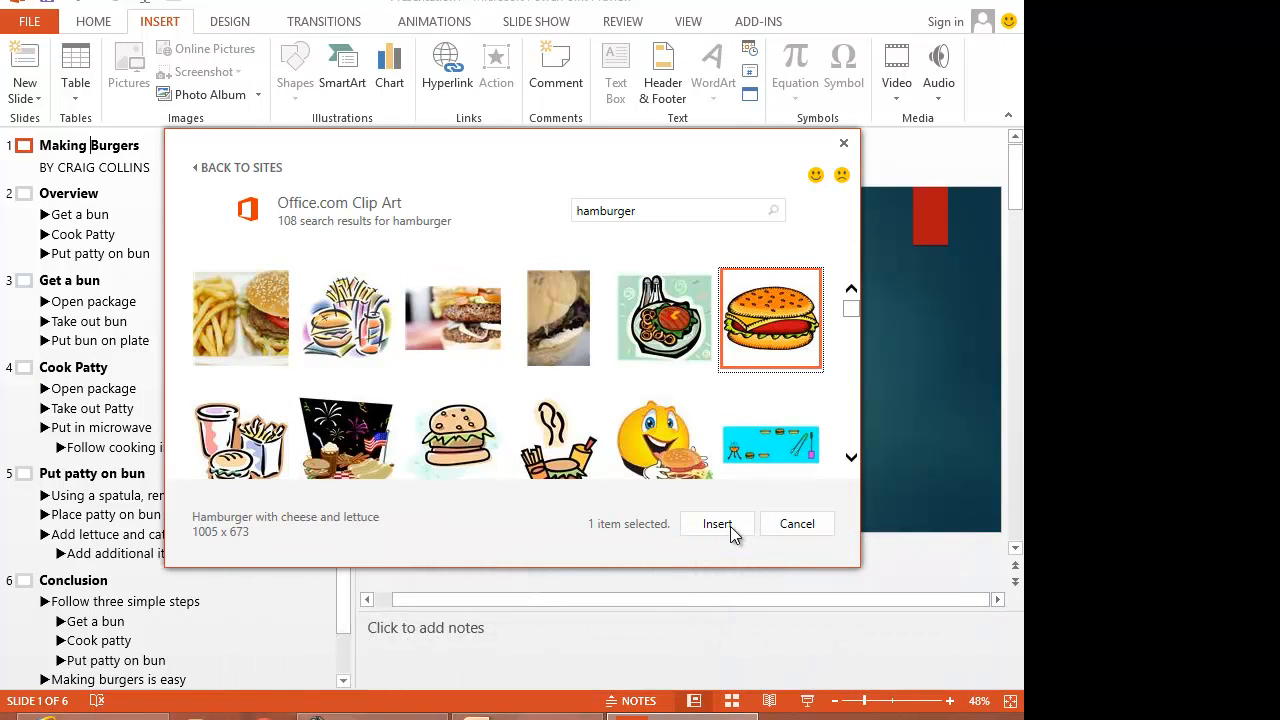
left_click(716, 524)
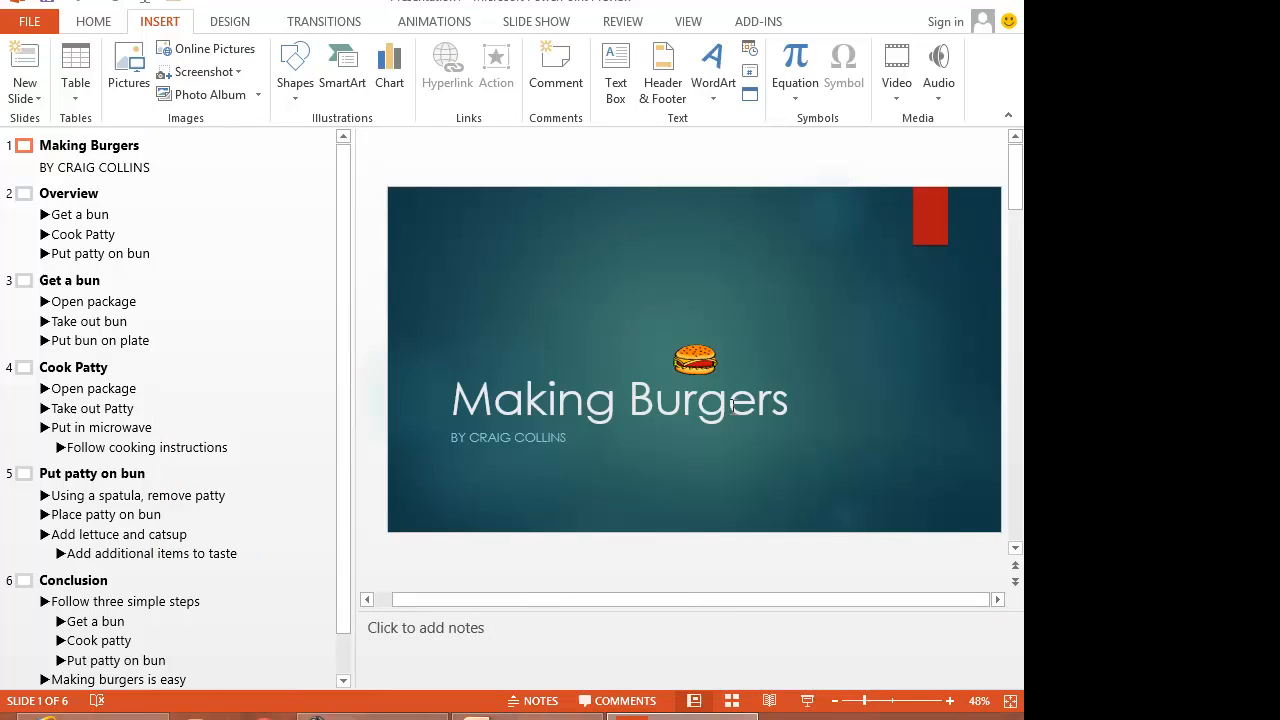
left_click(694, 360)
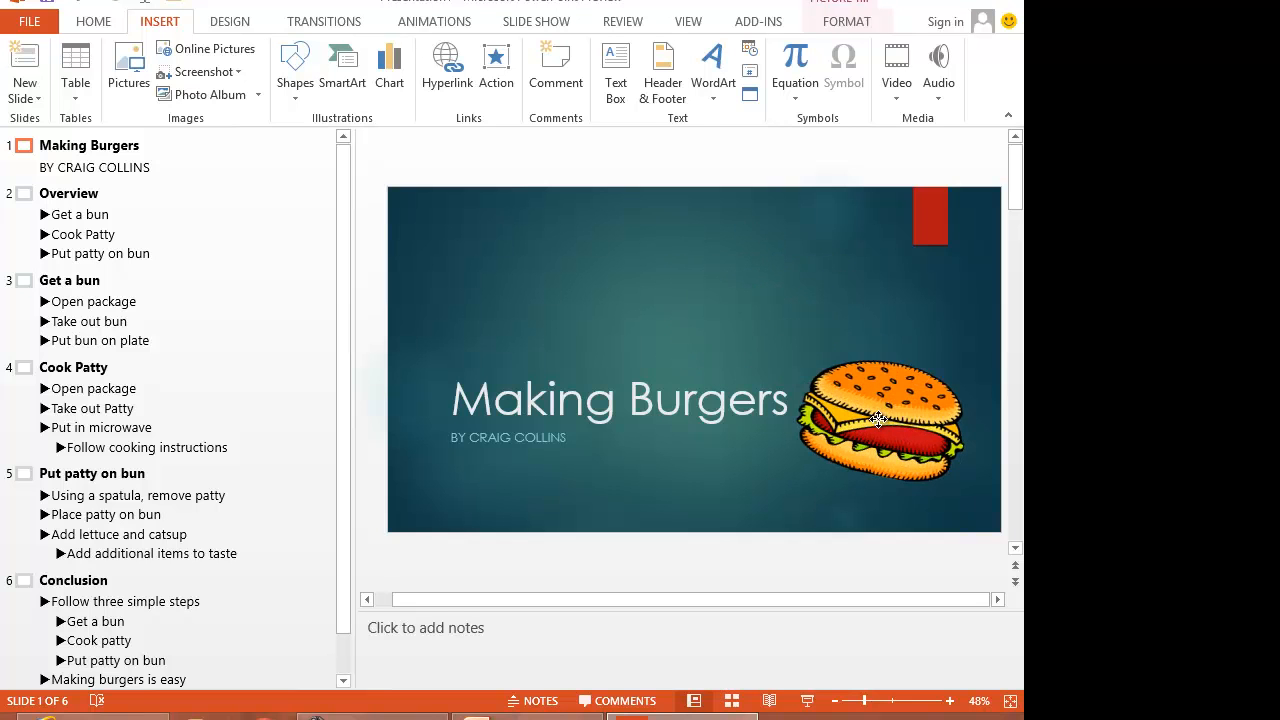
left_click(880, 420)
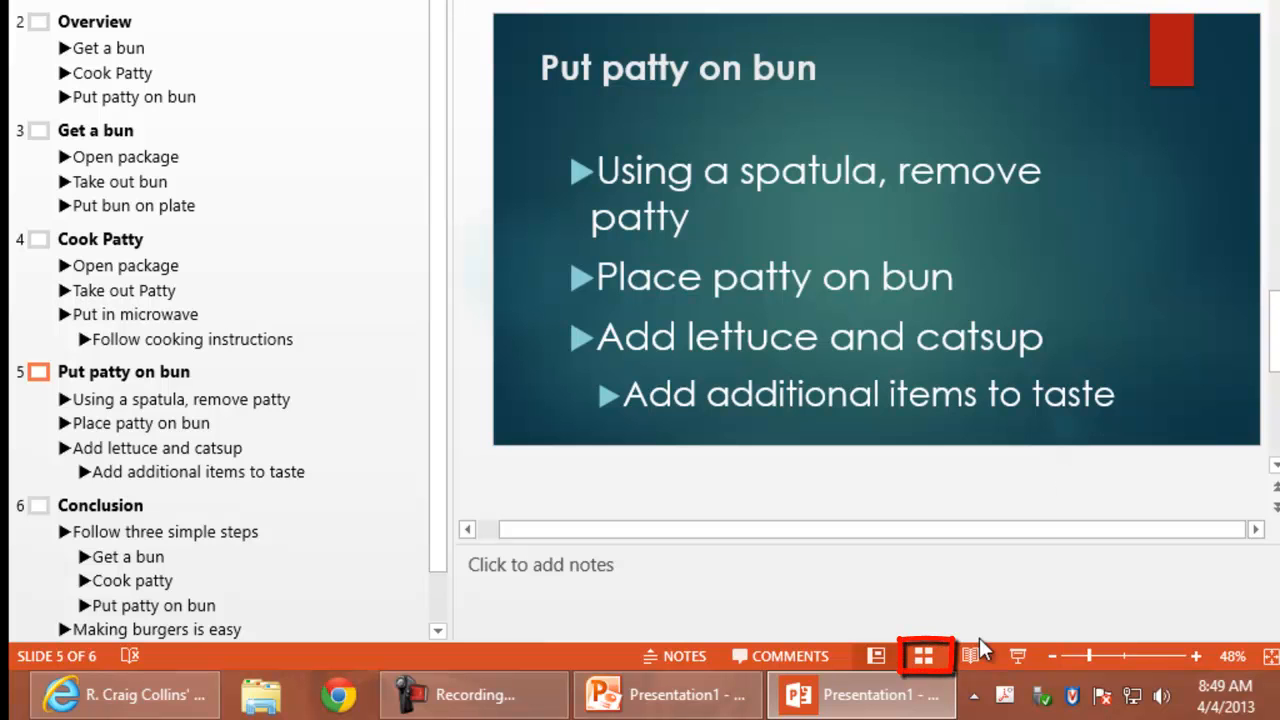
In Slide Sorter view, apply a 0.70-second Fade transition to the slides
left_click(924, 656)
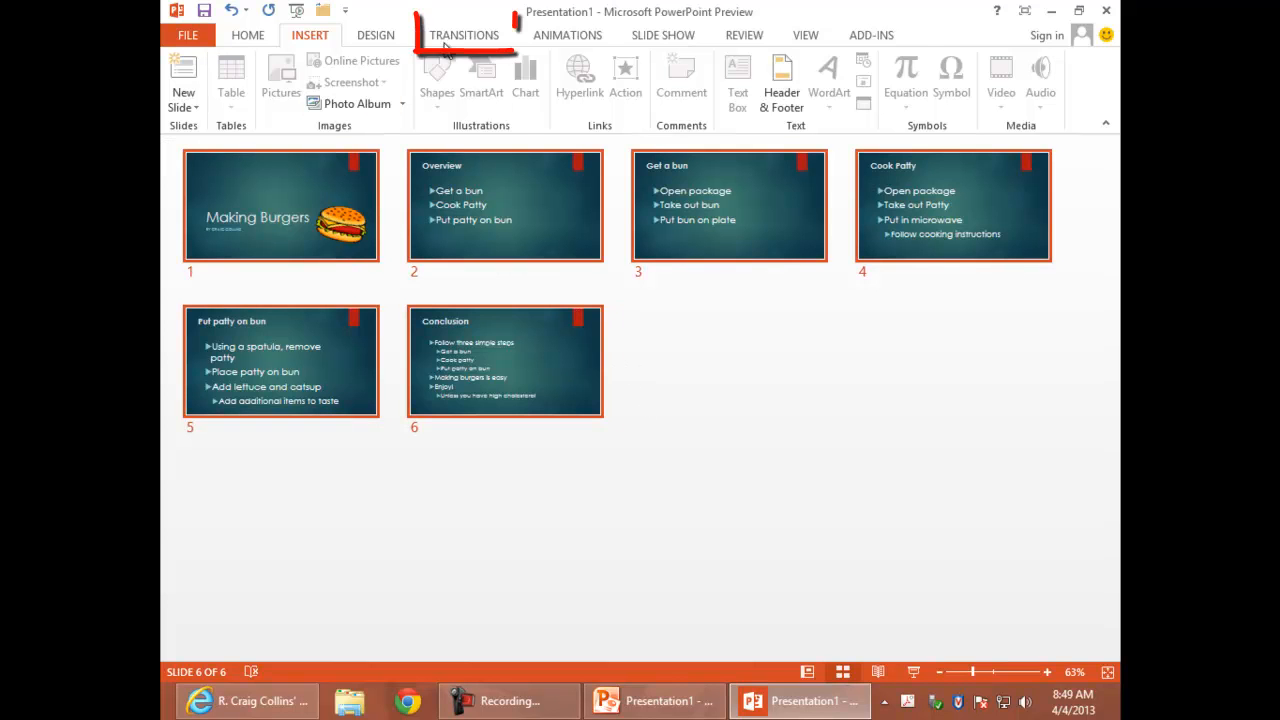
left_click(464, 36)
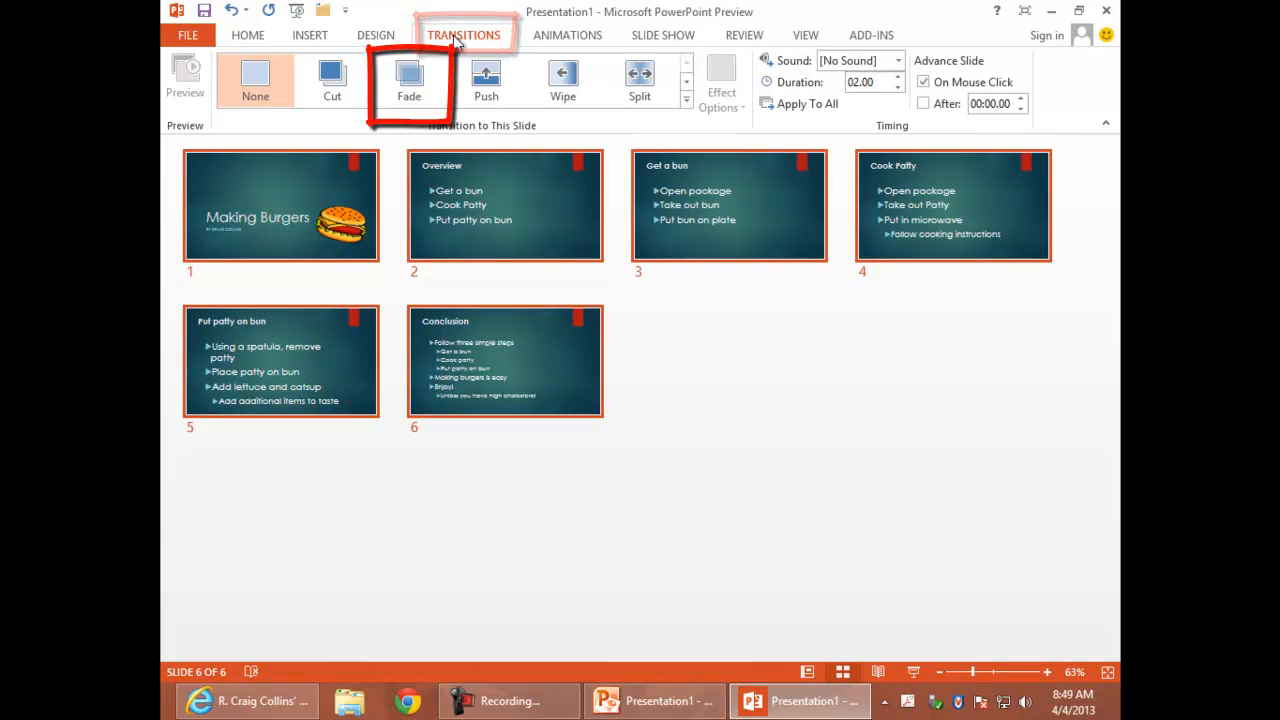
left_click(408, 80)
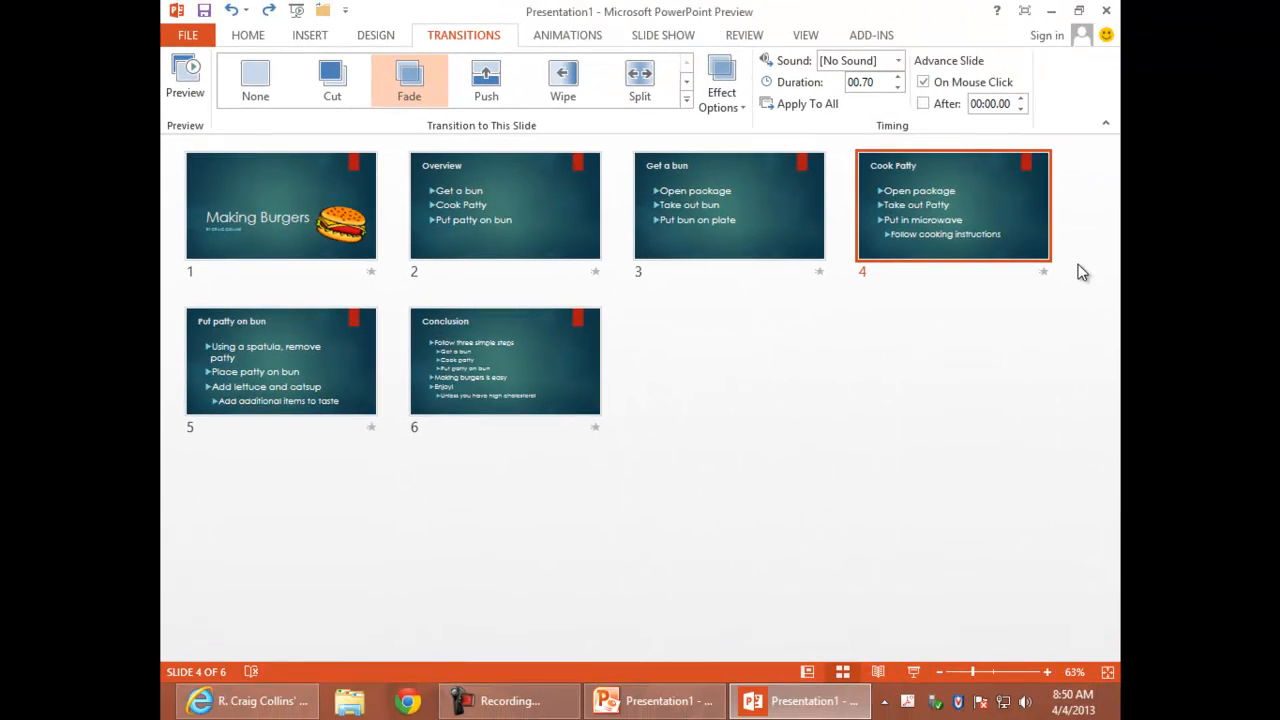
Run the slide show with F5 and step through the faded slides
key("F5")
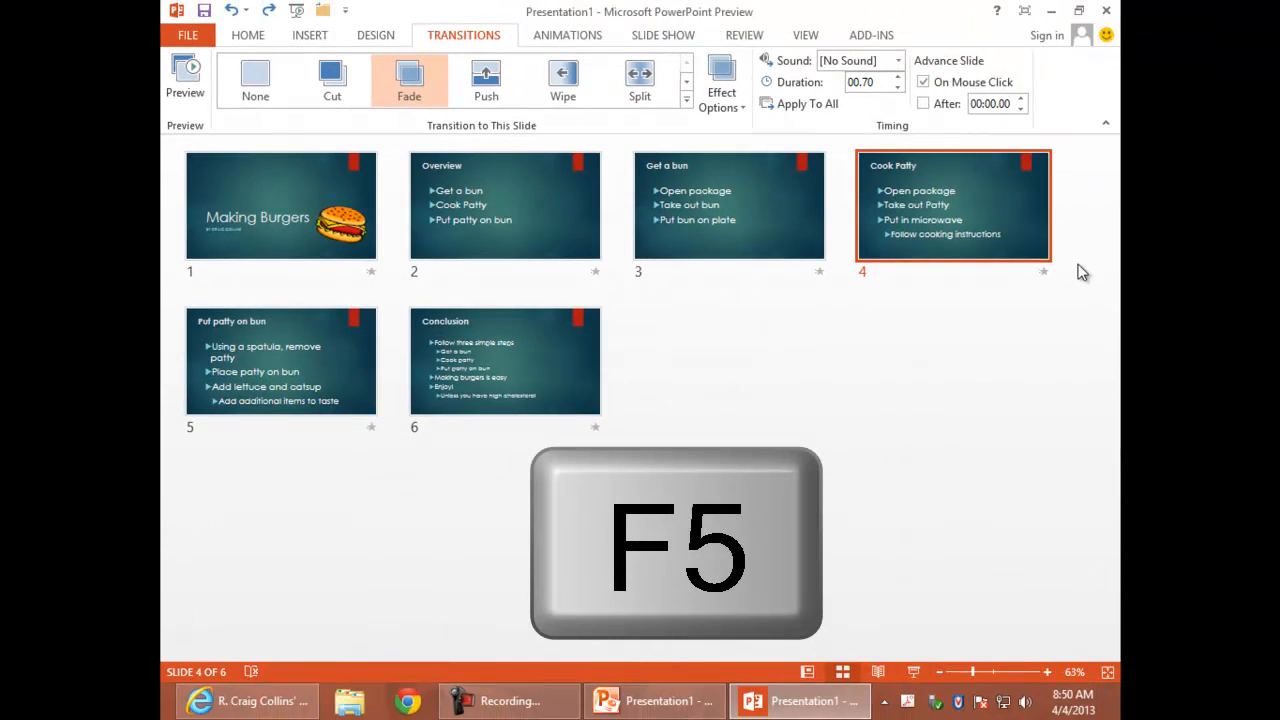
key("f5")
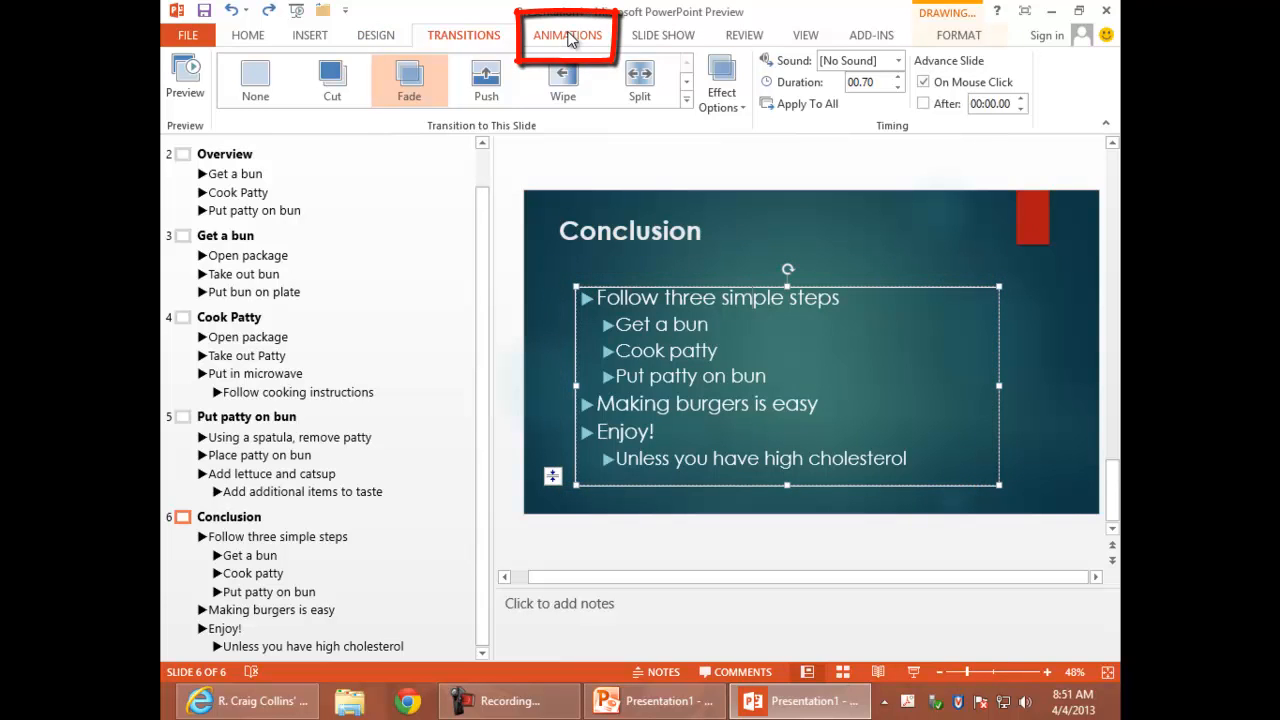
Apply the Appear animation to the Conclusion slide's bullet list so points show in order
left_click(568, 34)
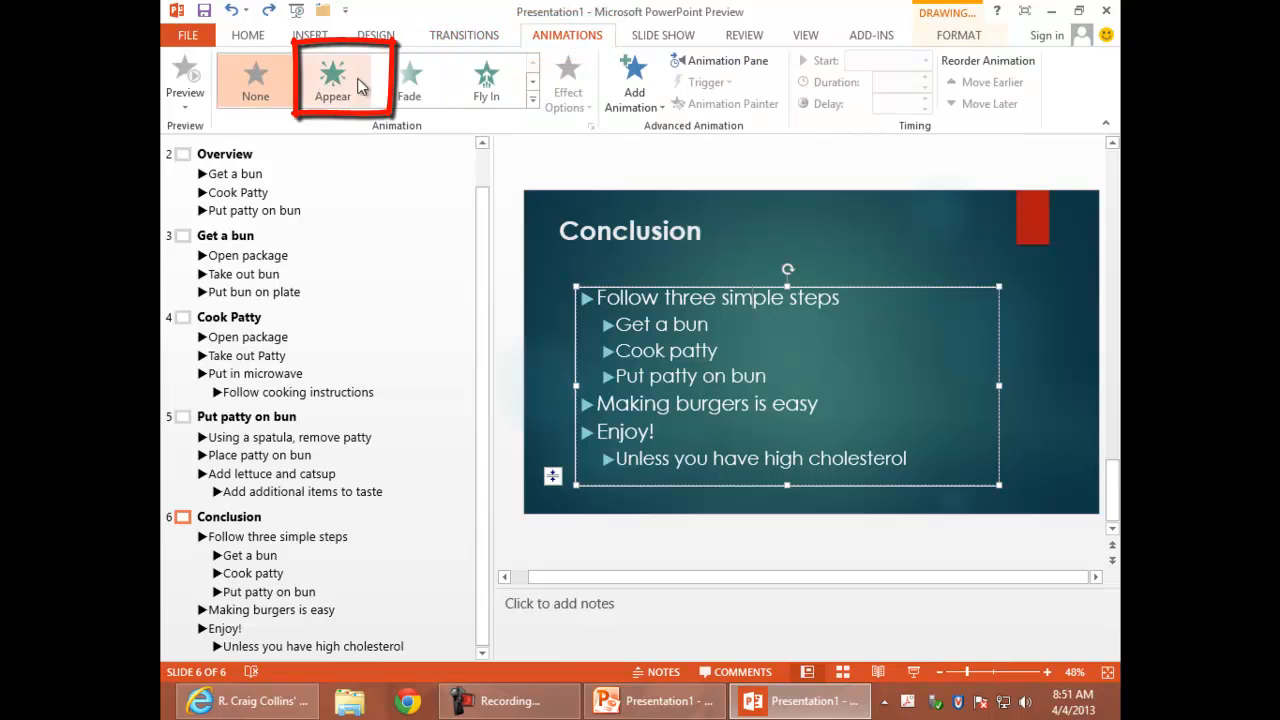
left_click(332, 80)
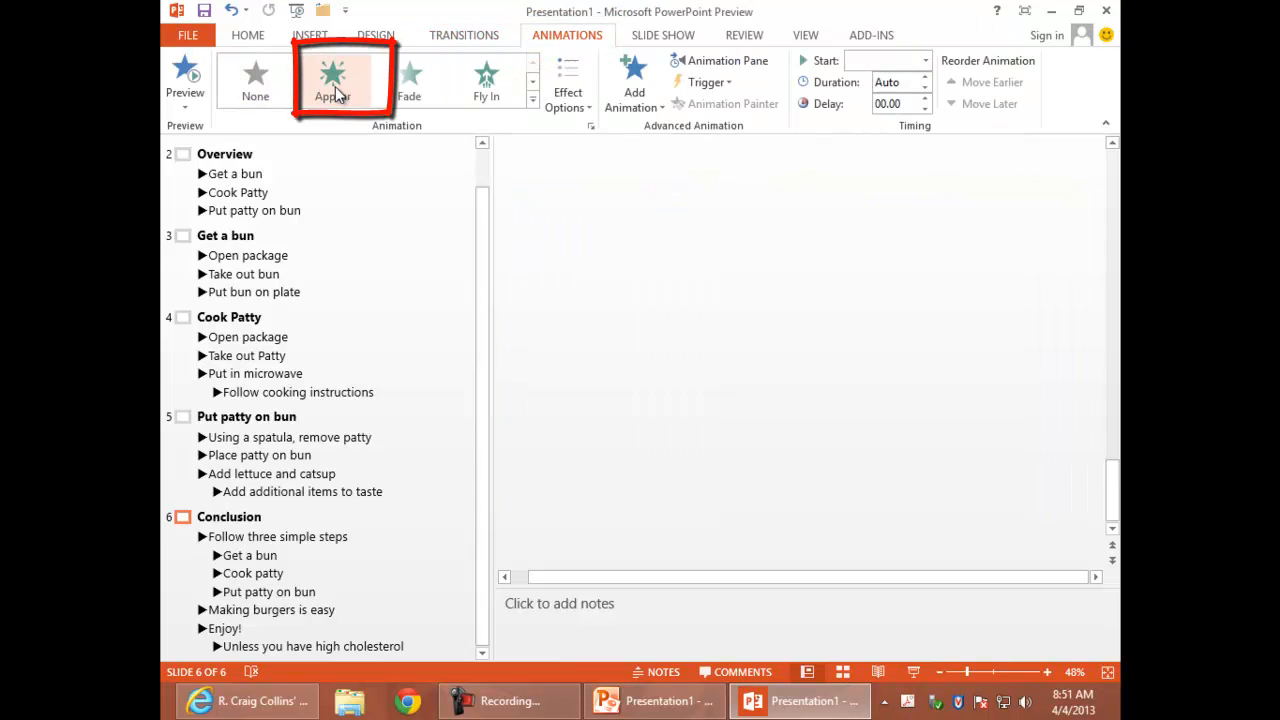
left_click(332, 80)
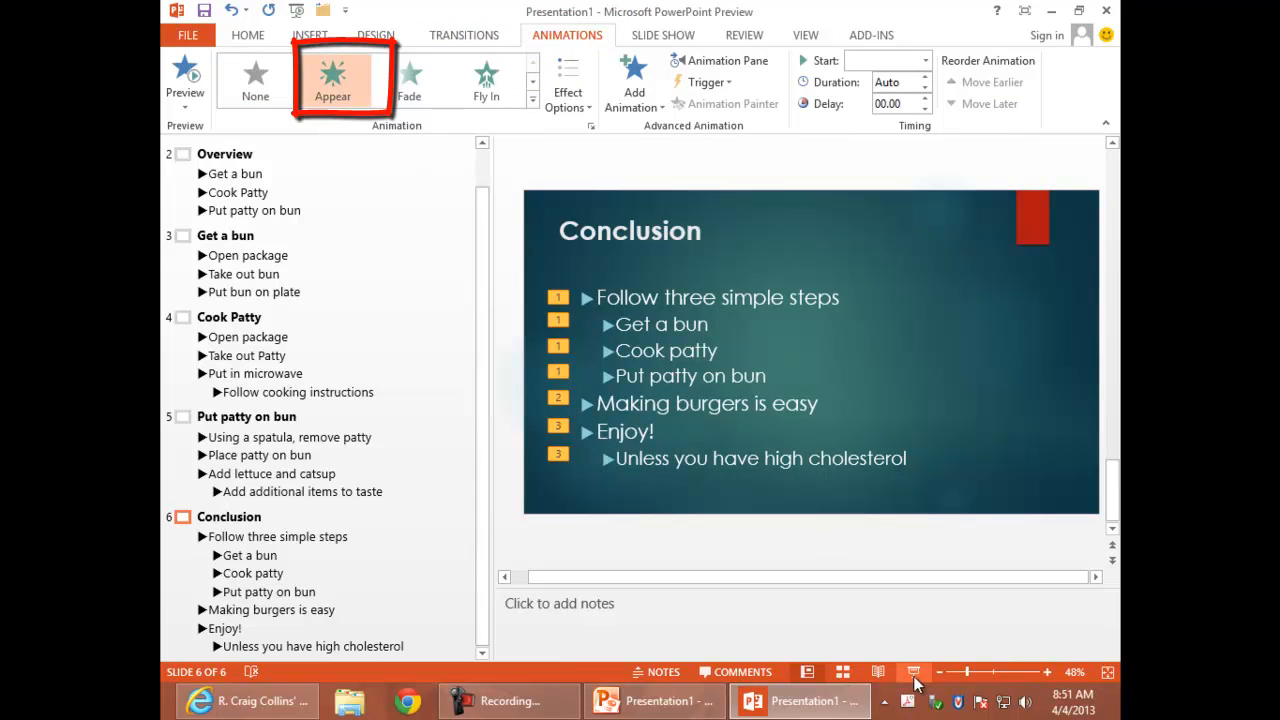